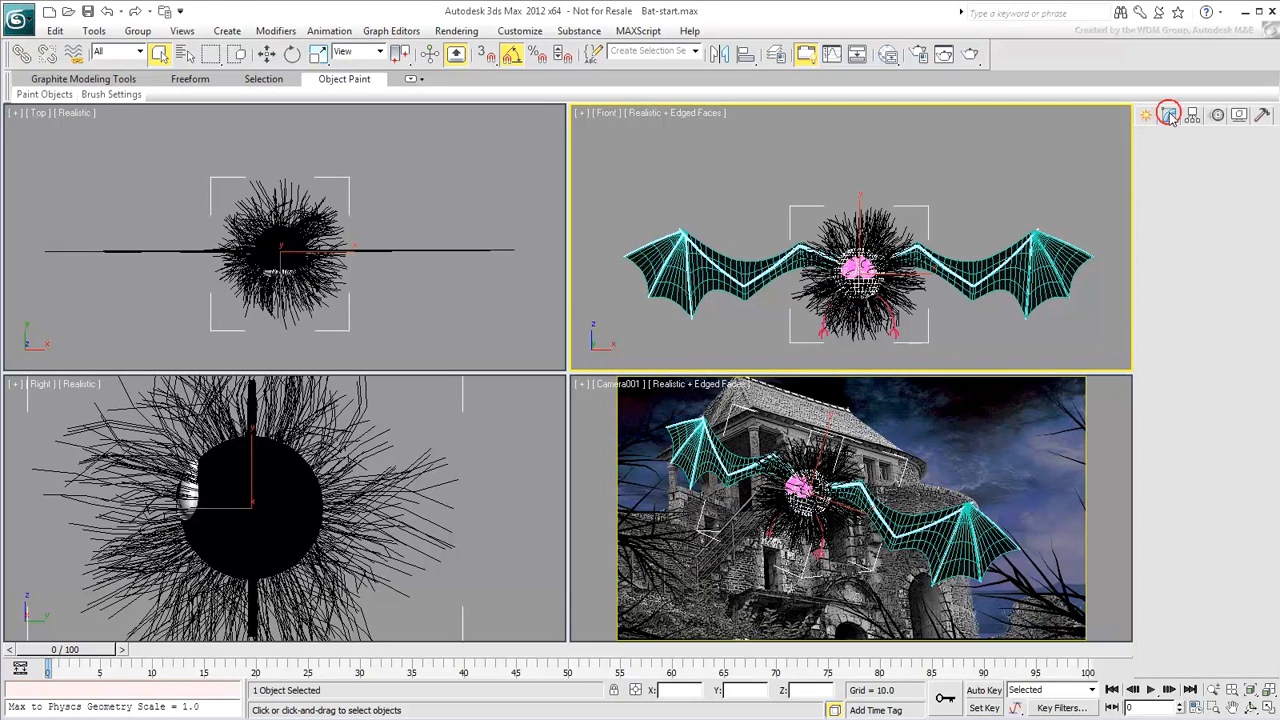
- Show the maximized Front view of the bat's right wing zoomed in and switched to wireframe
click(1168, 112)
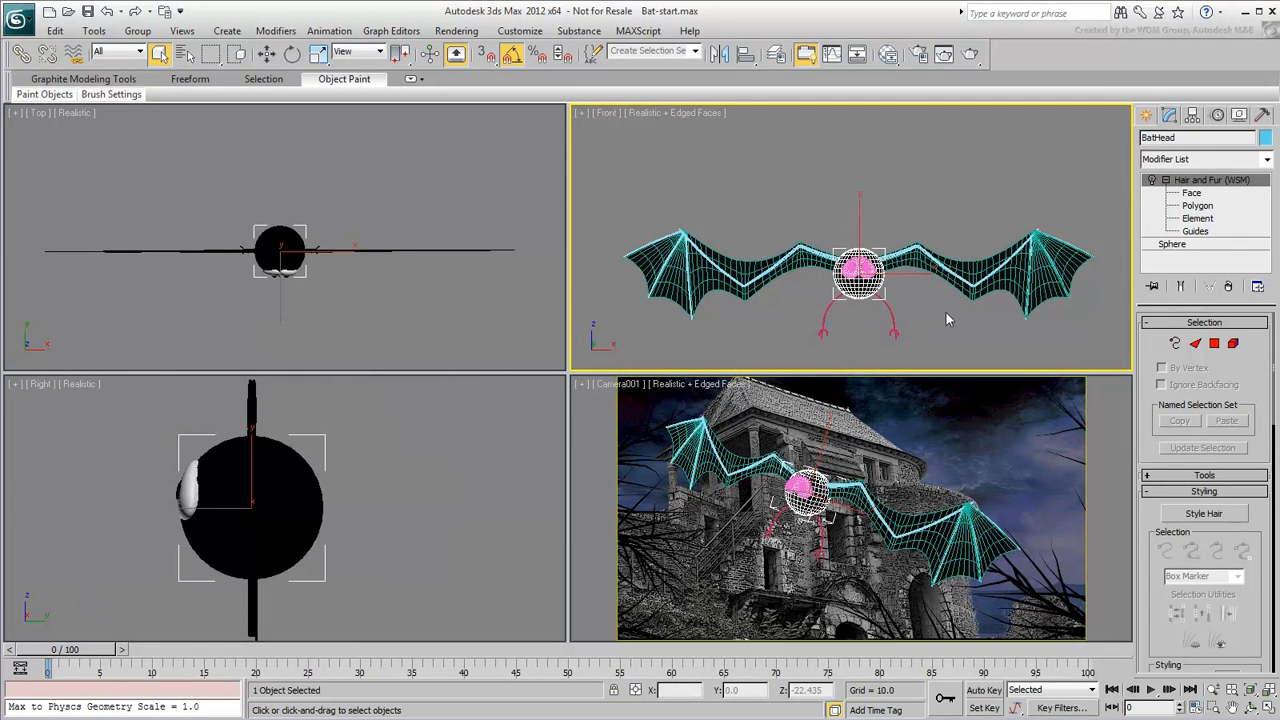
mouse_move(930, 344)
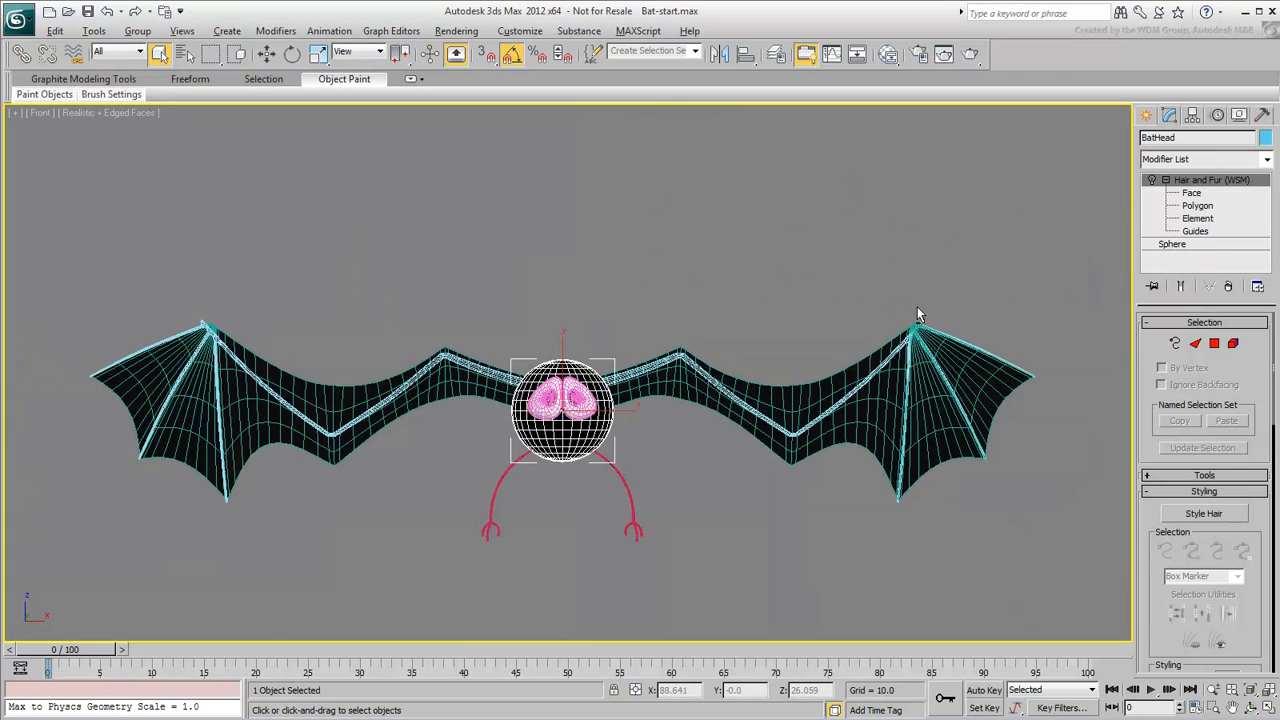
drag(564, 410, 330, 344)
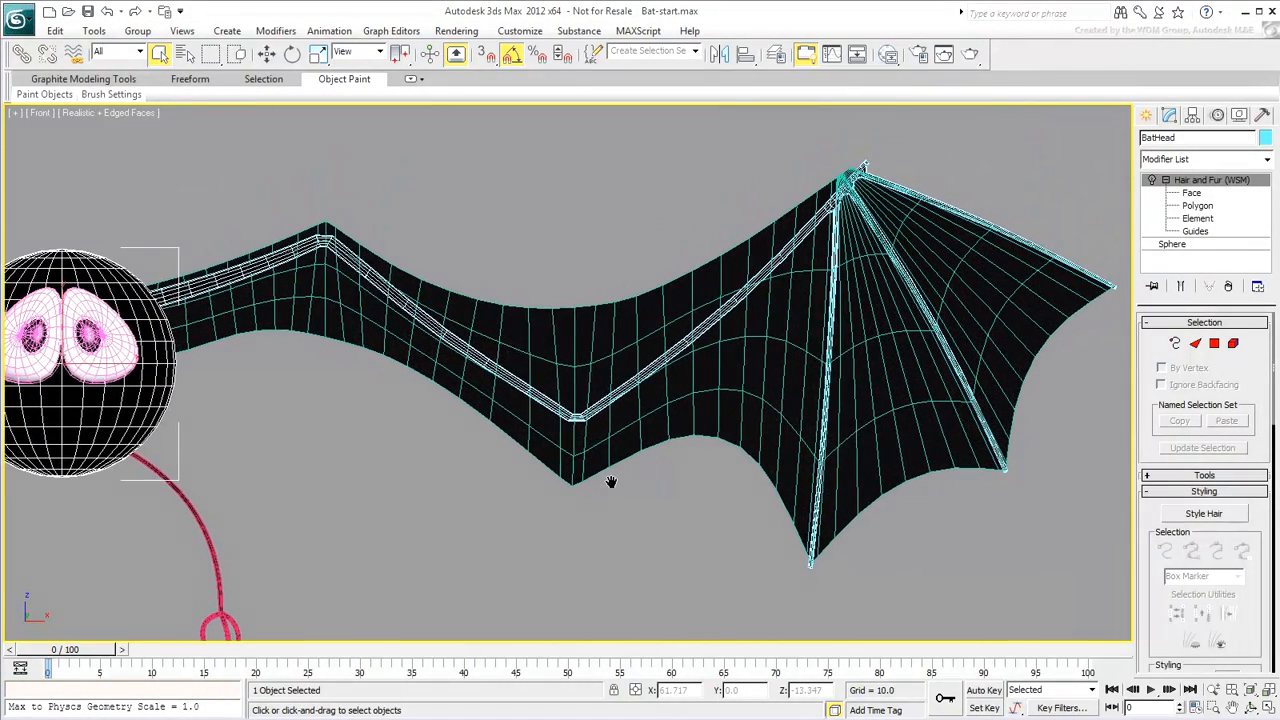
key(F3)
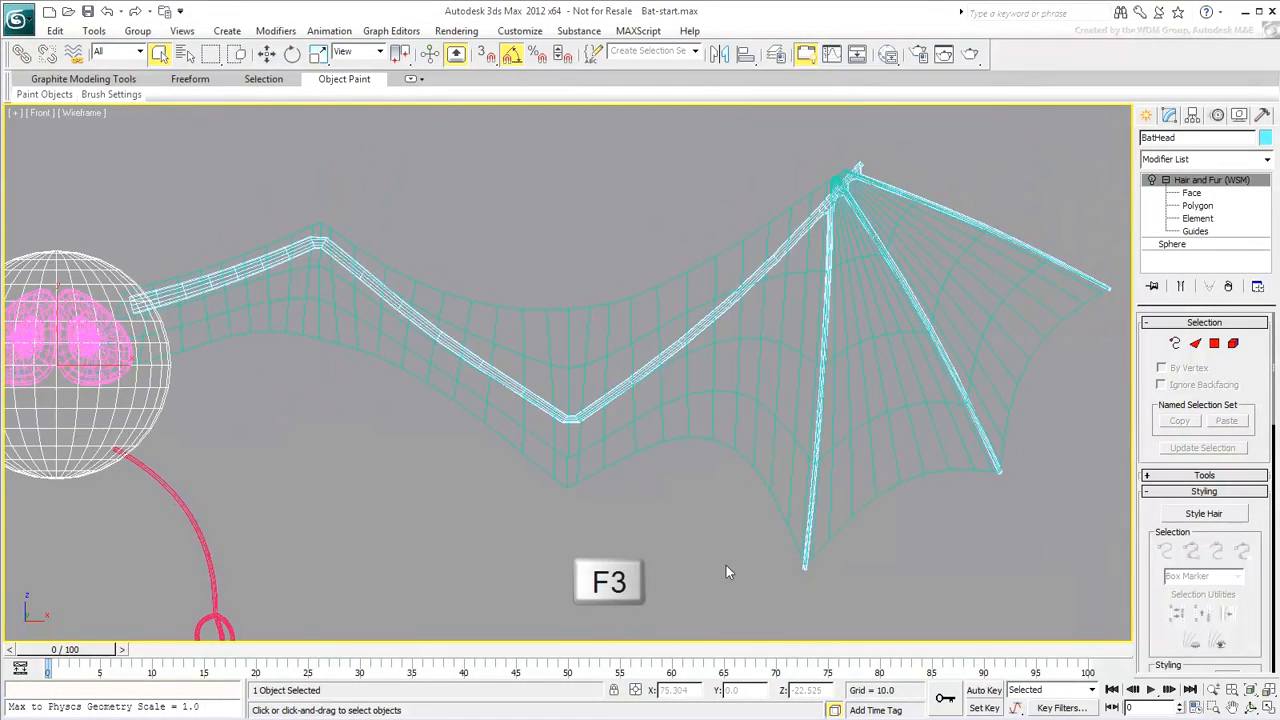
key(F3)
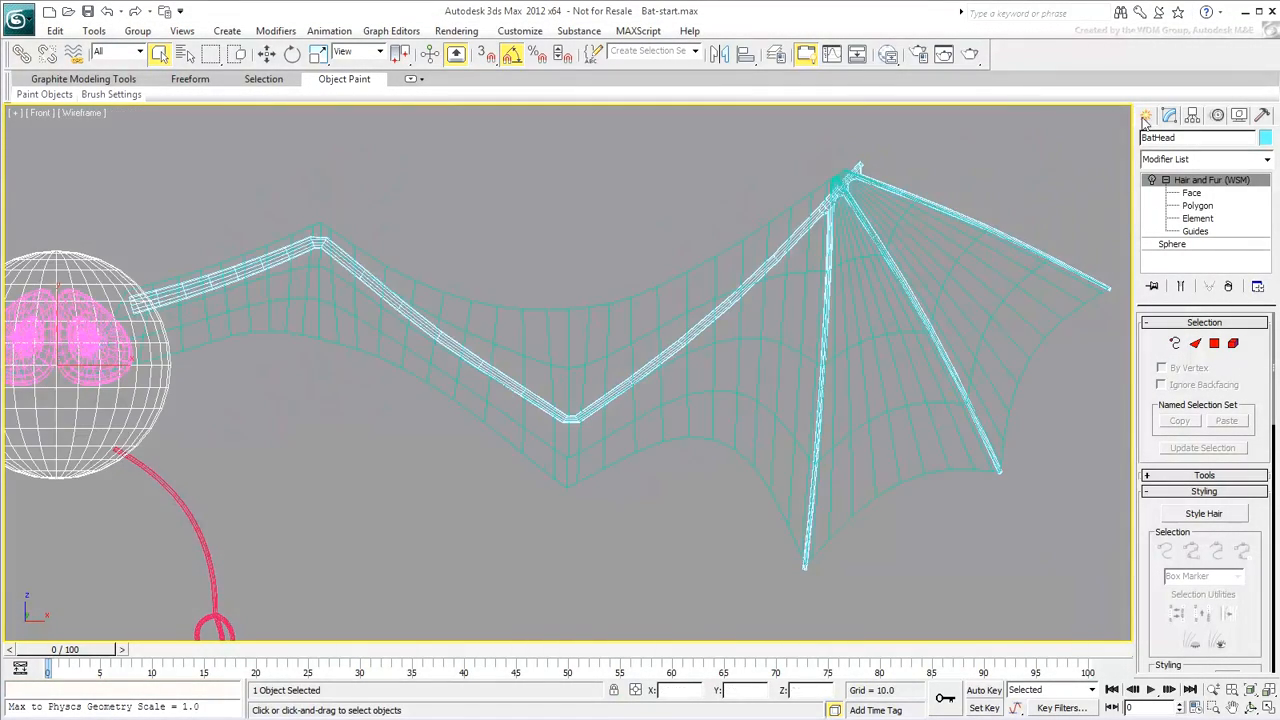
- Create a Bones chain from the head's edge through the elbow to the wrist of the right wing
click(1268, 140)
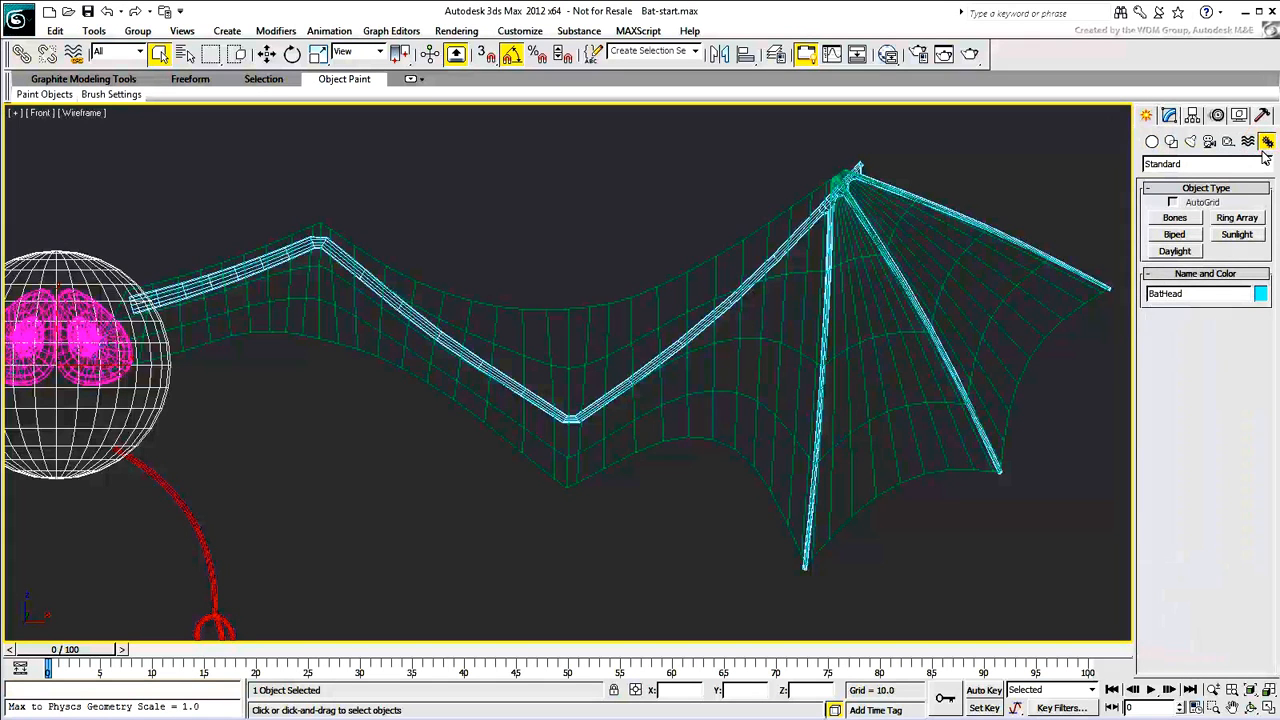
click(1174, 218)
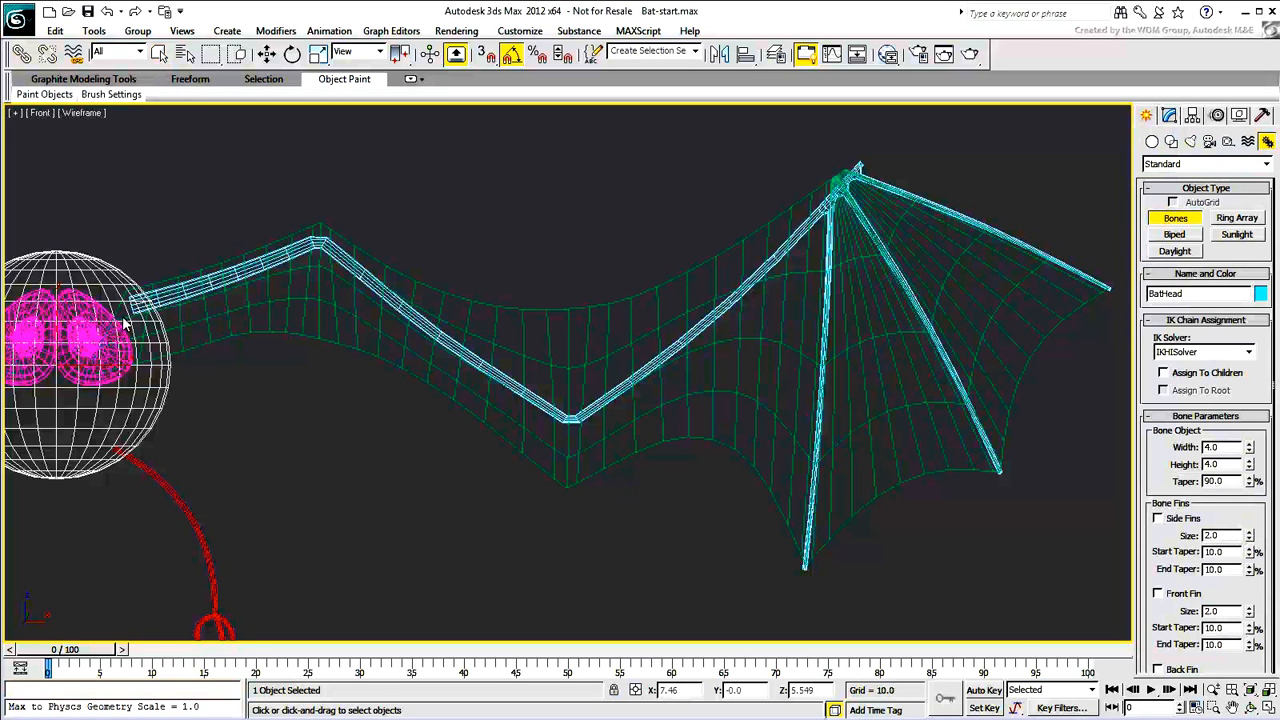
click(384, 300)
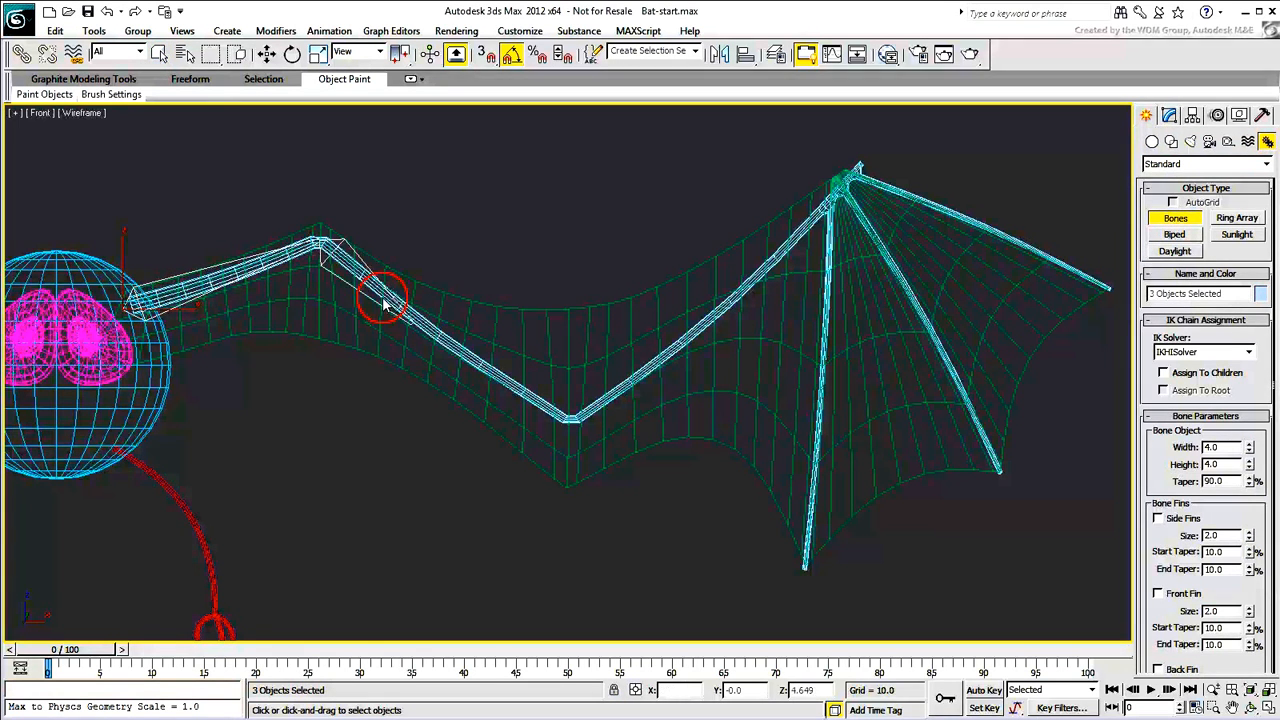
click(840, 176)
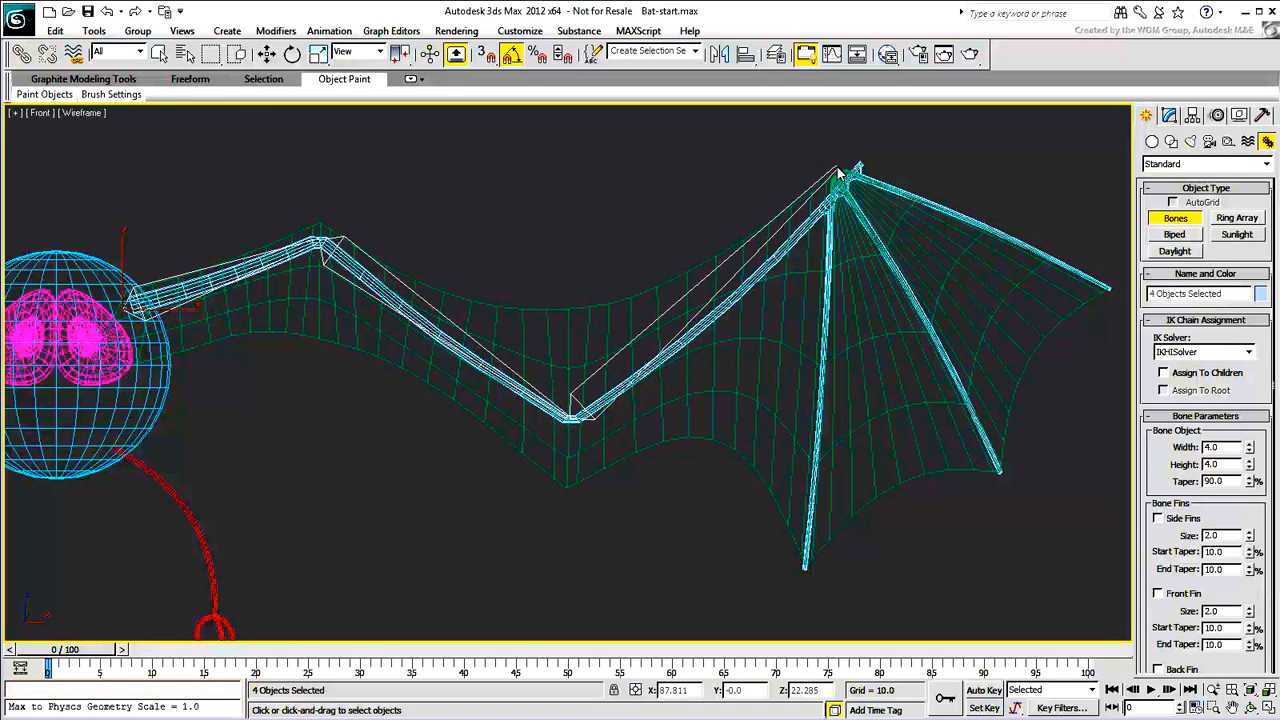
click(844, 180)
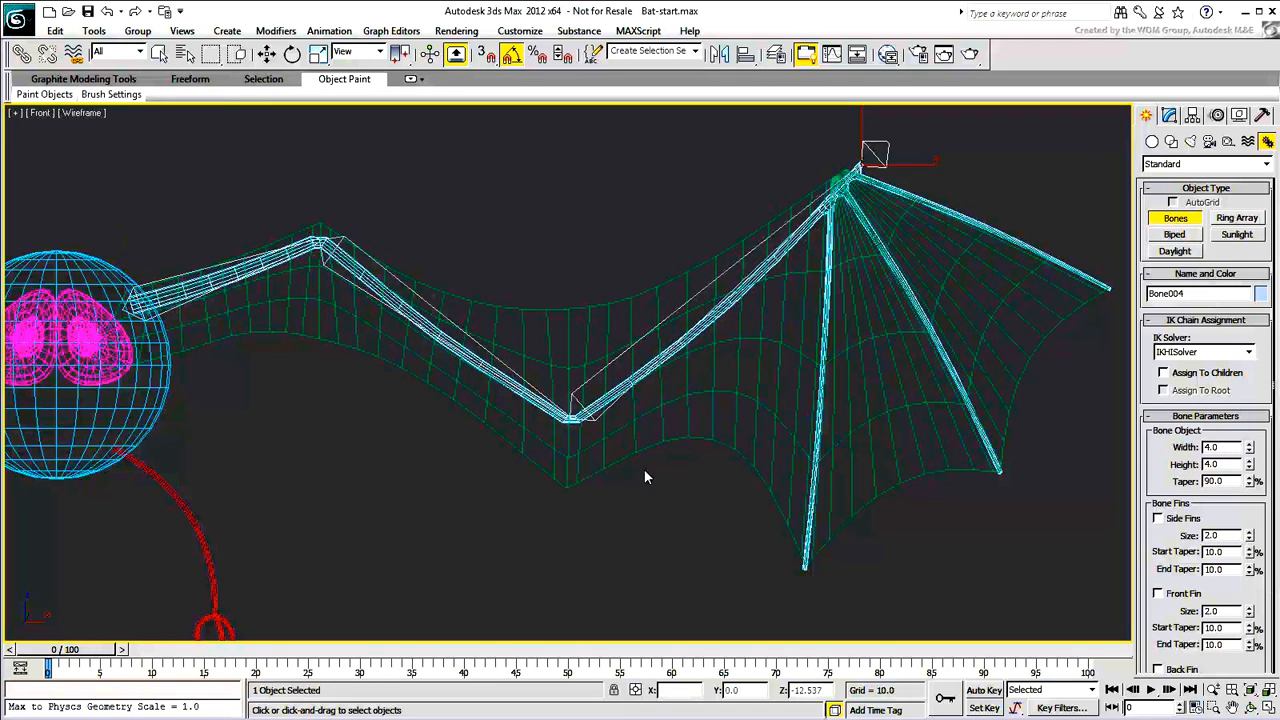
mouse_move(624, 516)
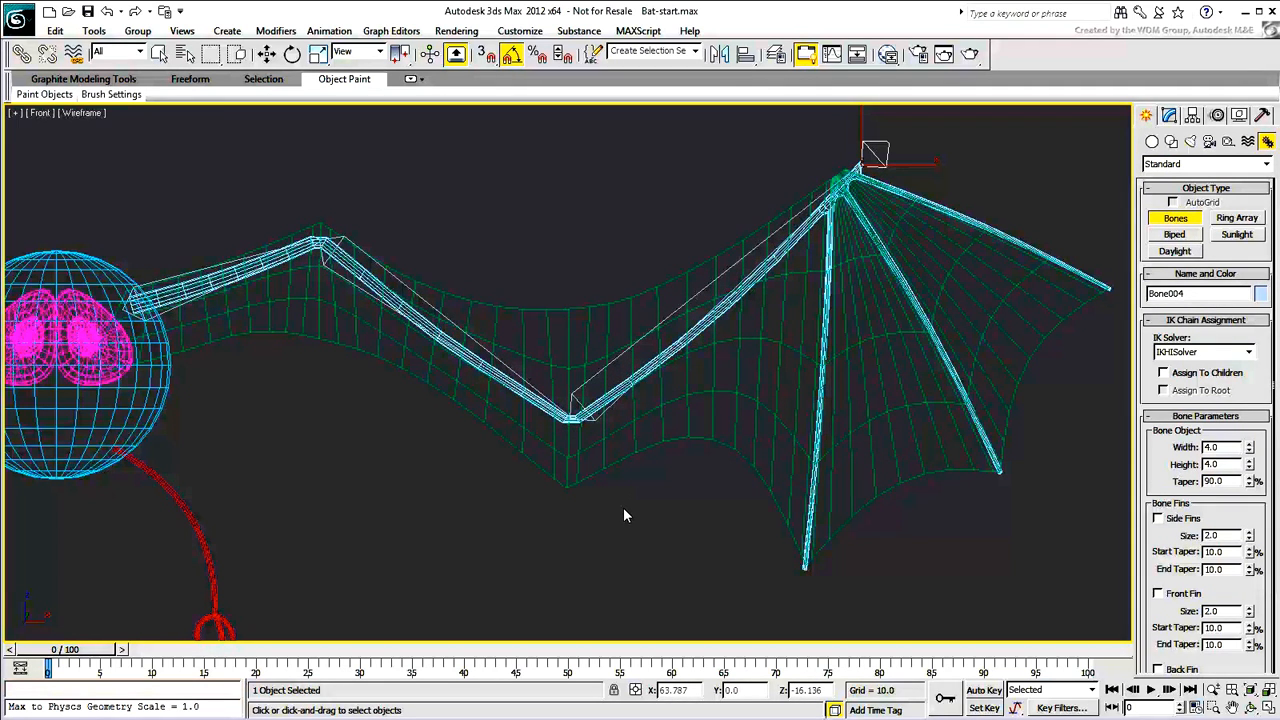
drag(624, 516, 480, 412)
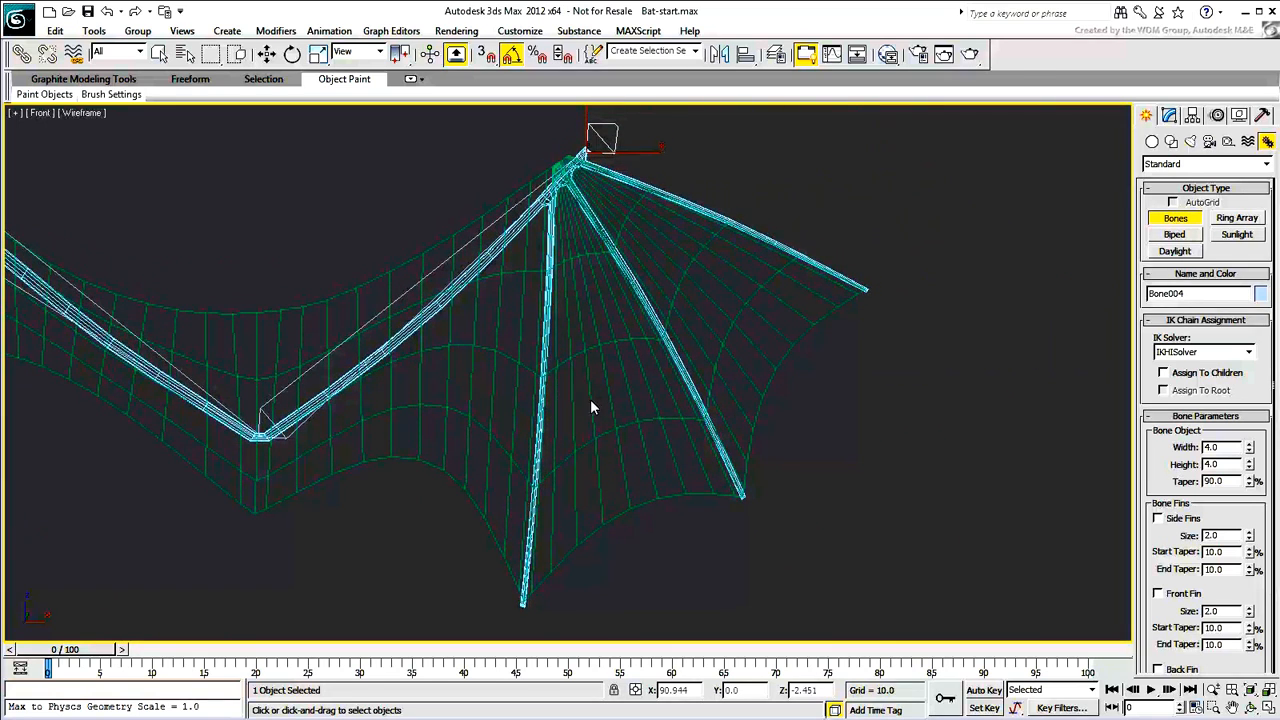
mouse_move(550, 206)
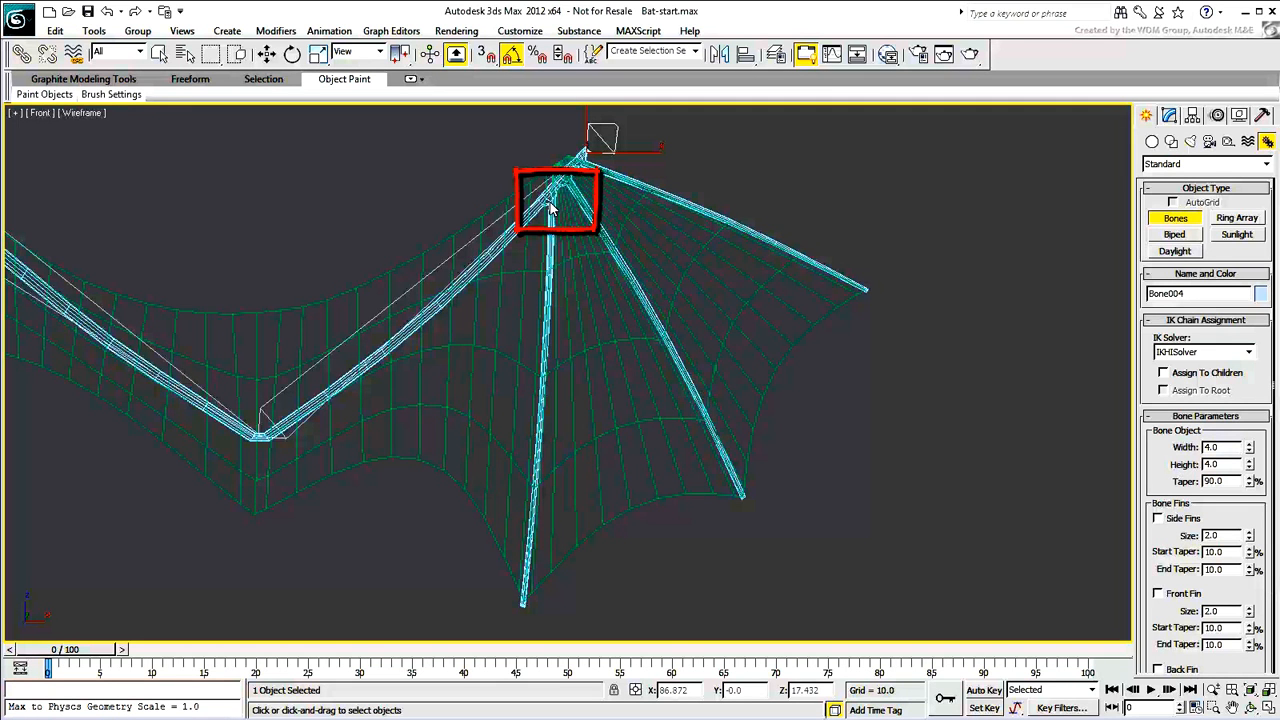
- Draw finger bones from the wrist joint out to the wing's lower and next finger tips
click(552, 200)
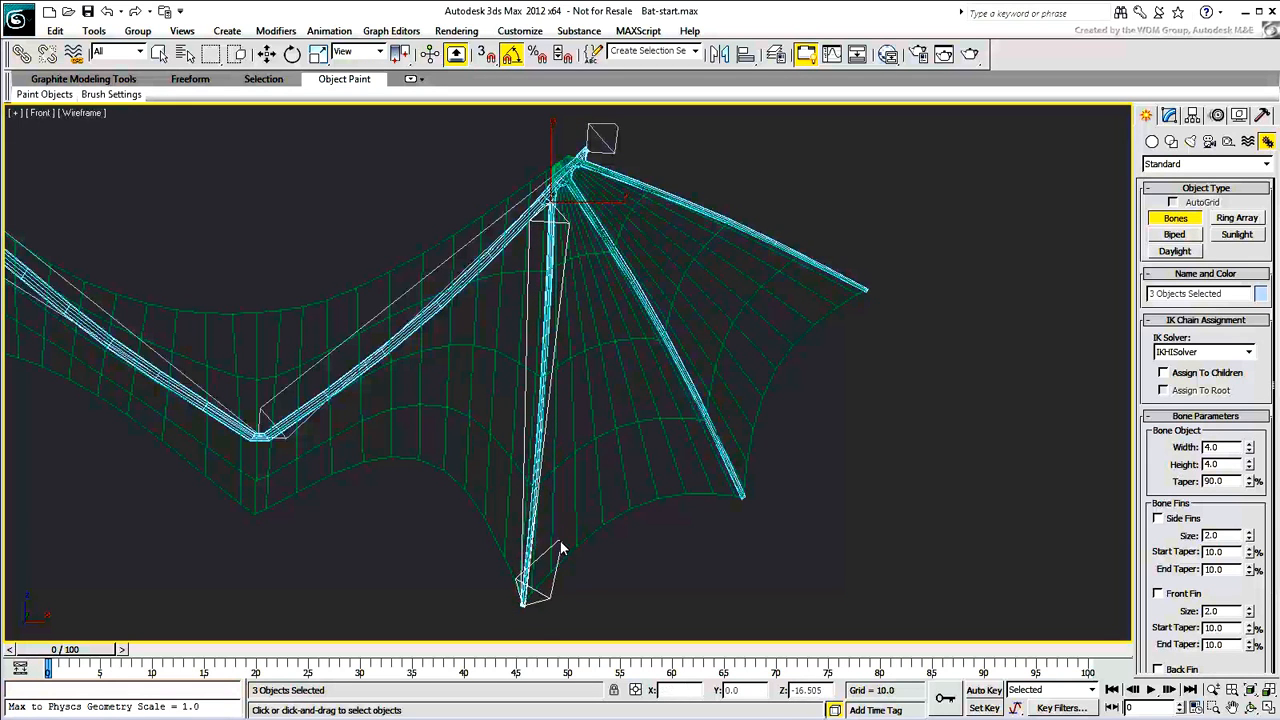
click(564, 180)
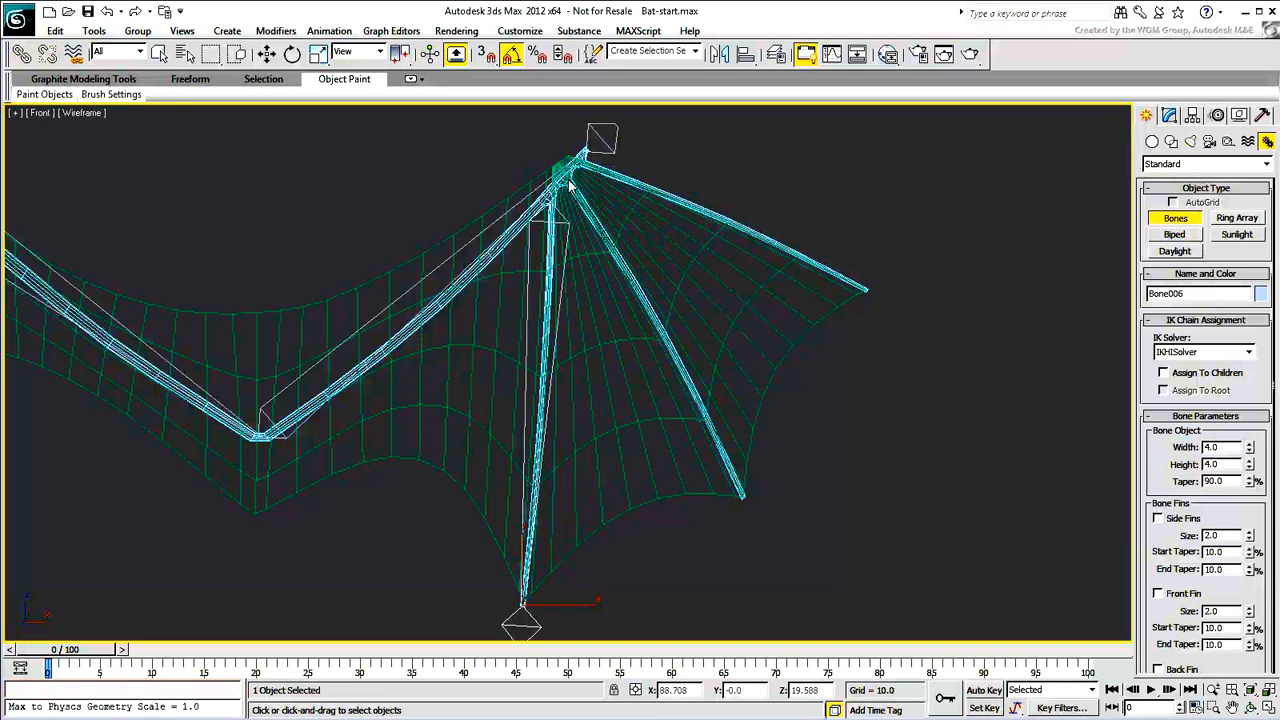
click(744, 498)
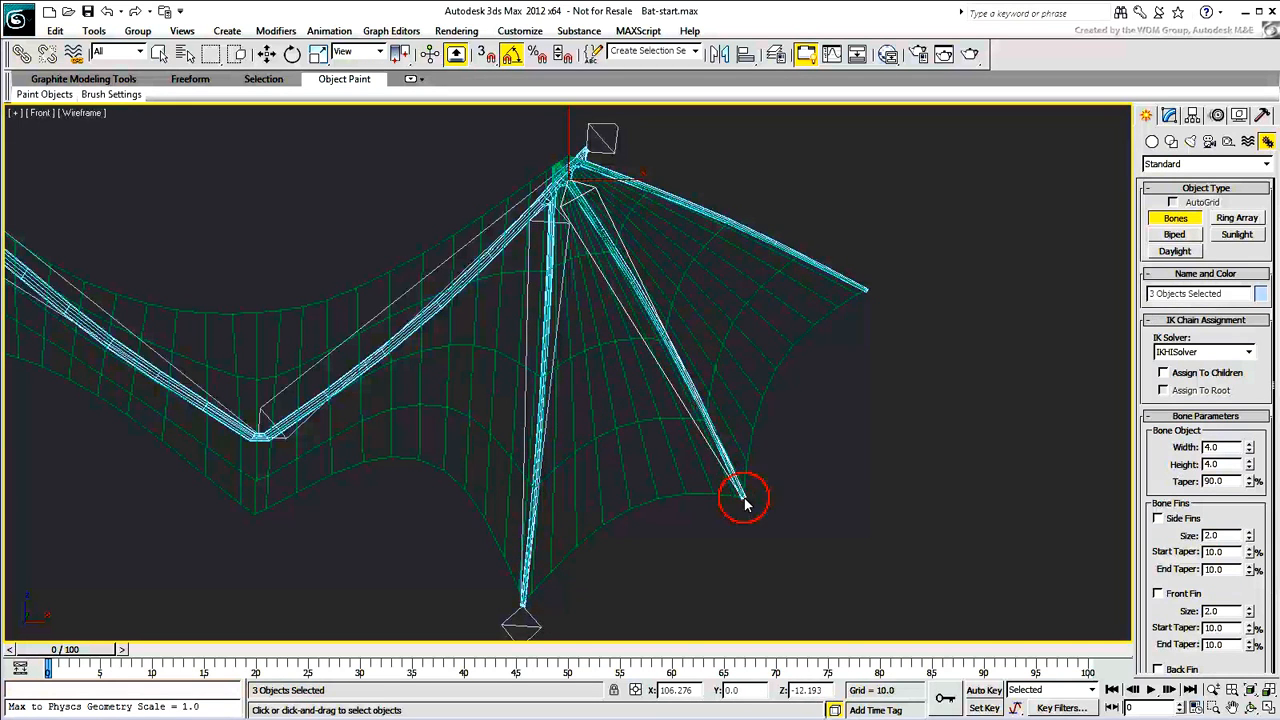
click(744, 500)
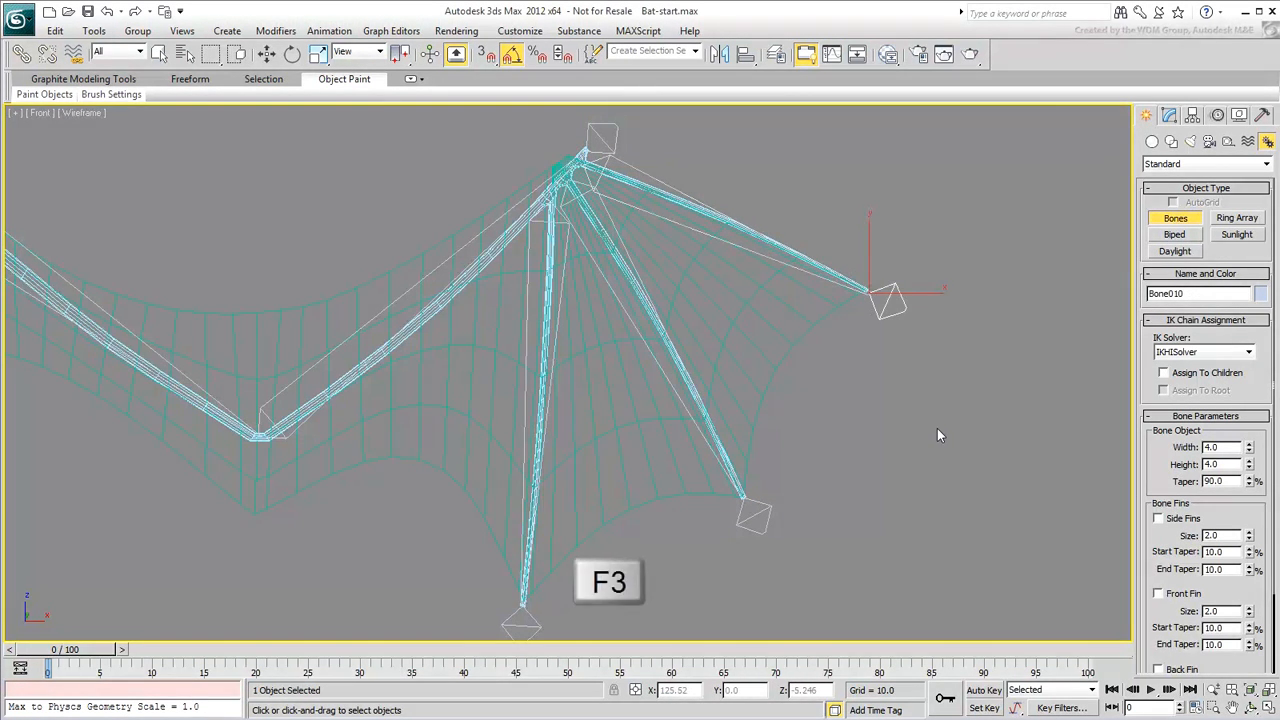
- Return to shaded display and link the finger bones under the wrist bone of the wing chain
key(F3)
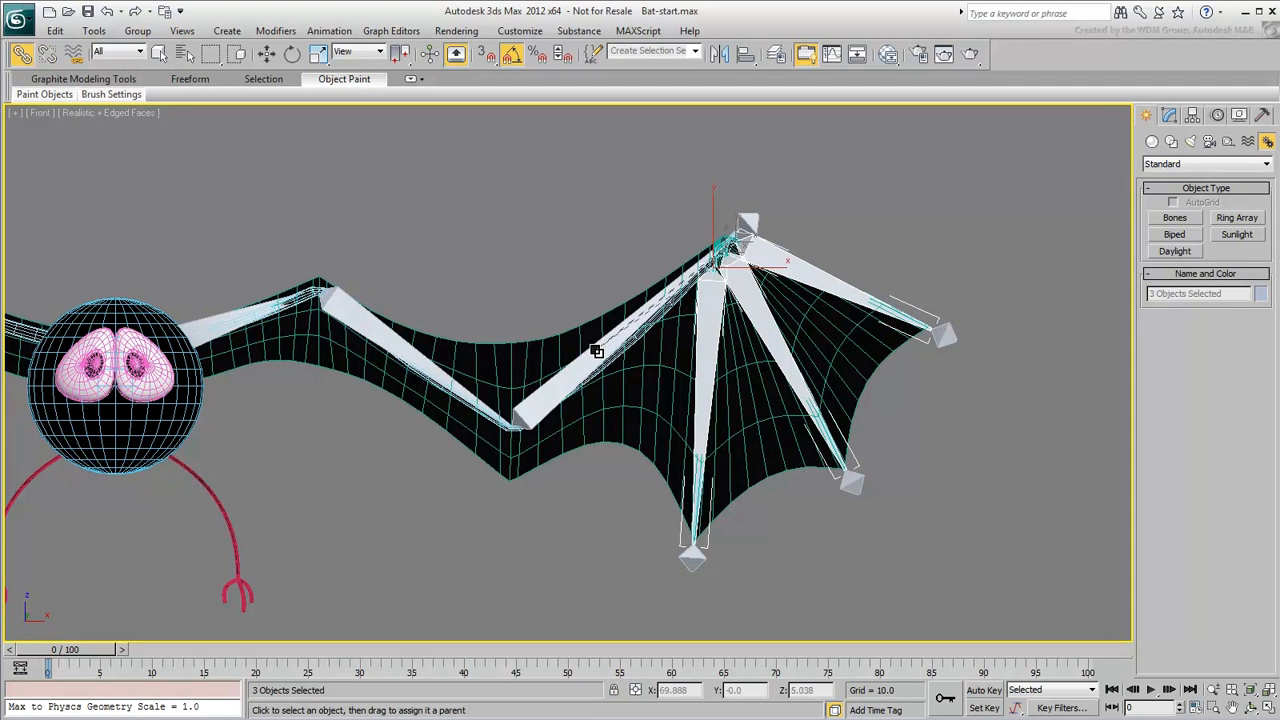
mouse_move(520, 276)
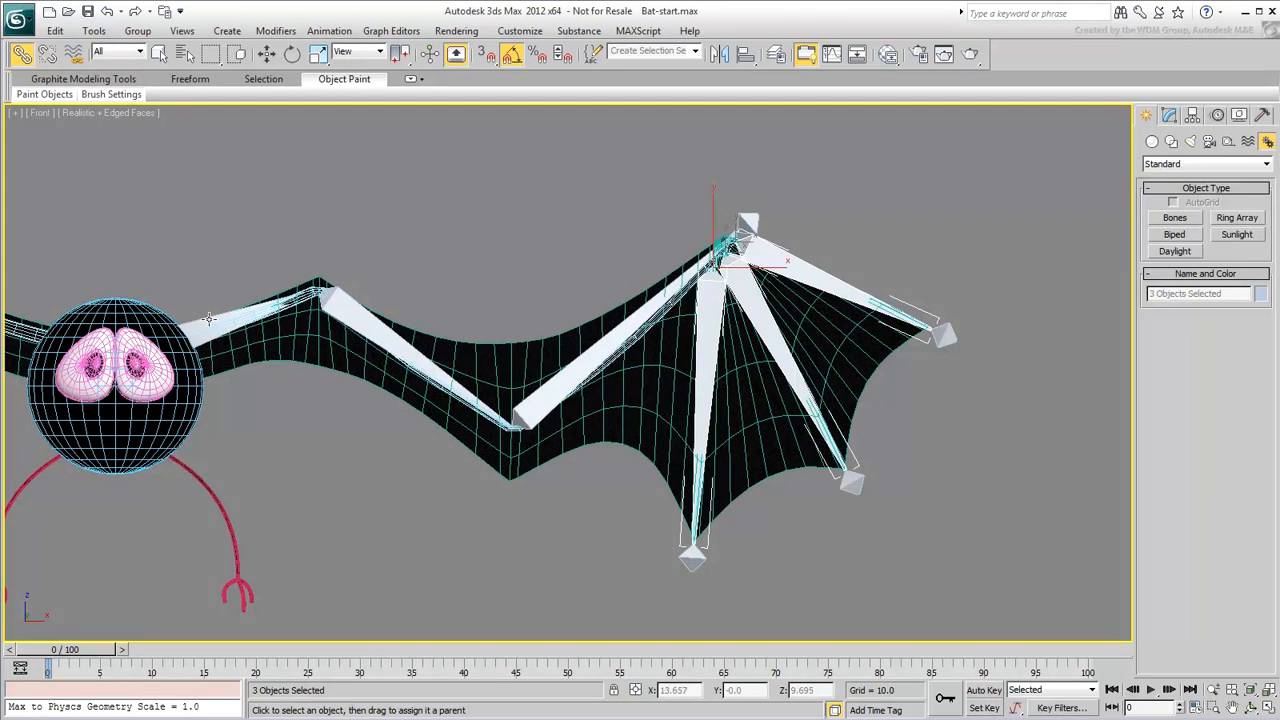
click(150, 330)
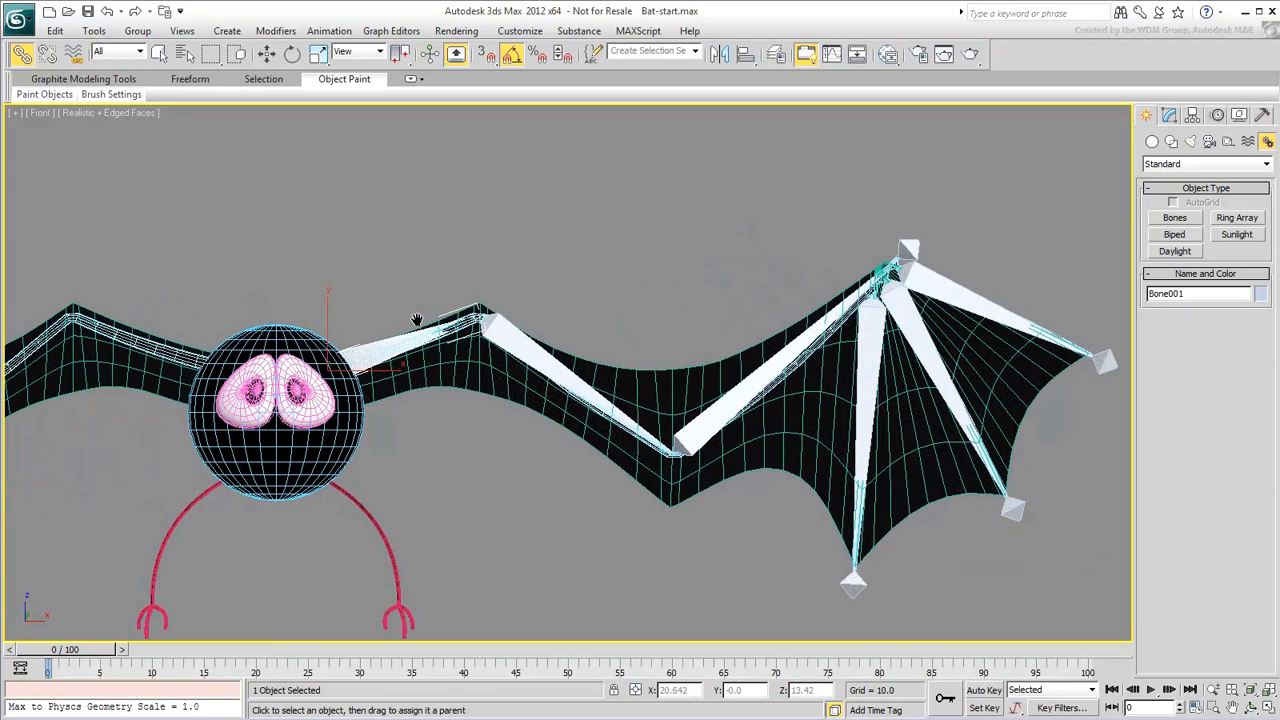
click(310, 344)
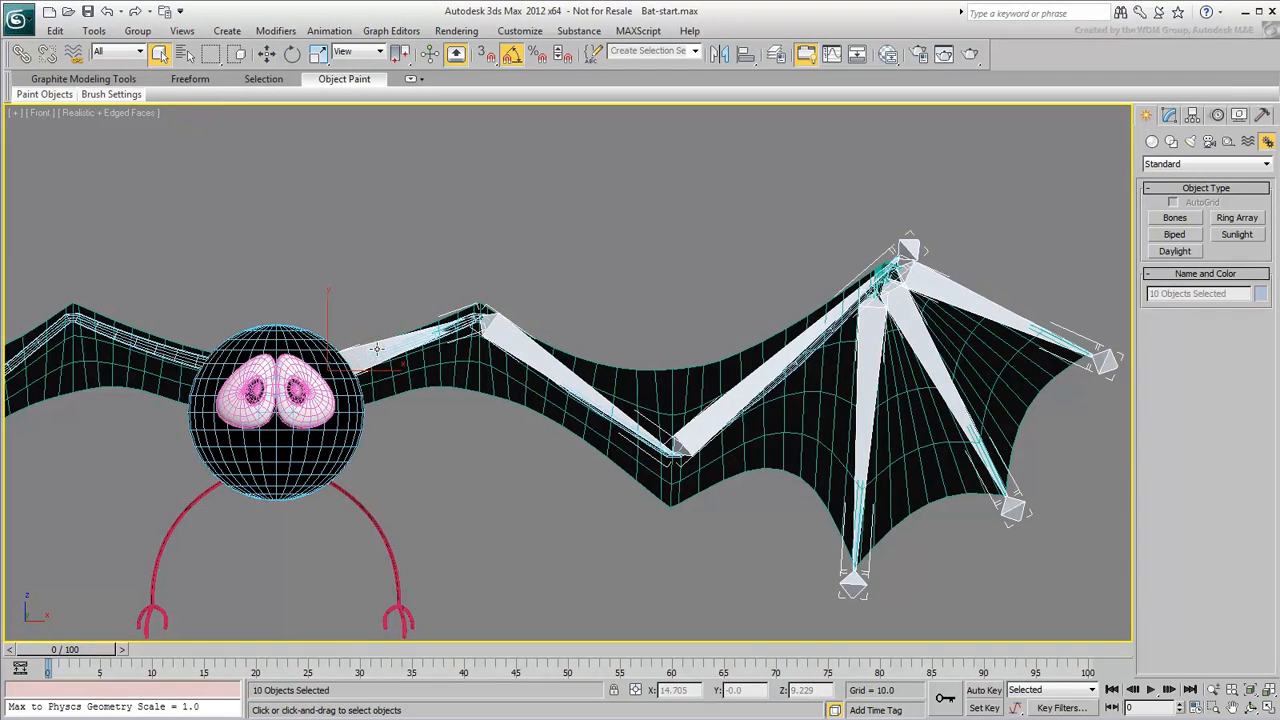
- Mirror the selected wing bones as a copy onto the bat's left wing
scroll(down, 3)
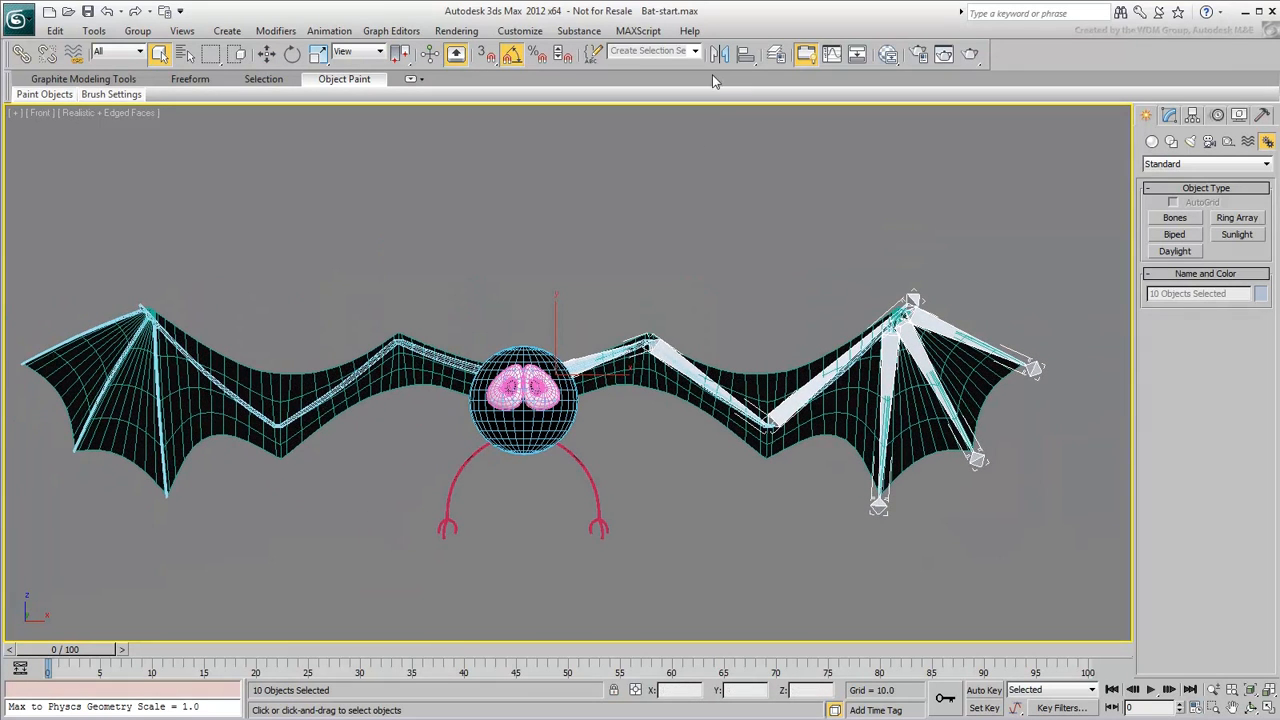
click(720, 54)
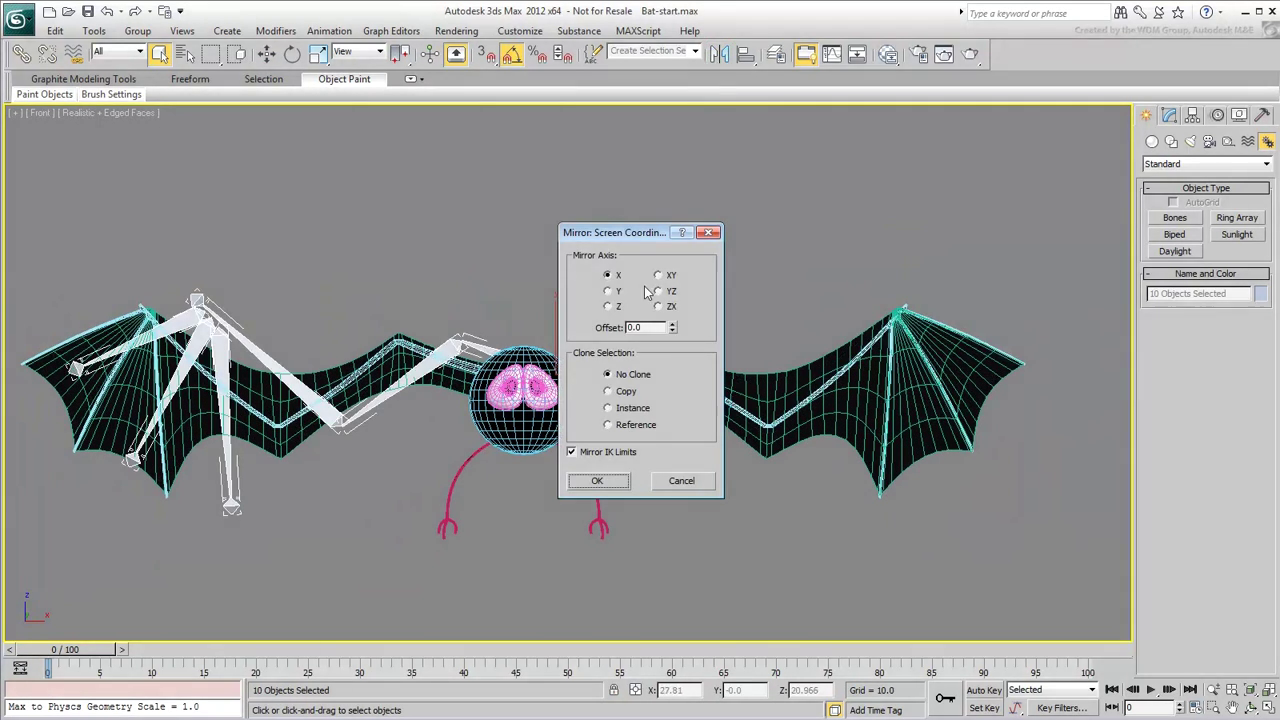
click(608, 390)
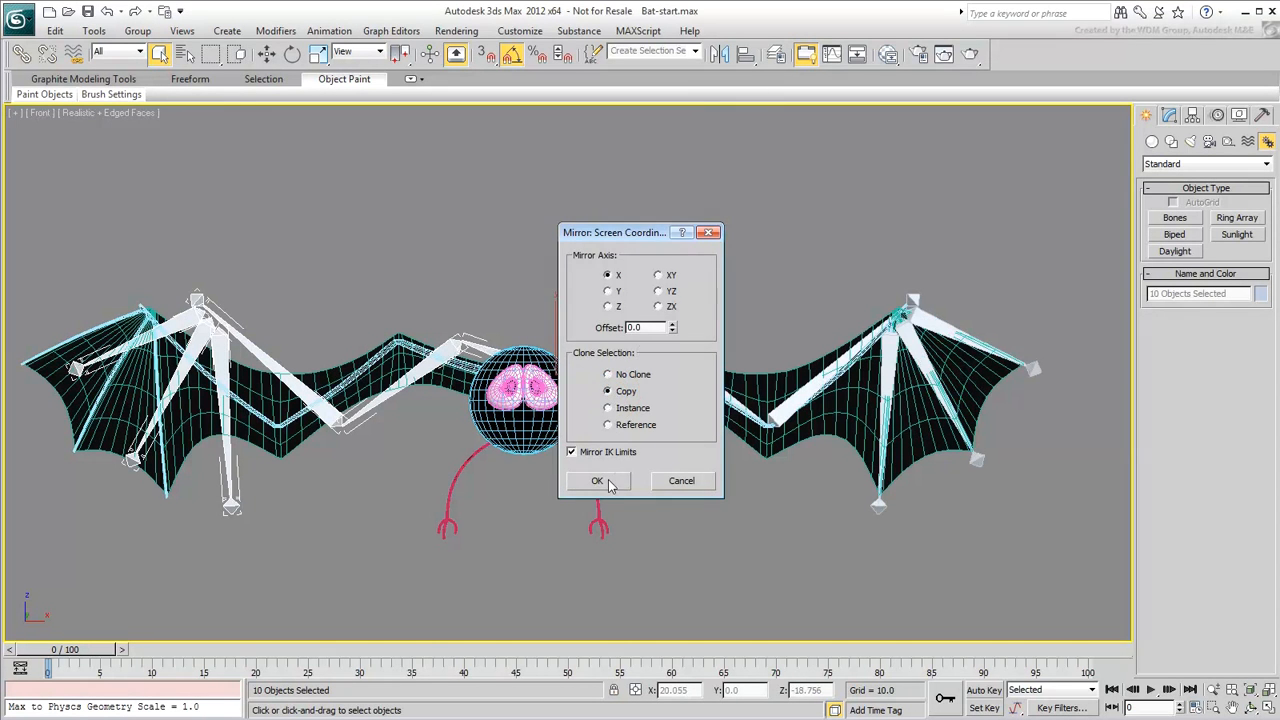
click(596, 480)
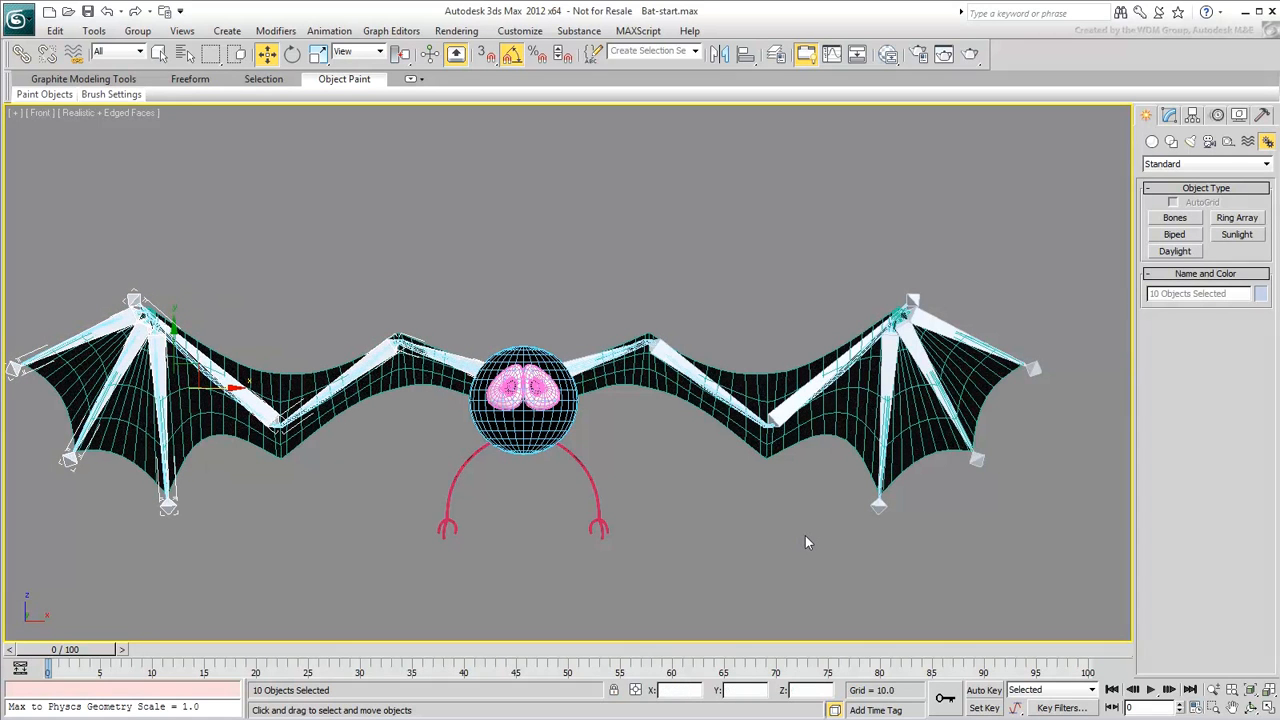
click(780, 532)
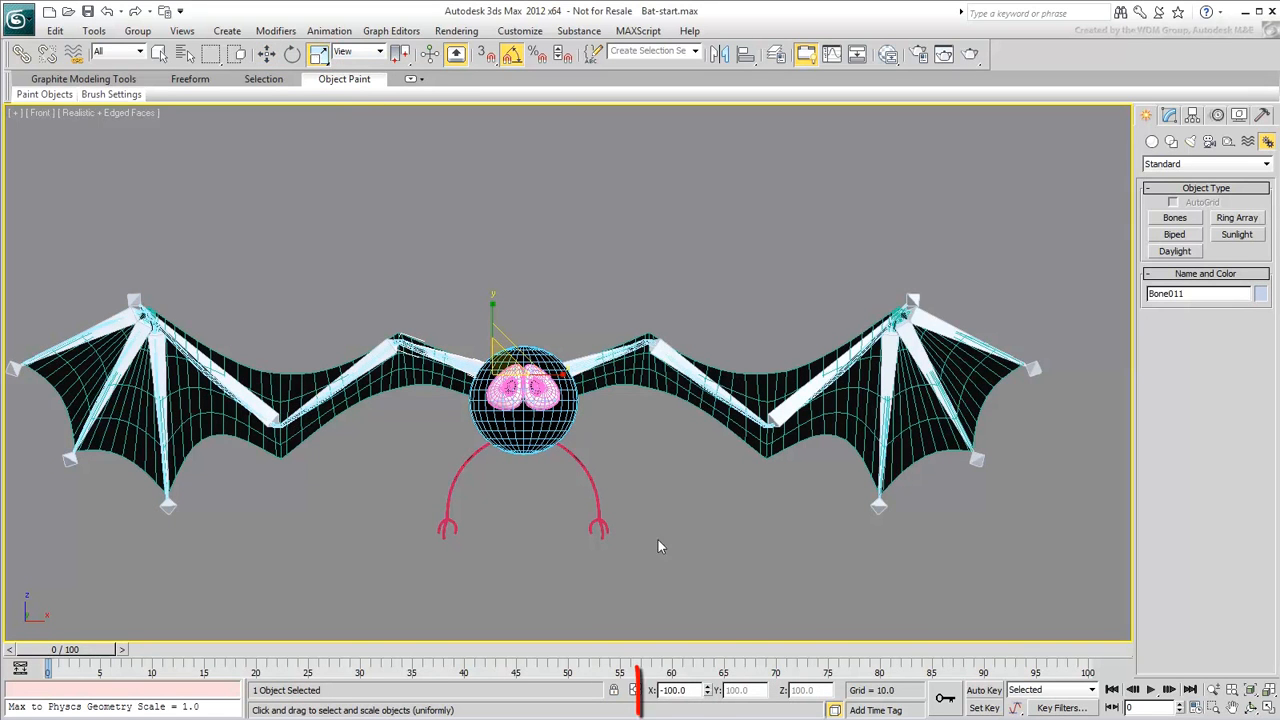
click(678, 690)
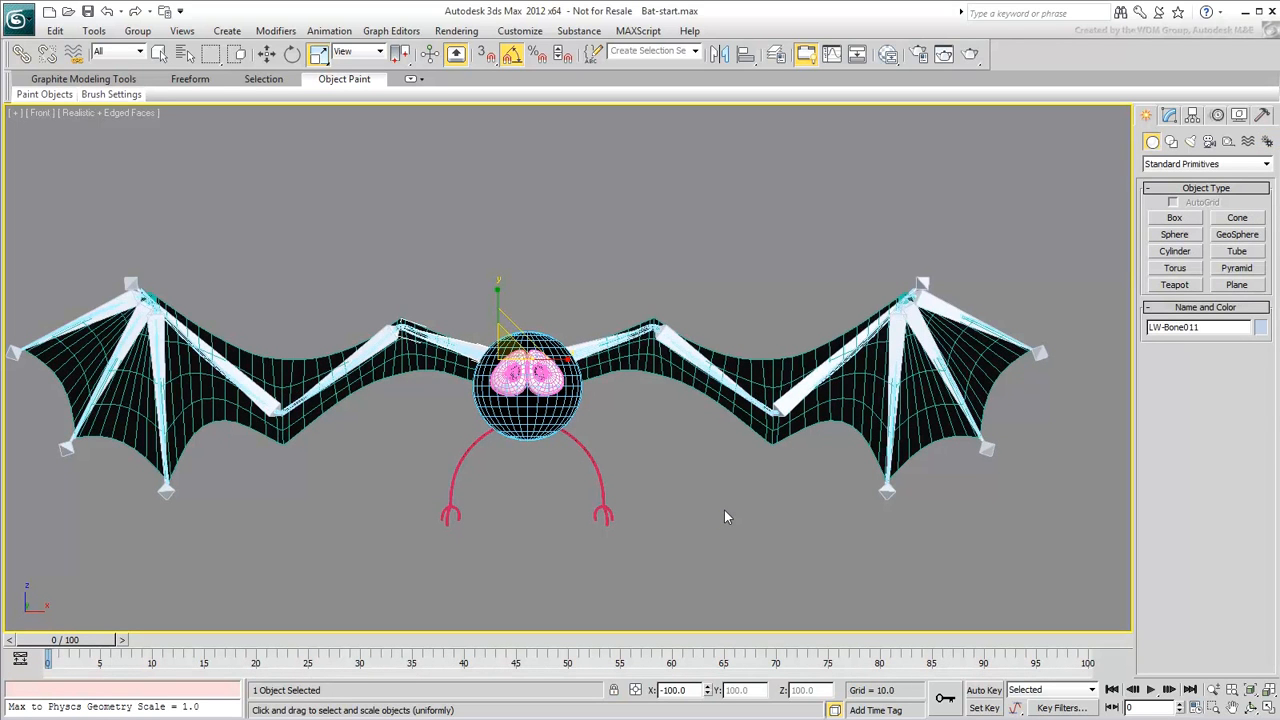
- Clear the selection and region-select all ten bones of one wing for mirroring
click(612, 466)
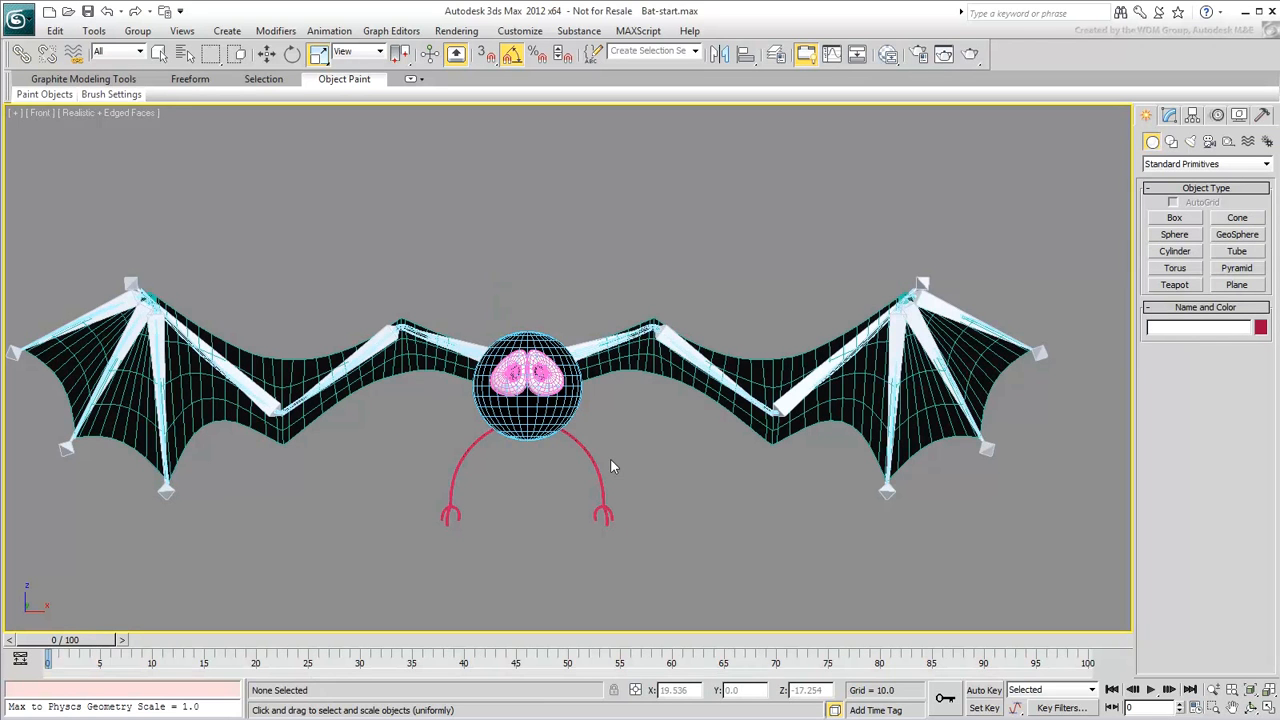
click(470, 348)
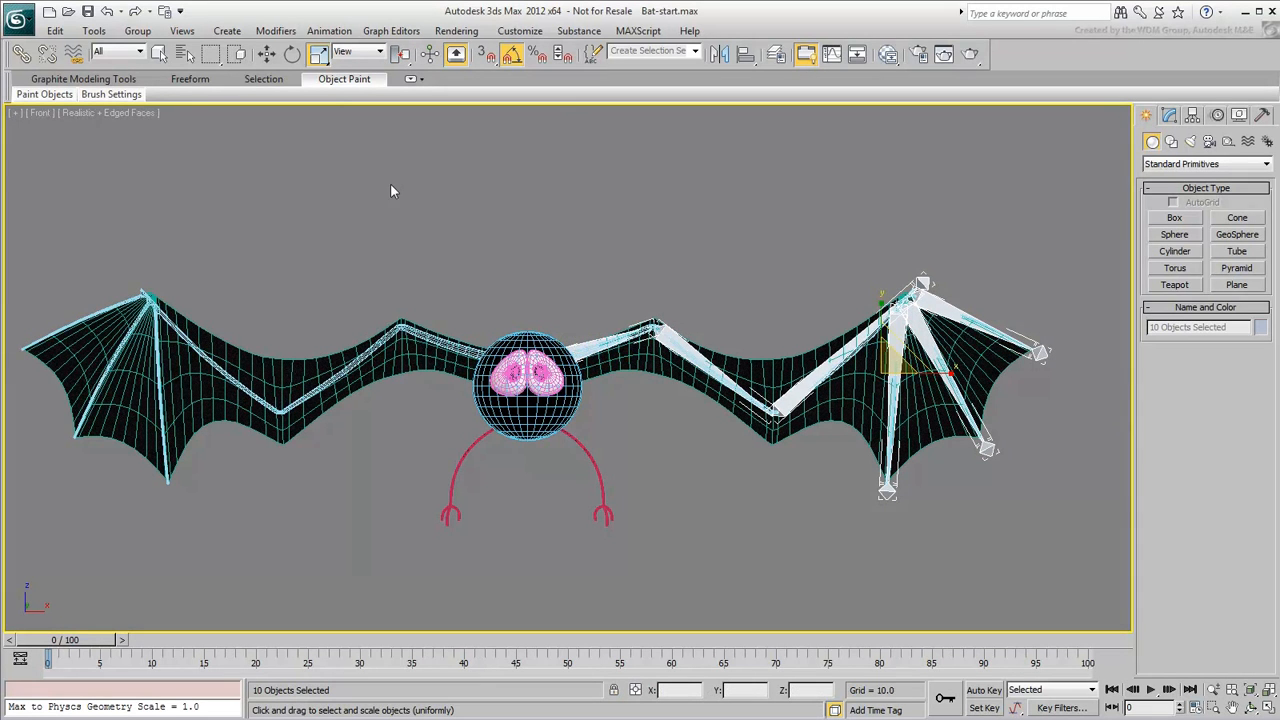
click(328, 30)
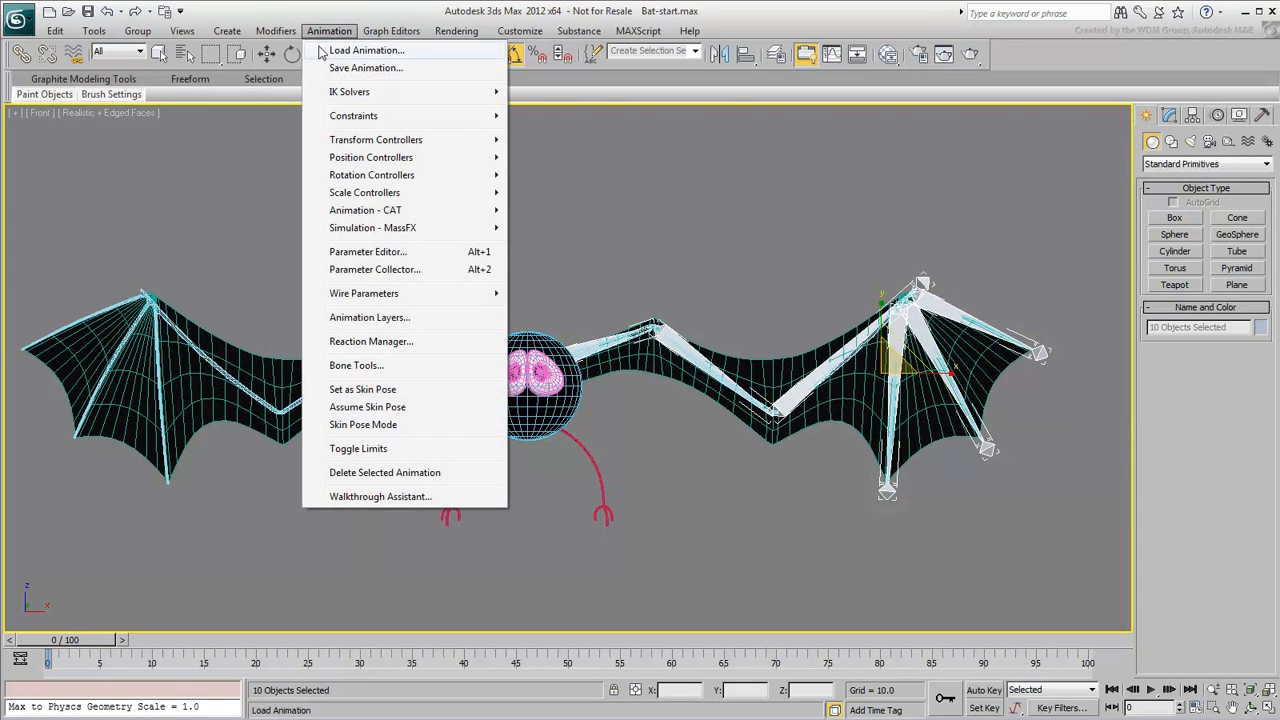
- Mirror the ten wing bones with Bone Tools at offset 14.0 so both wings have matching skeletons
click(356, 364)
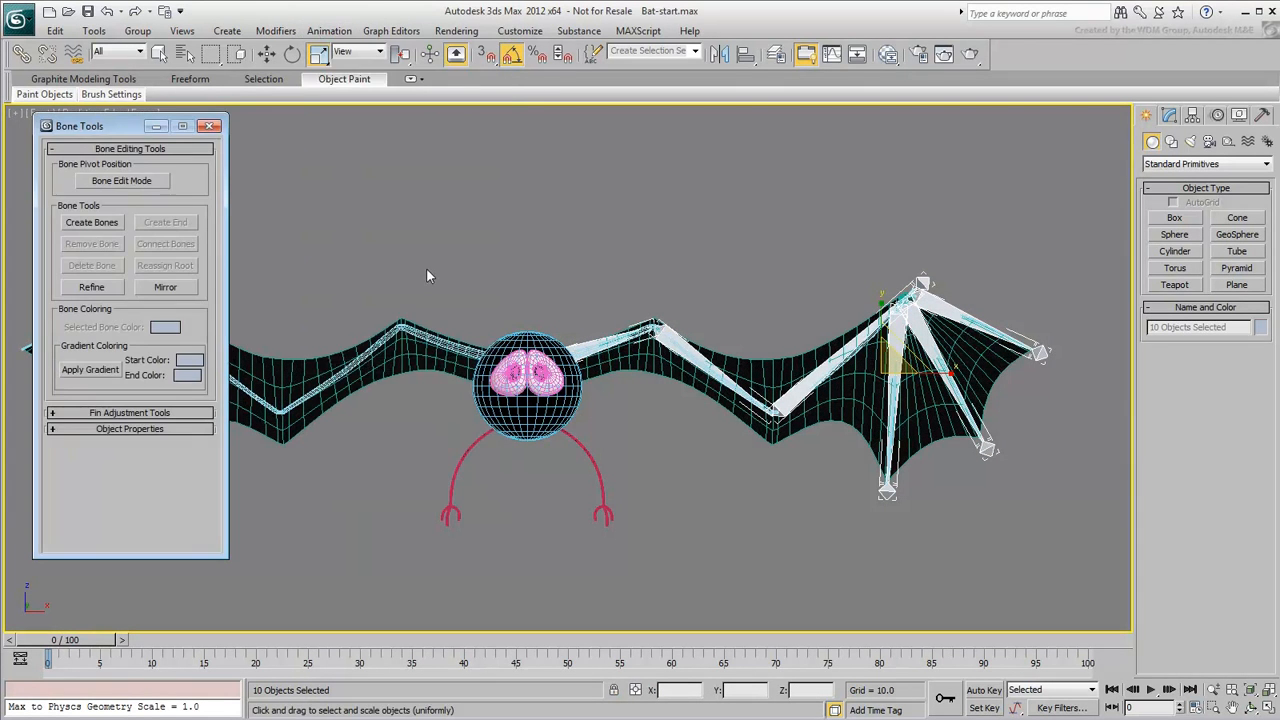
mouse_move(332, 276)
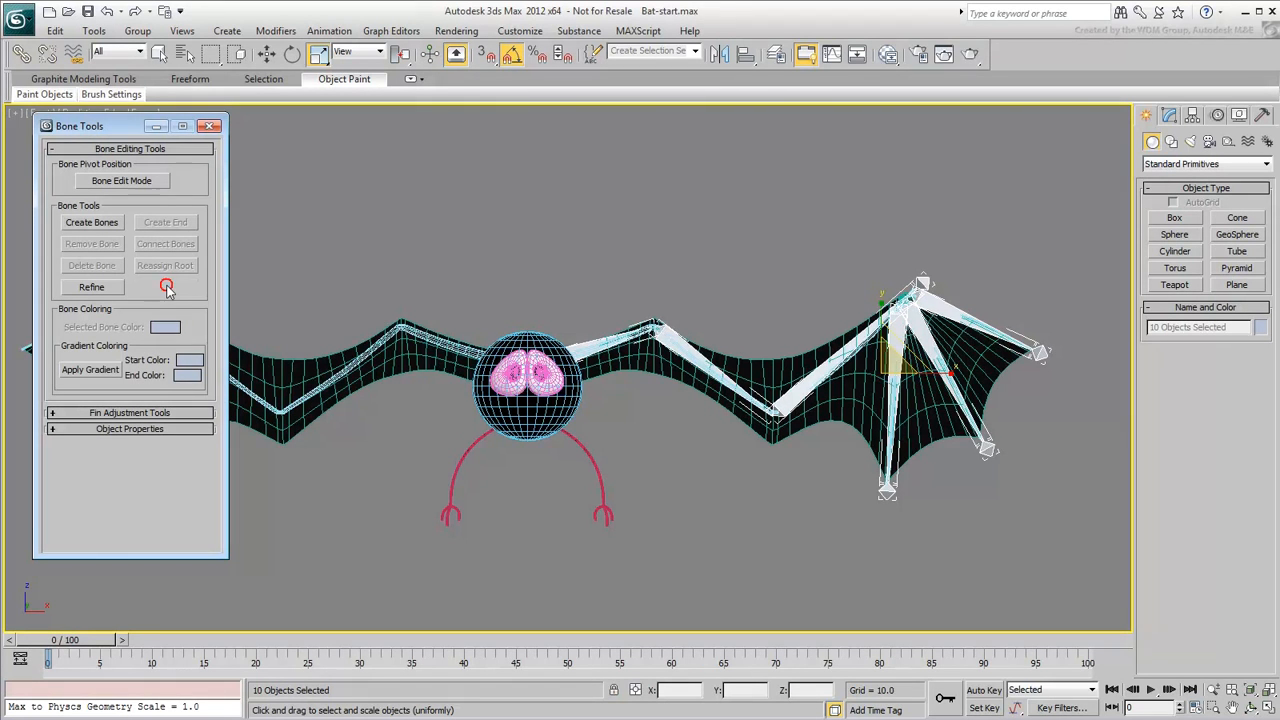
click(164, 288)
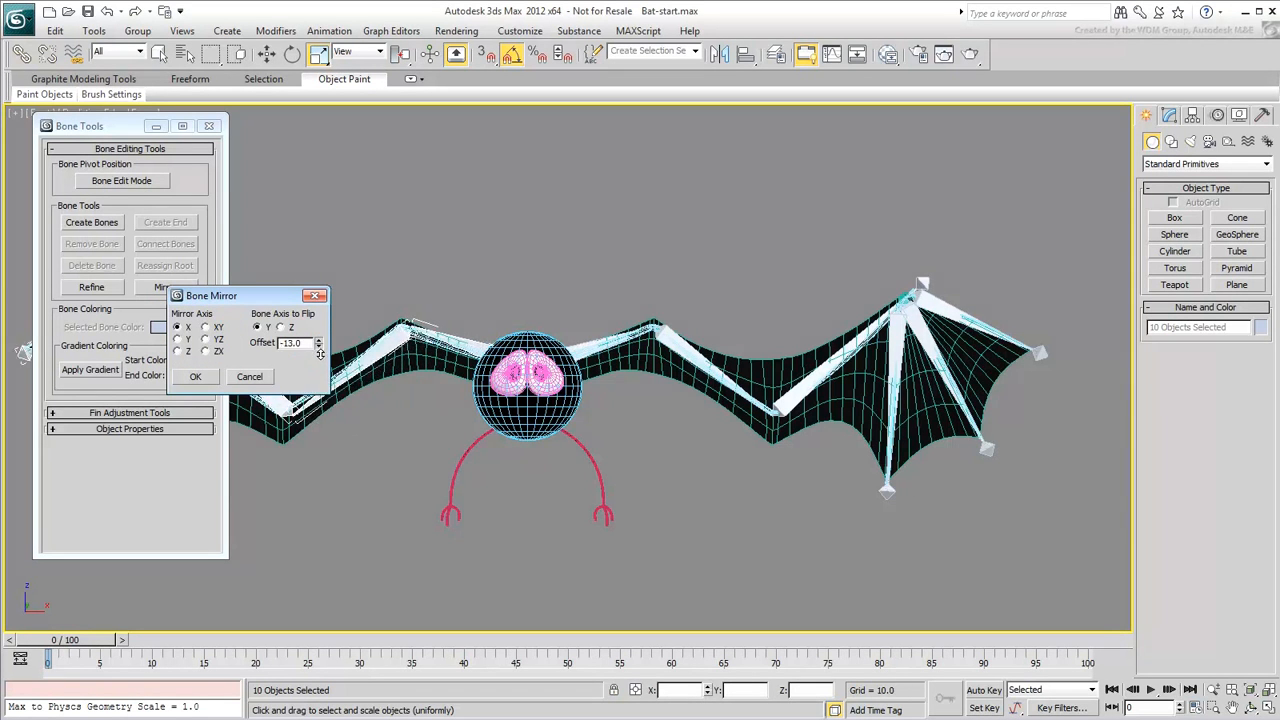
click(320, 346)
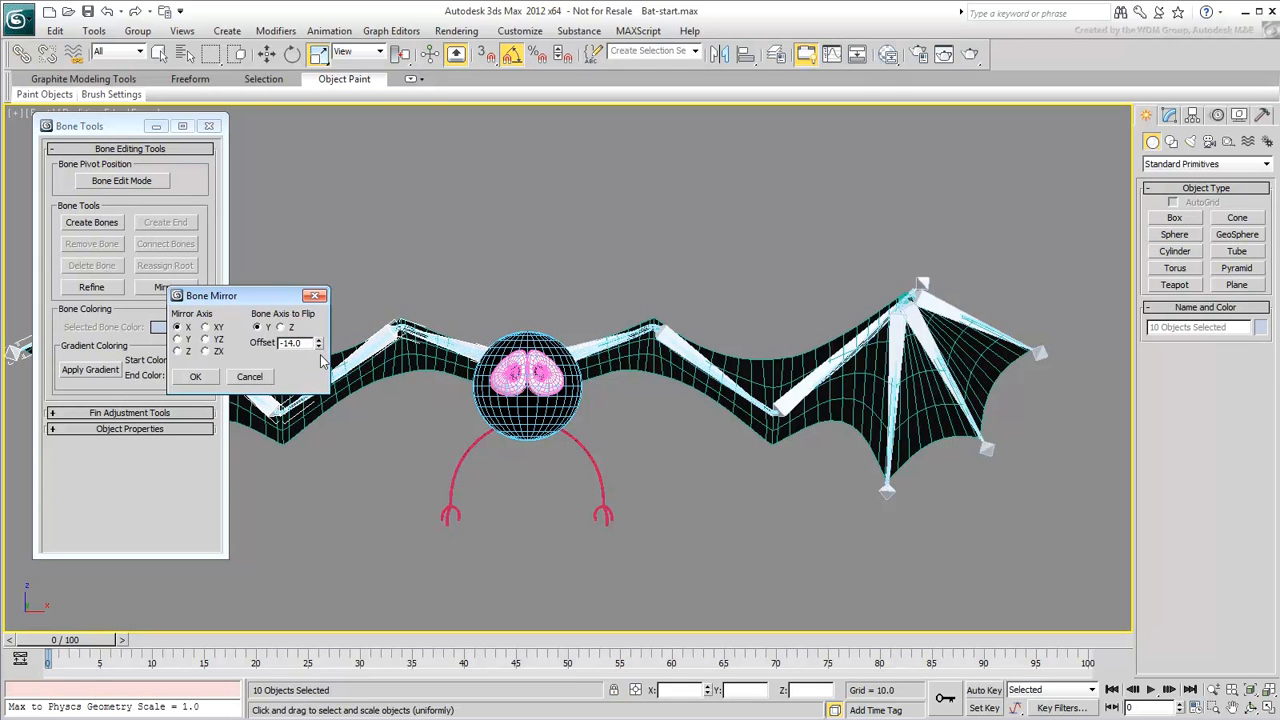
click(196, 376)
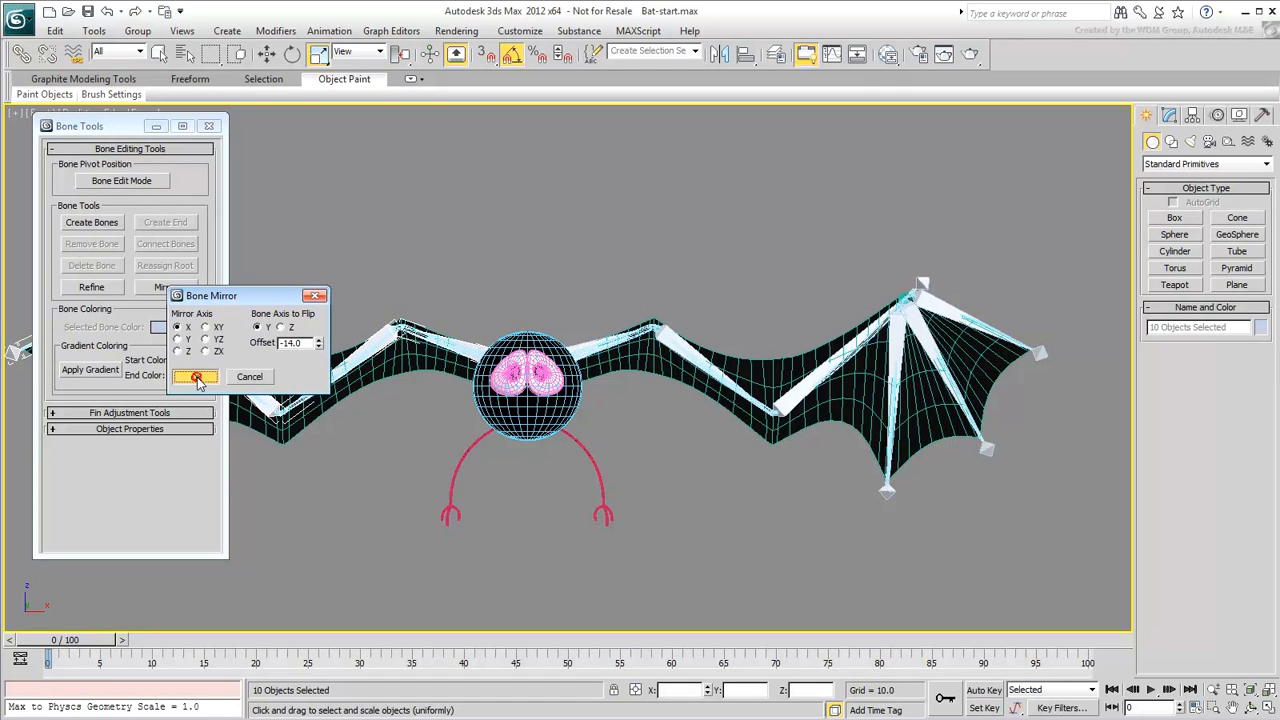
click(196, 376)
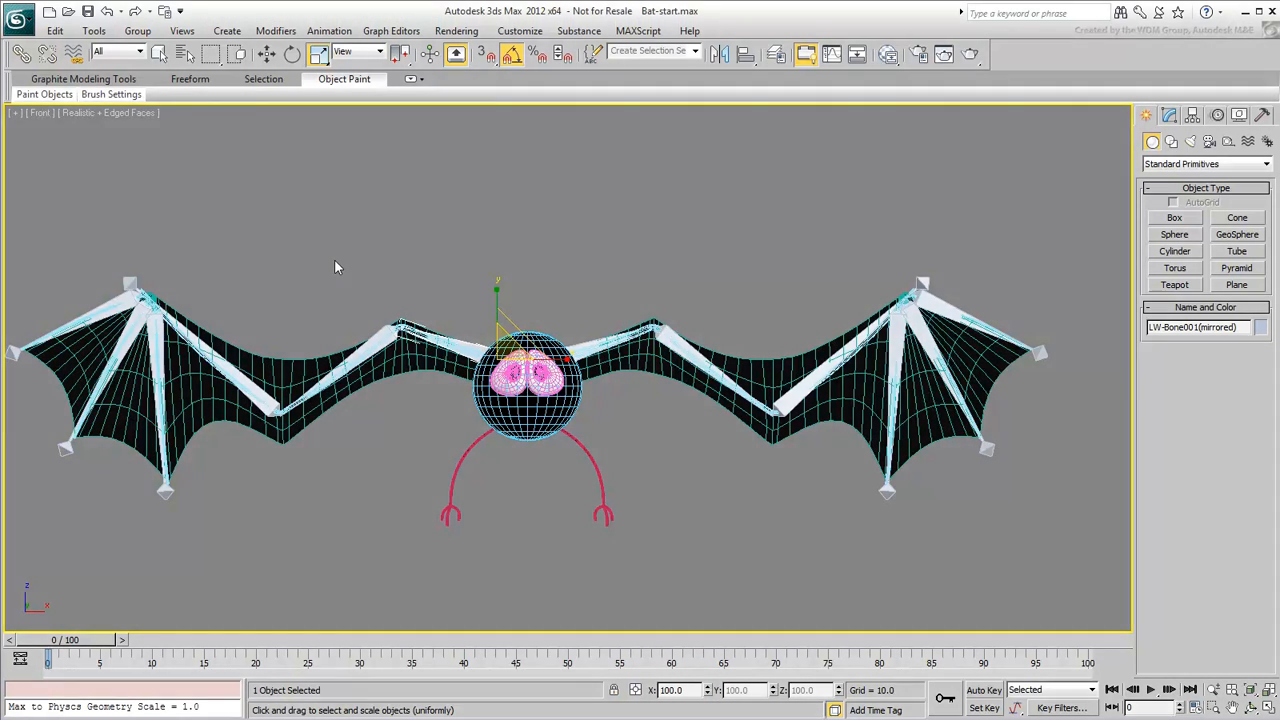
- Load Bat-bones.max, test-rotate two wing bones, and put an Attribute Holder on BatHead
click(18, 18)
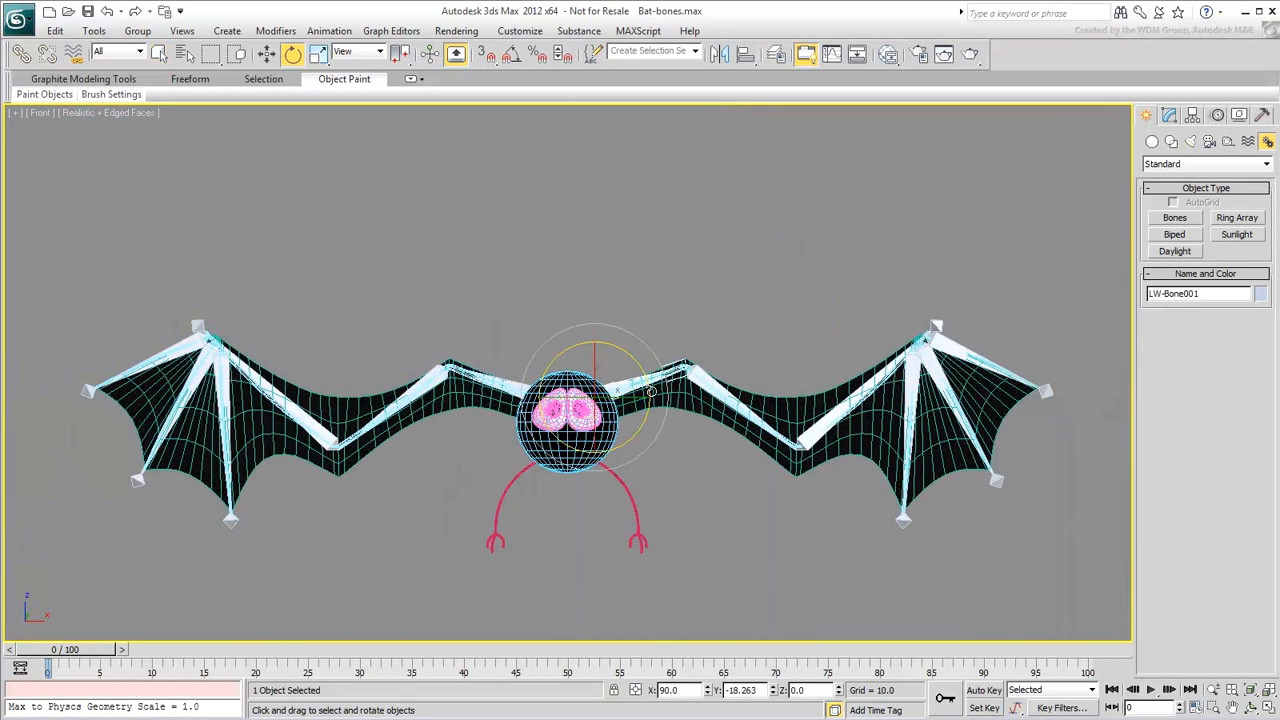
drag(650, 390, 616, 364)
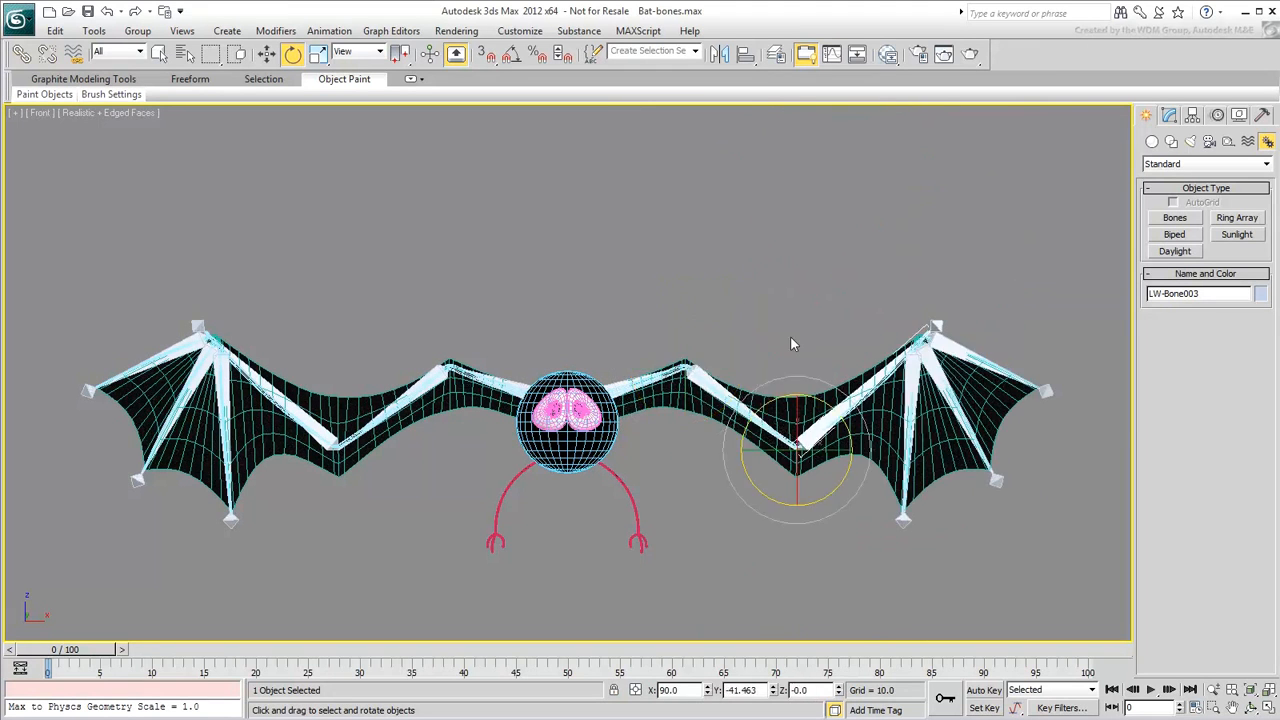
drag(792, 430, 850, 456)
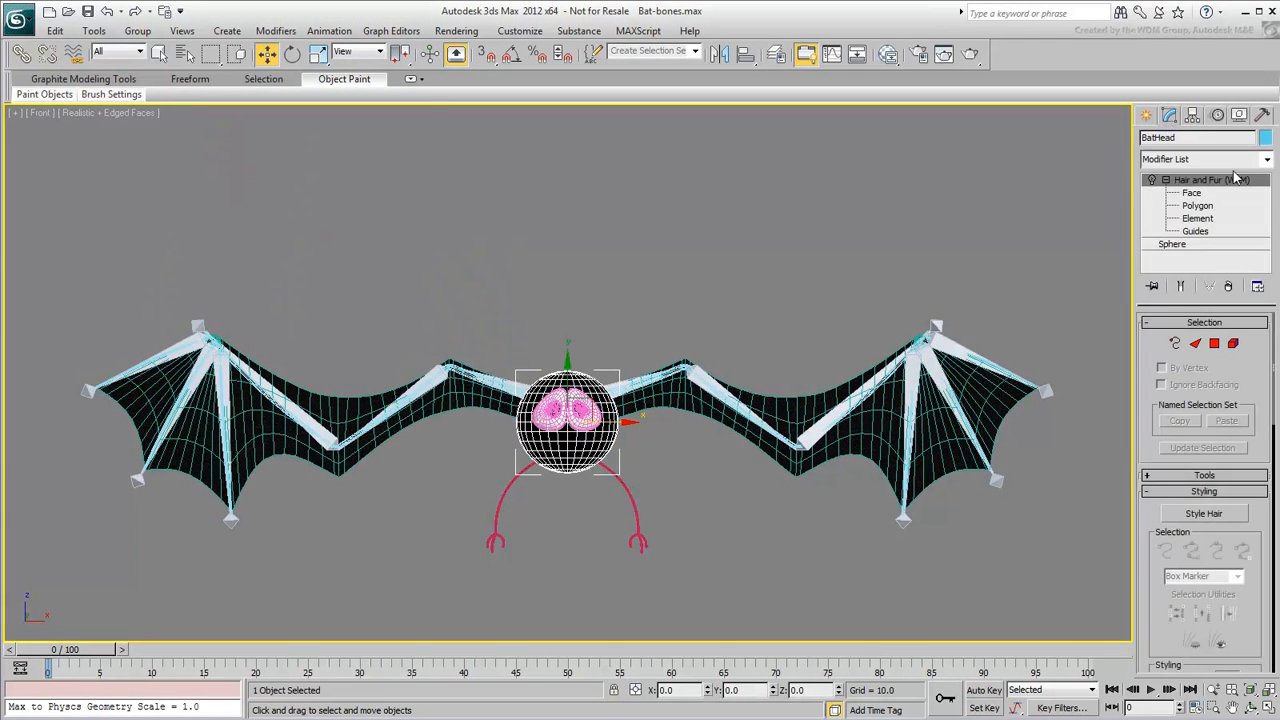
click(1268, 160)
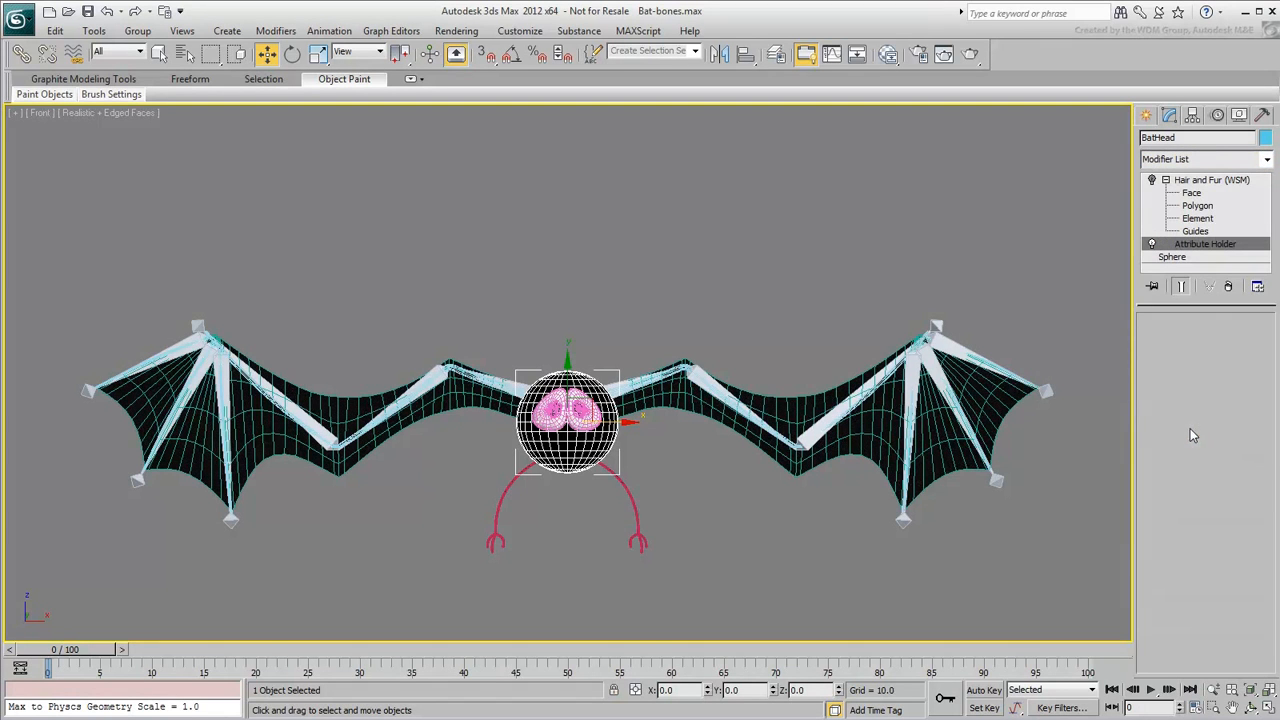
click(328, 30)
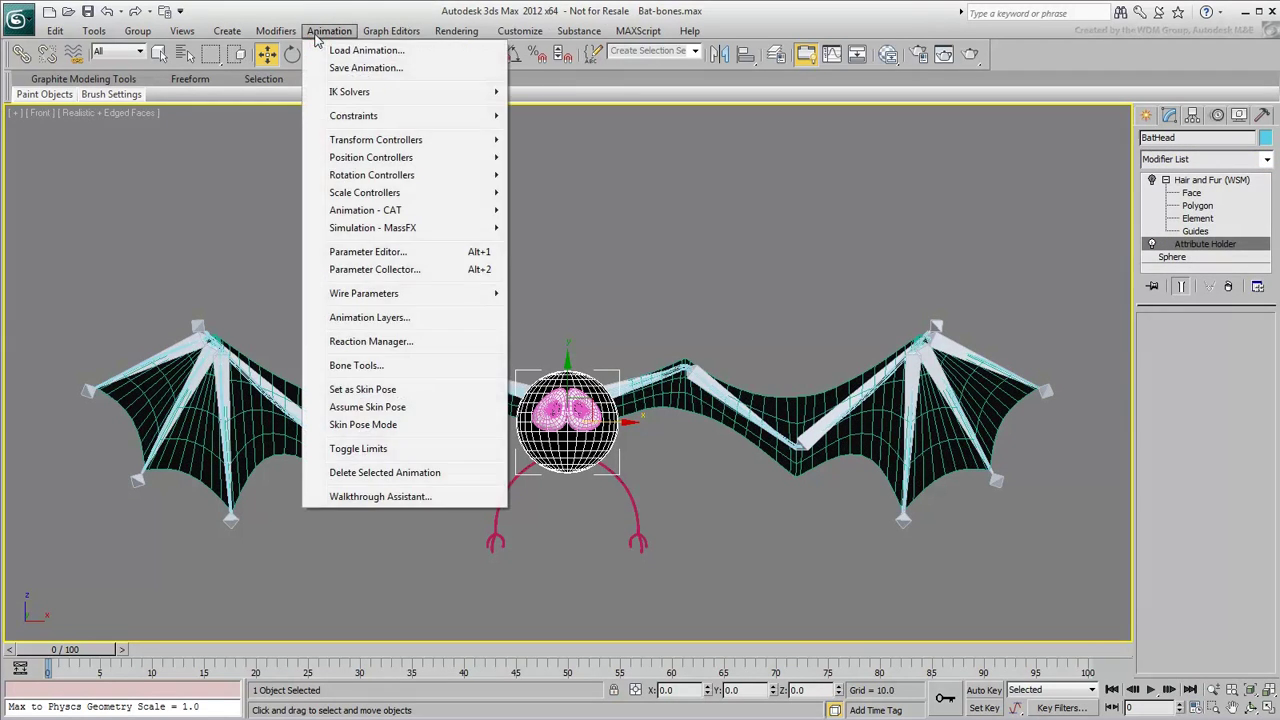
mouse_move(364, 292)
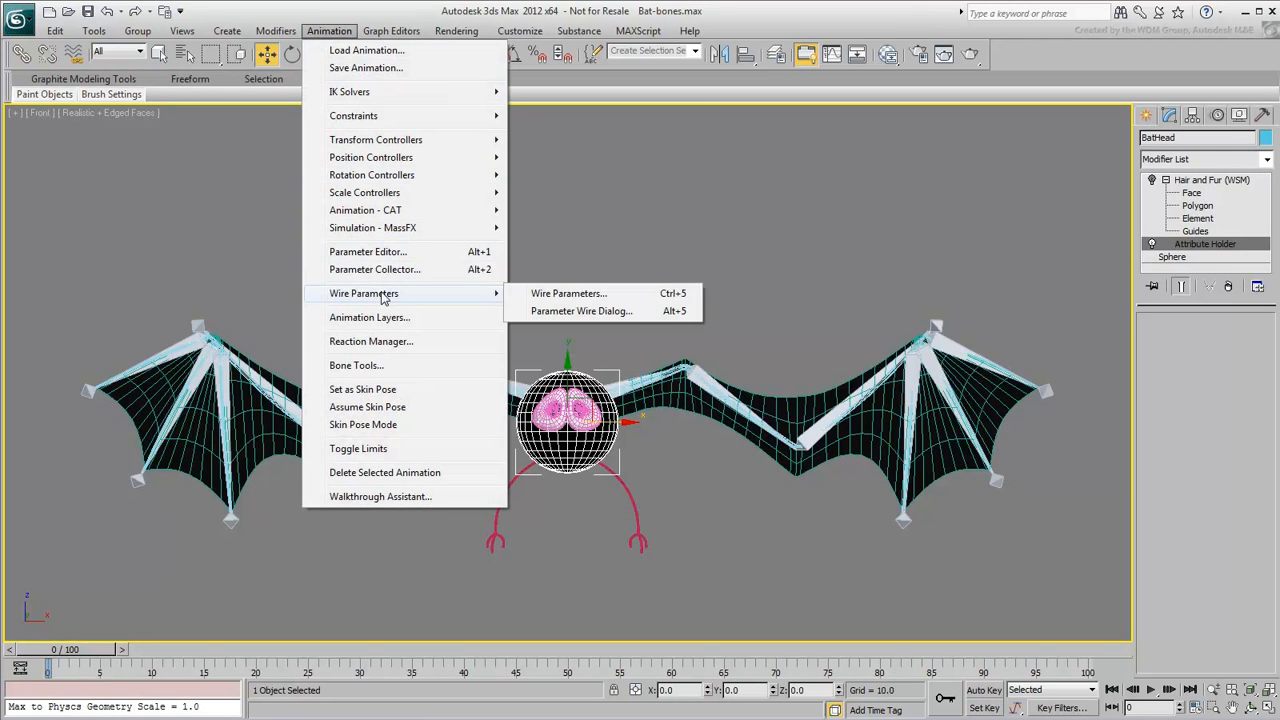
- Add a float slider attribute named Wing Deploy, range 0–100, to the head via Parameter Editor
click(368, 252)
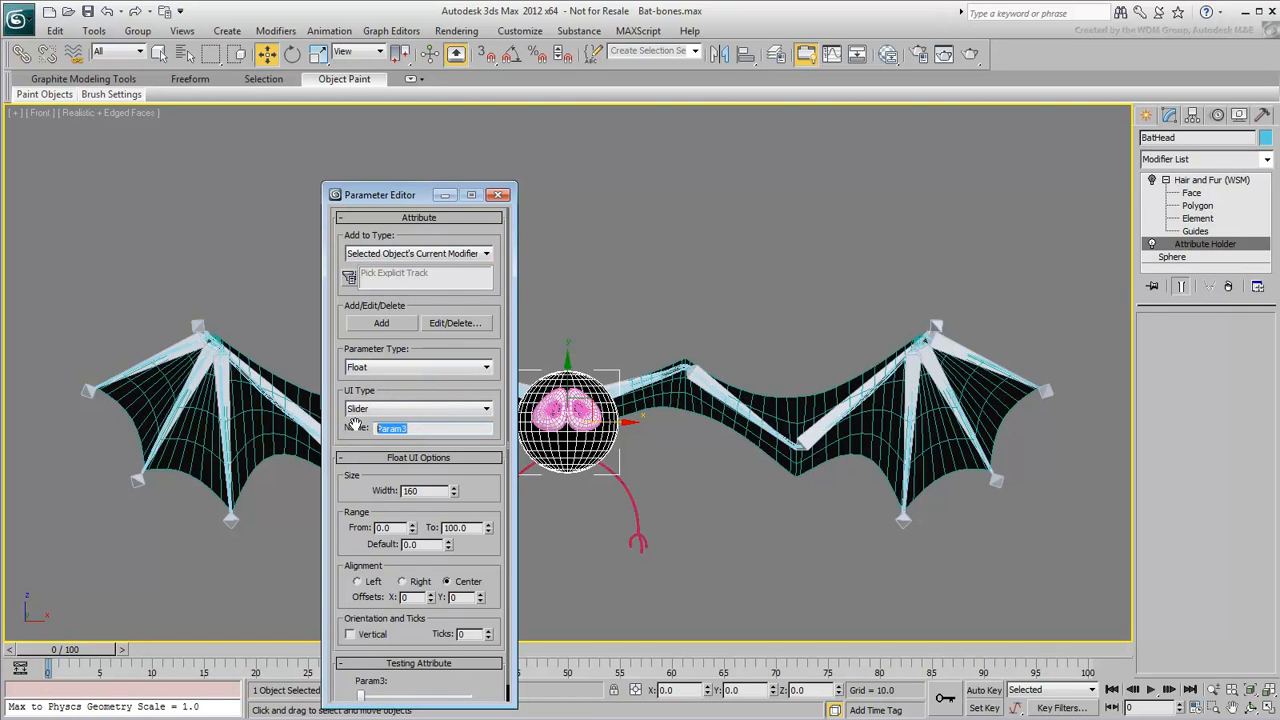
text(Wing)
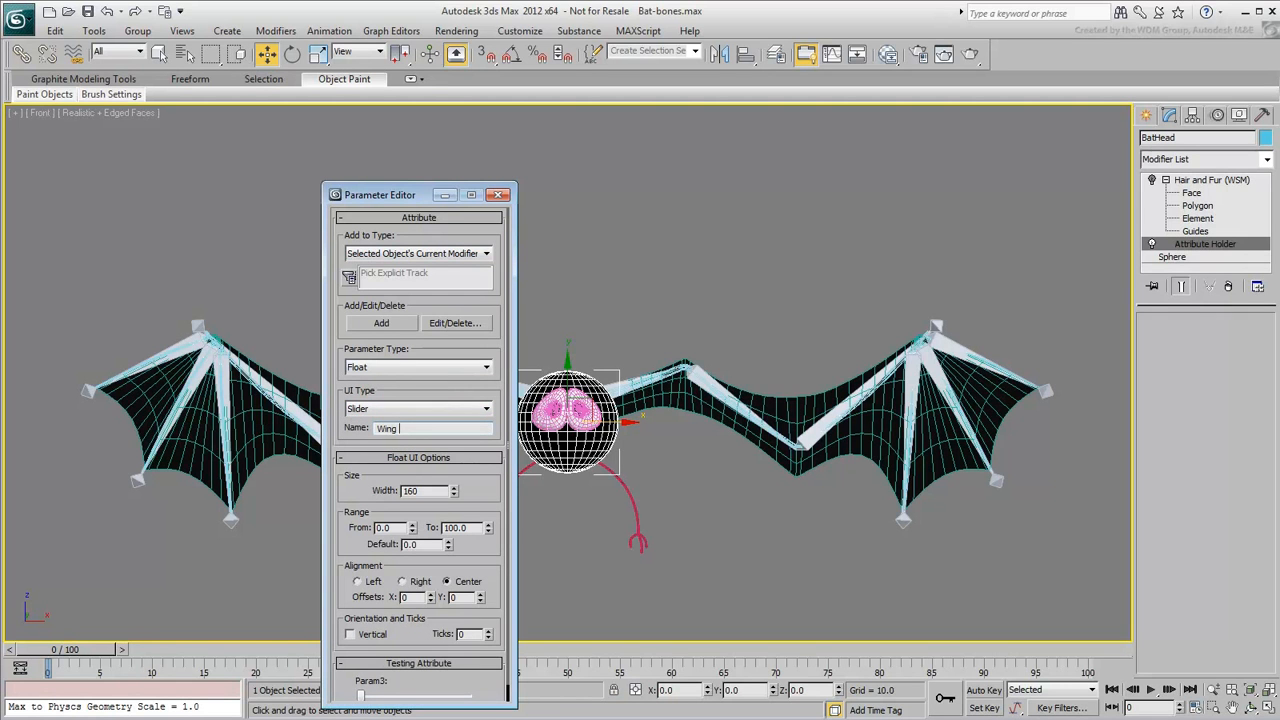
text(Deploy)
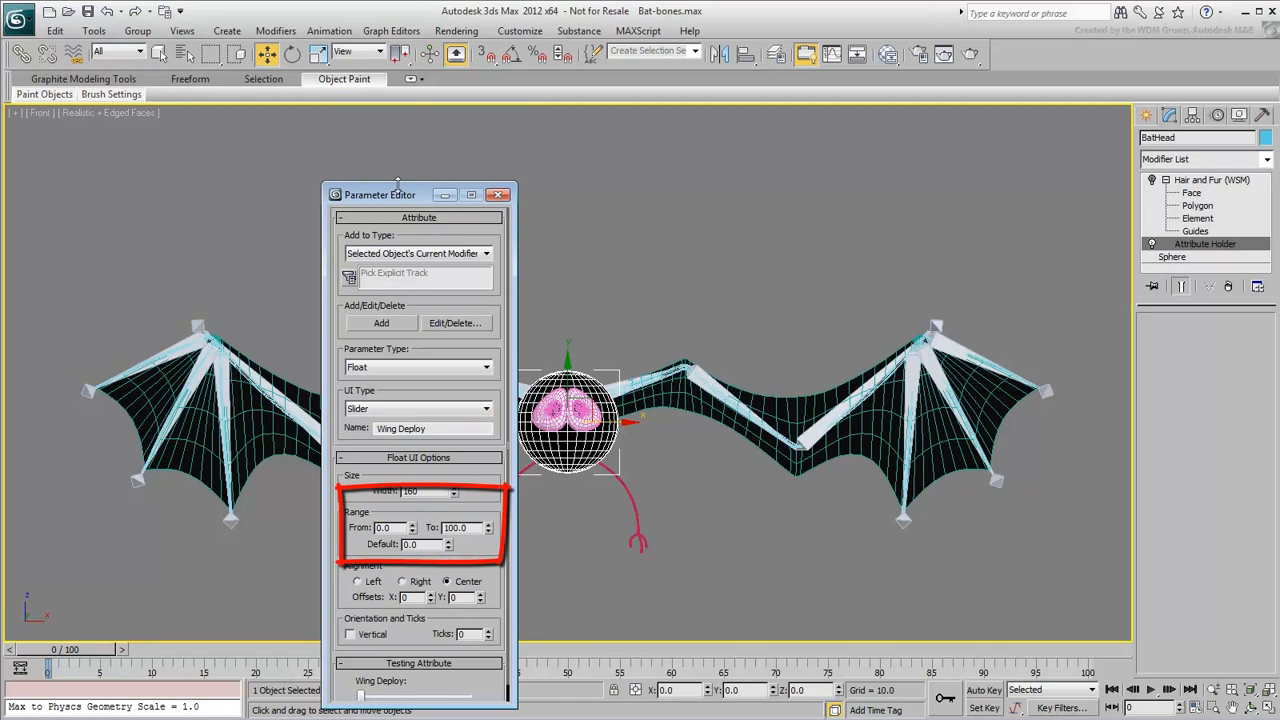
drag(380, 194, 380, 180)
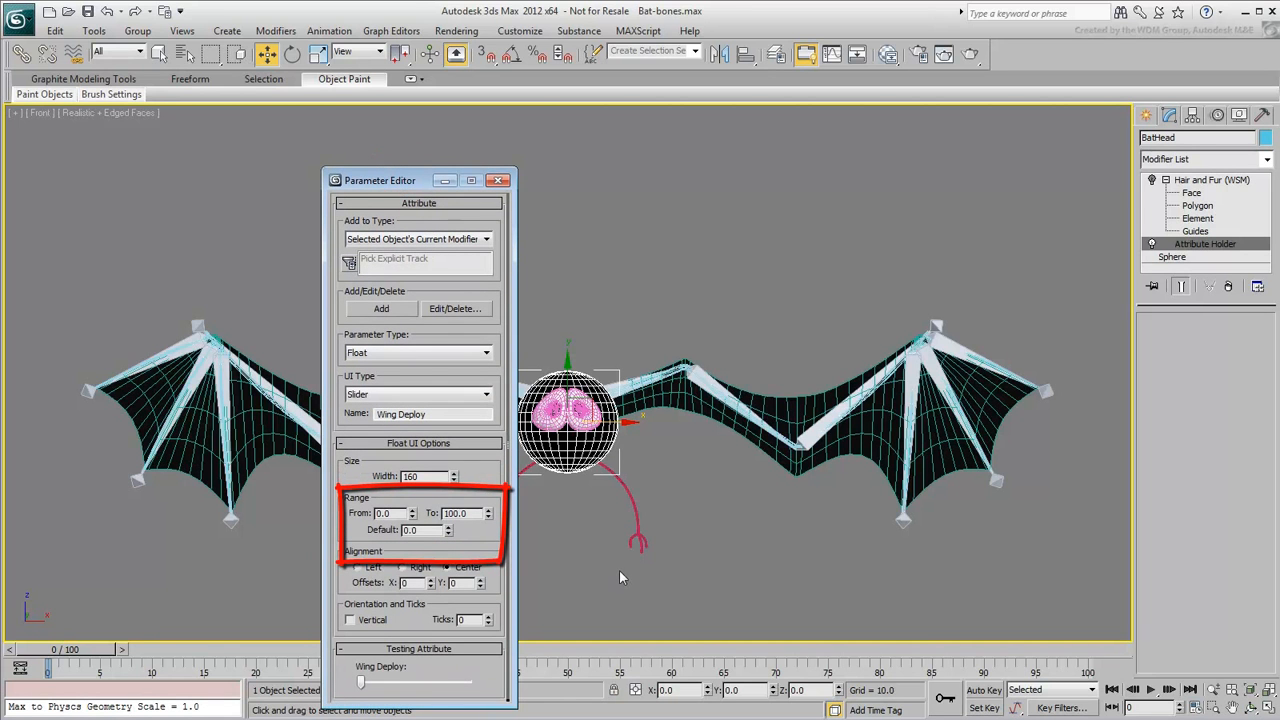
click(380, 308)
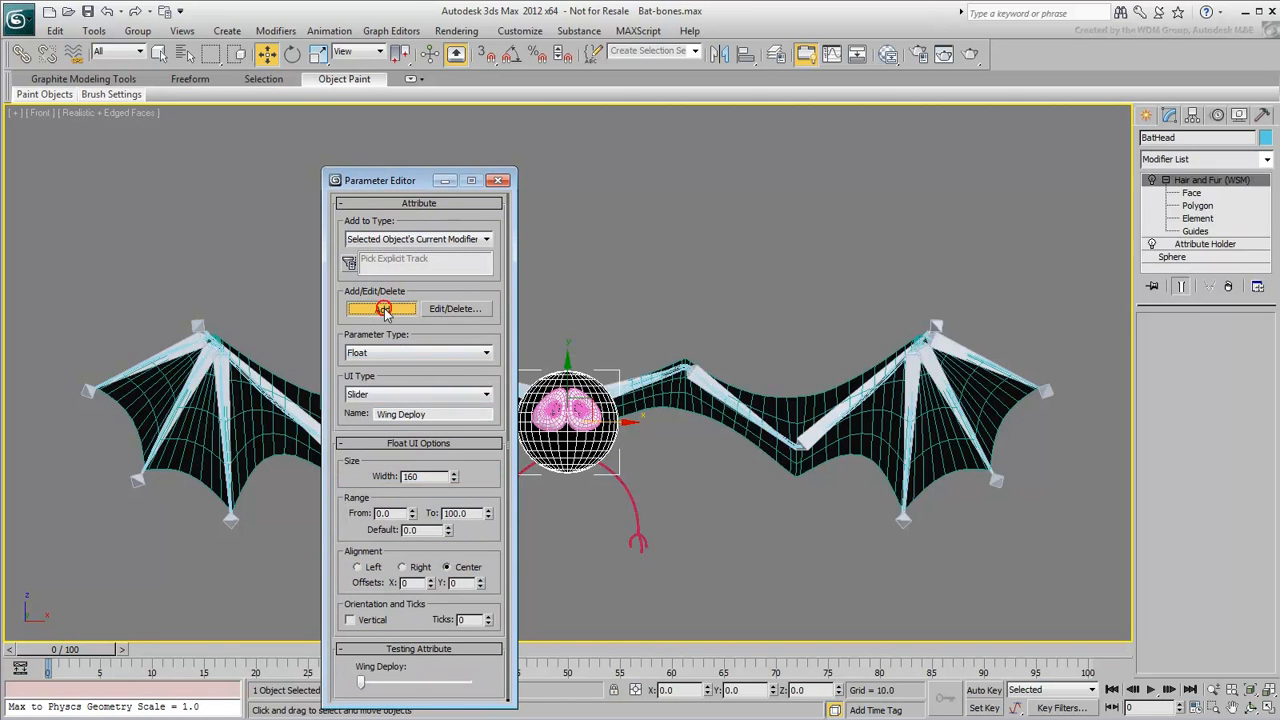
click(380, 308)
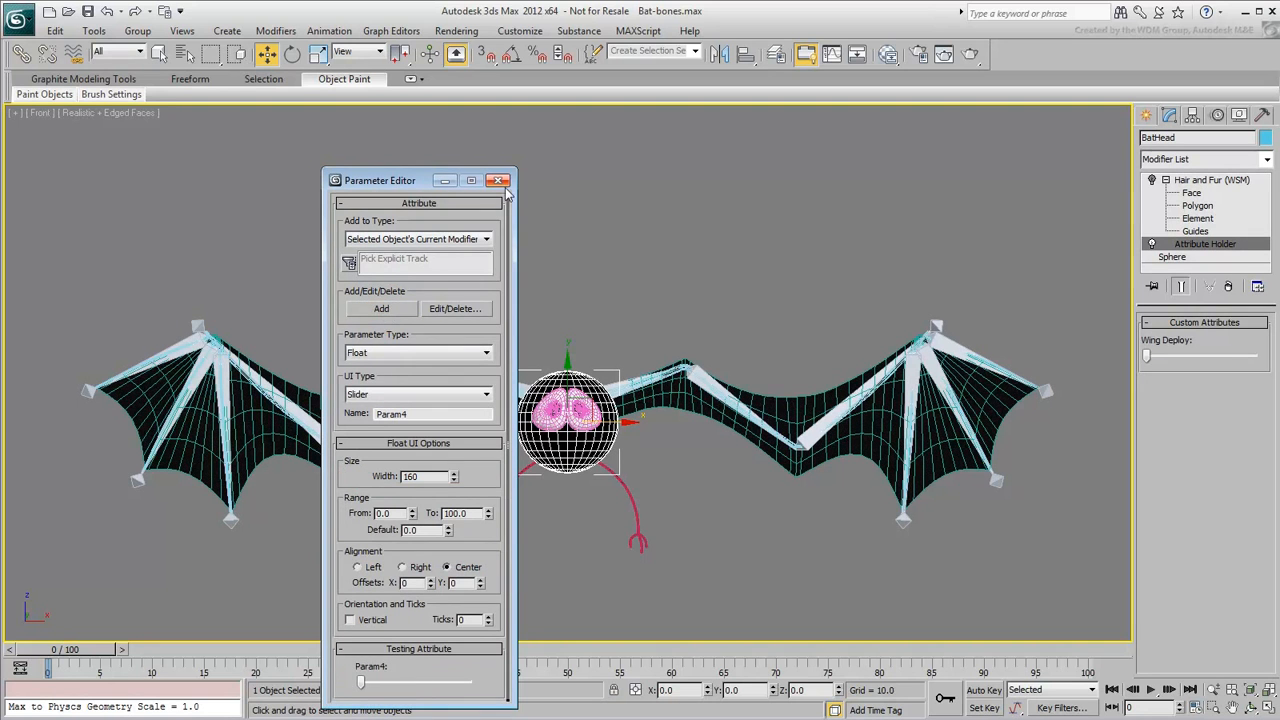
- Freeze the wing bones' transforms and view a right wing bone's Rotation List in the Motion panel
click(500, 180)
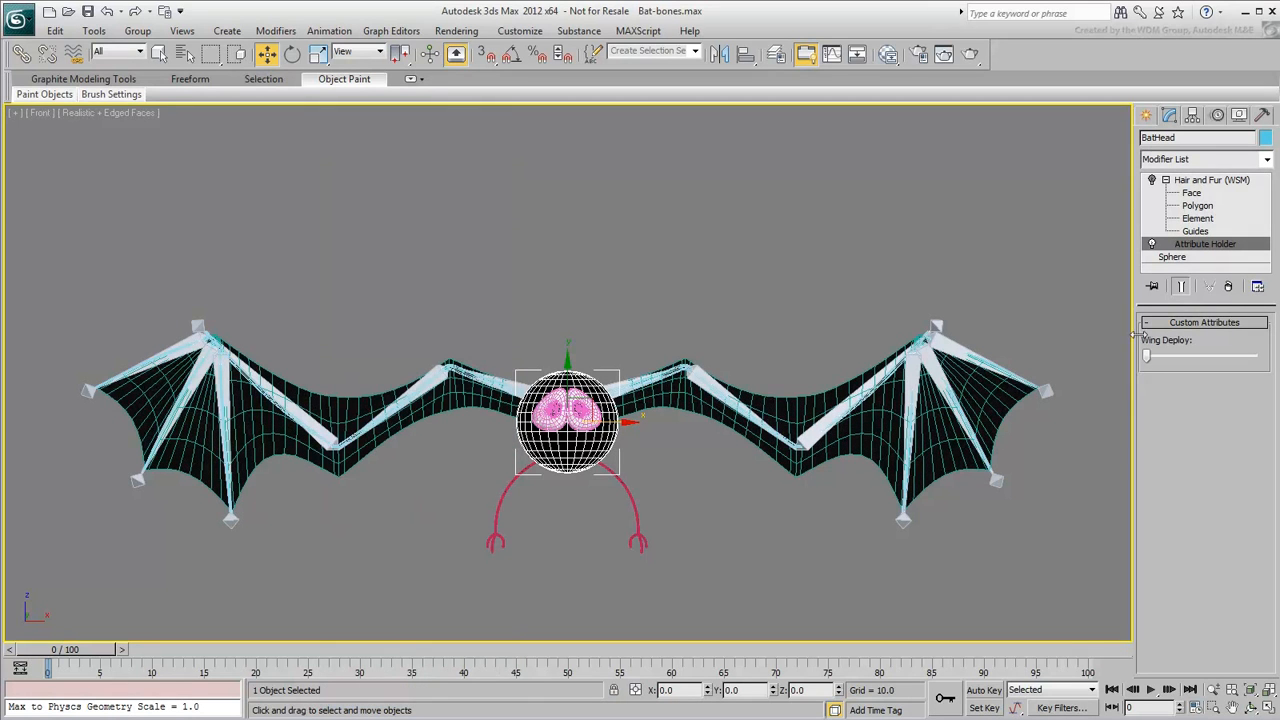
mouse_move(812, 272)
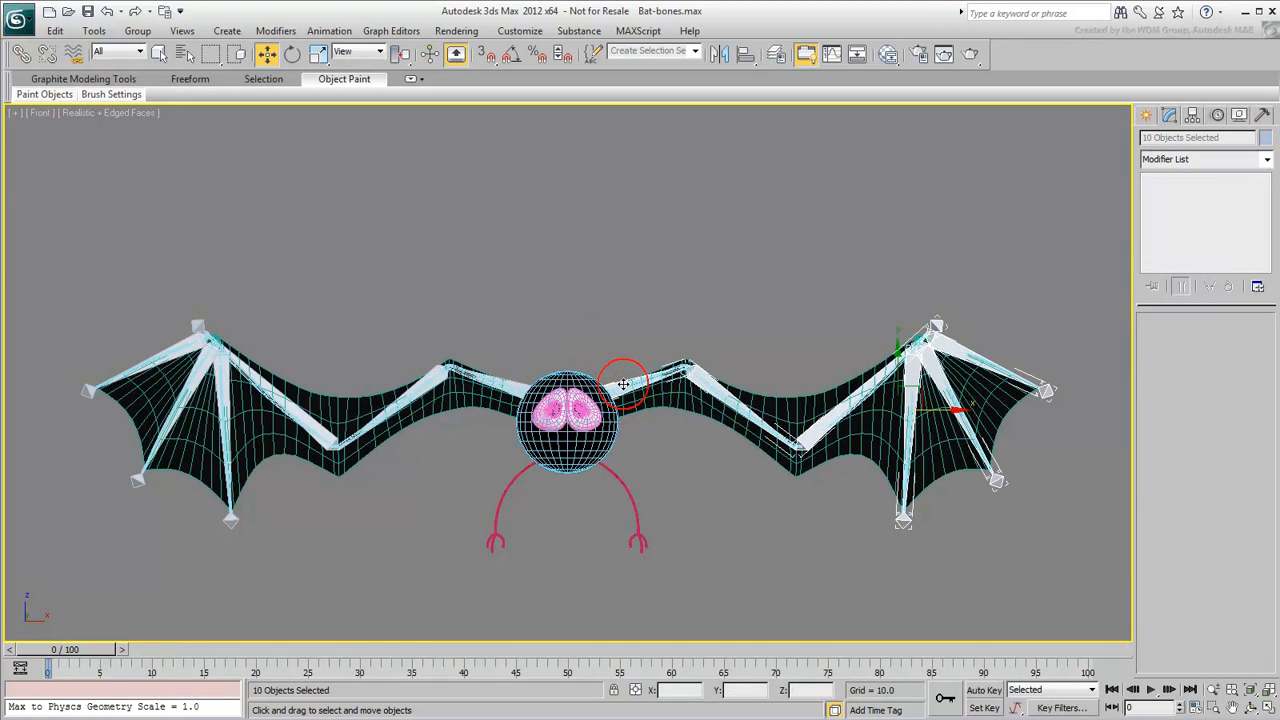
right_click(624, 384)
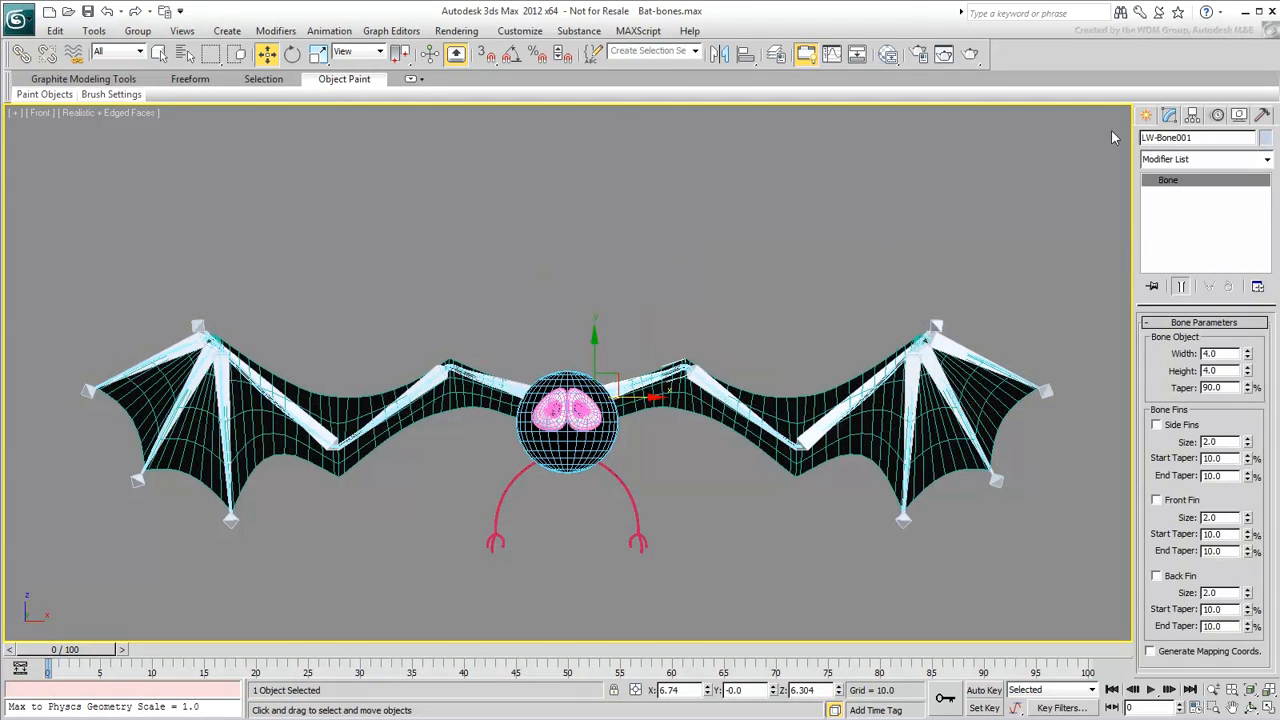
click(1168, 114)
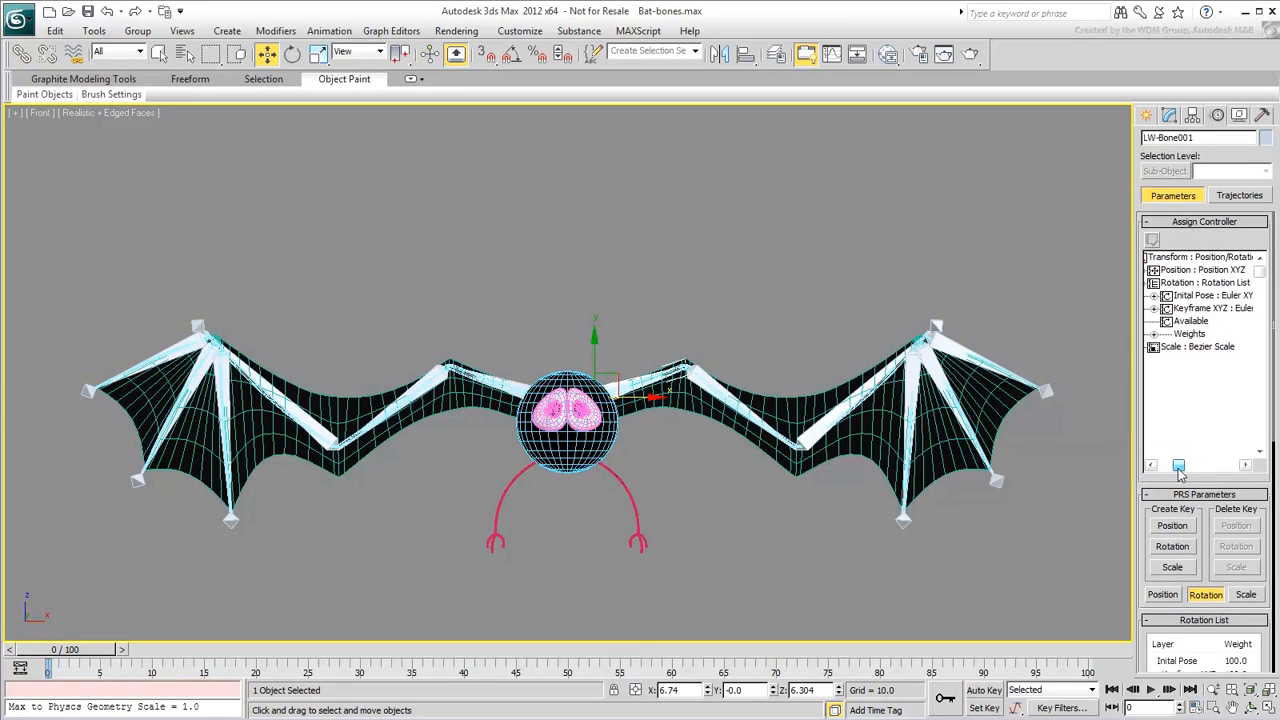
click(1176, 464)
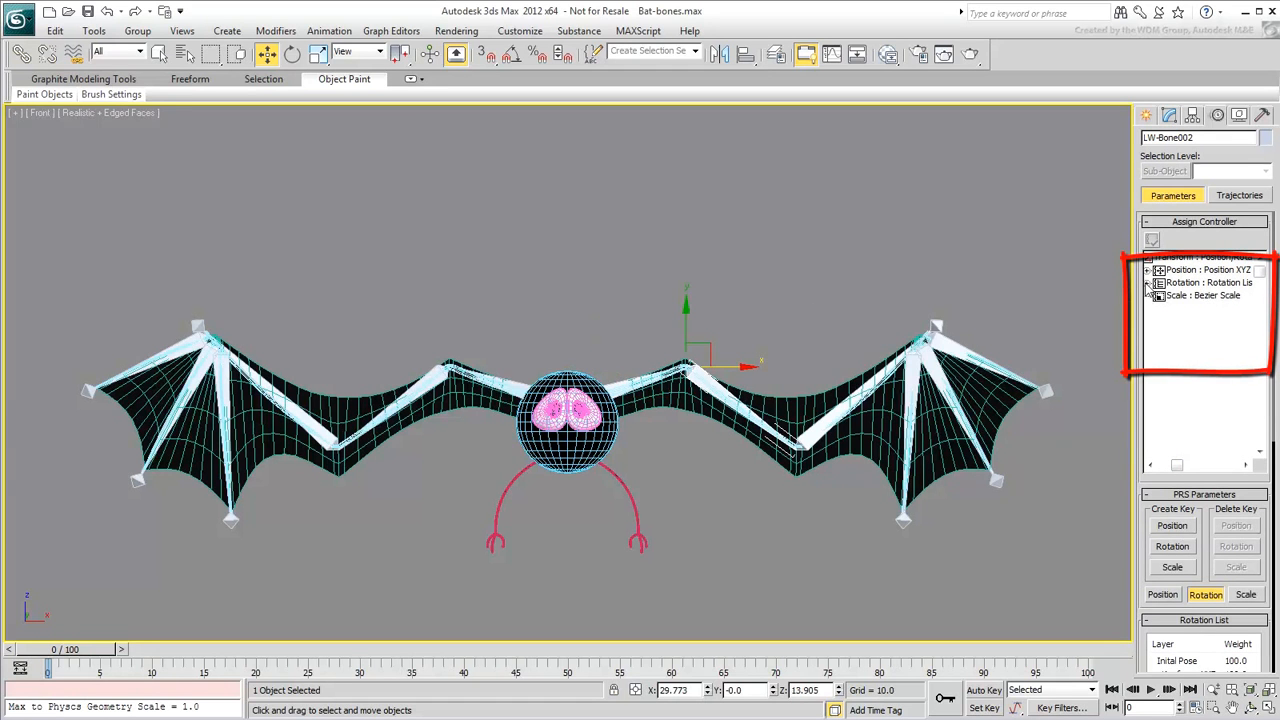
click(1148, 282)
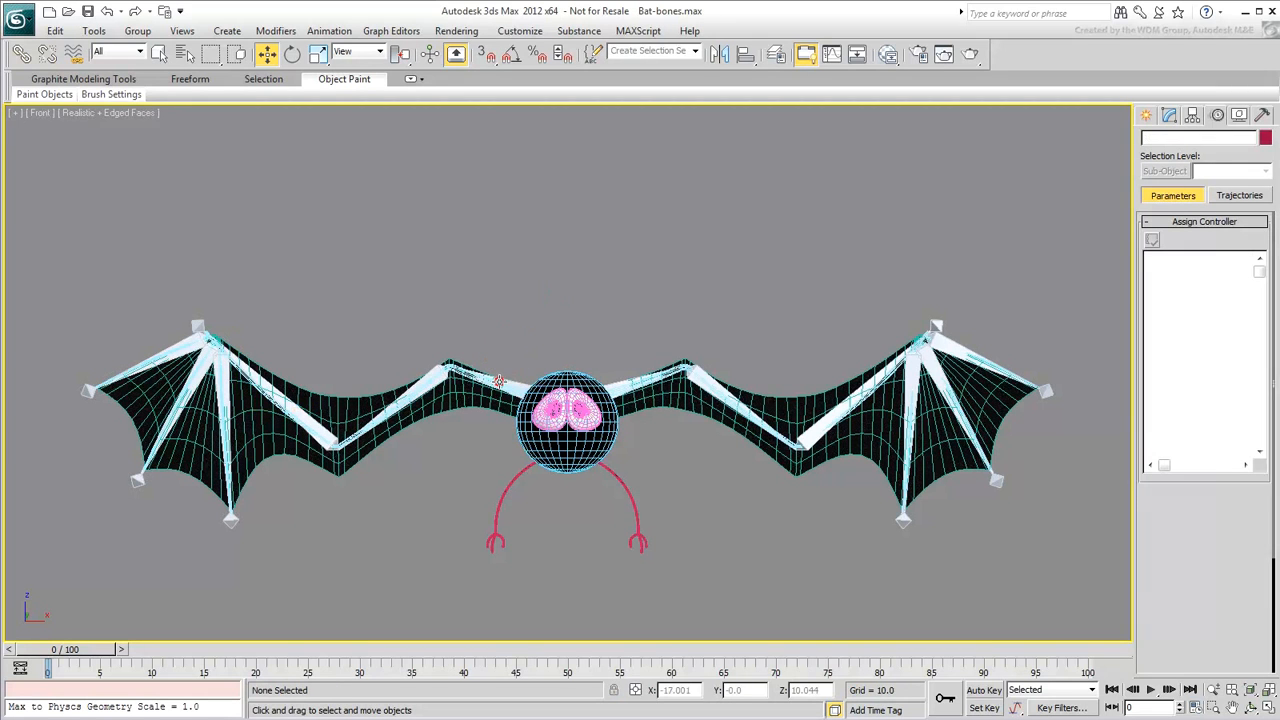
click(500, 384)
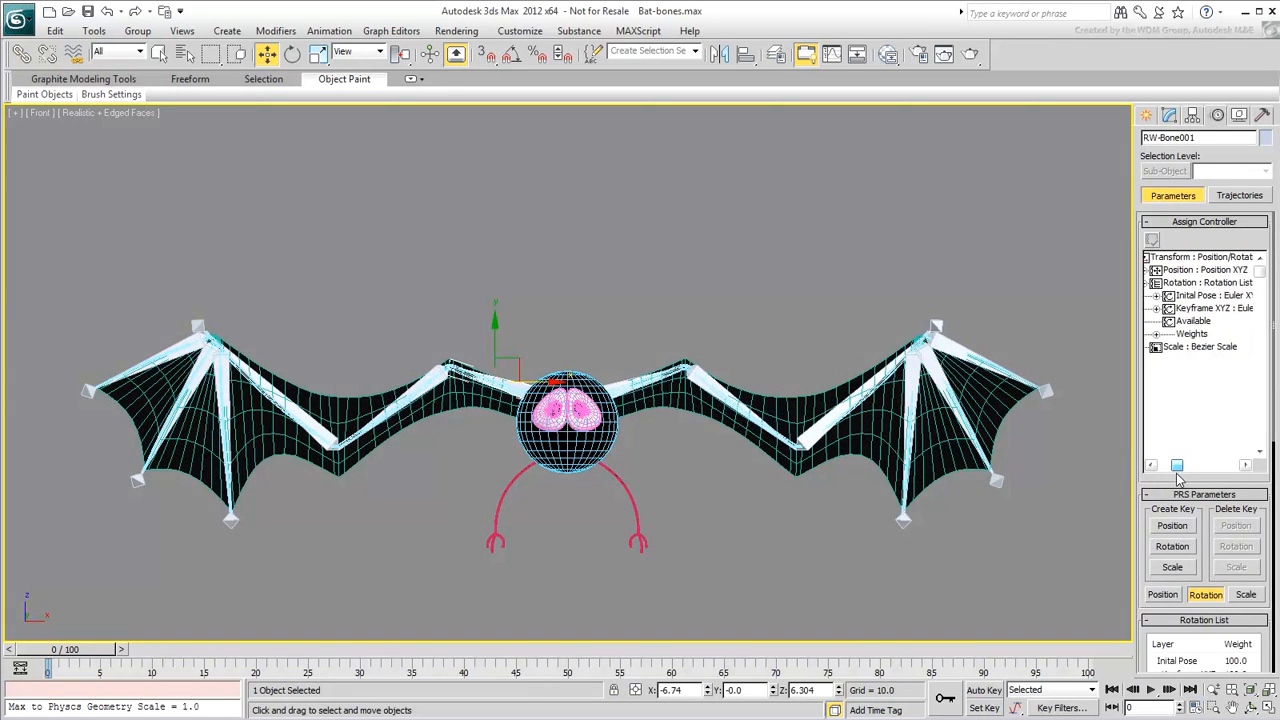
click(616, 302)
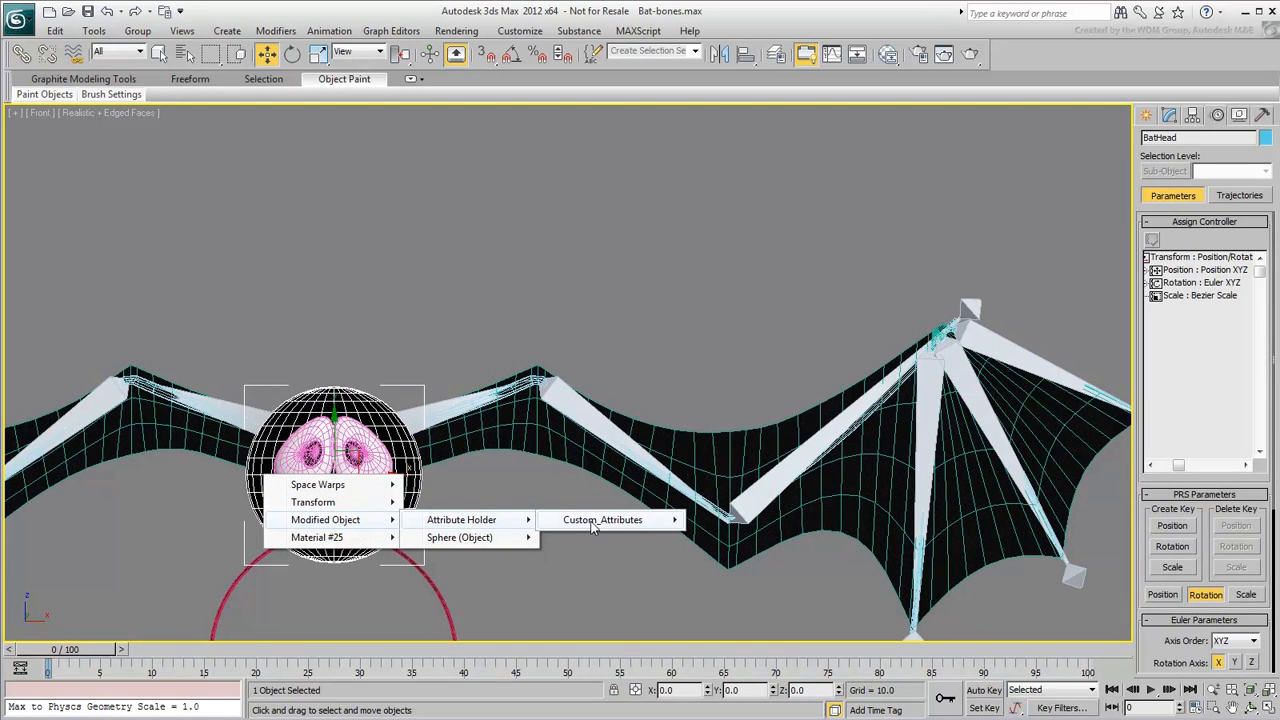
- Wire Wing Deploy one-way to LW-Bone0 Z Rotation with expression degtorad(Wing_Deploy) and connect
click(602, 520)
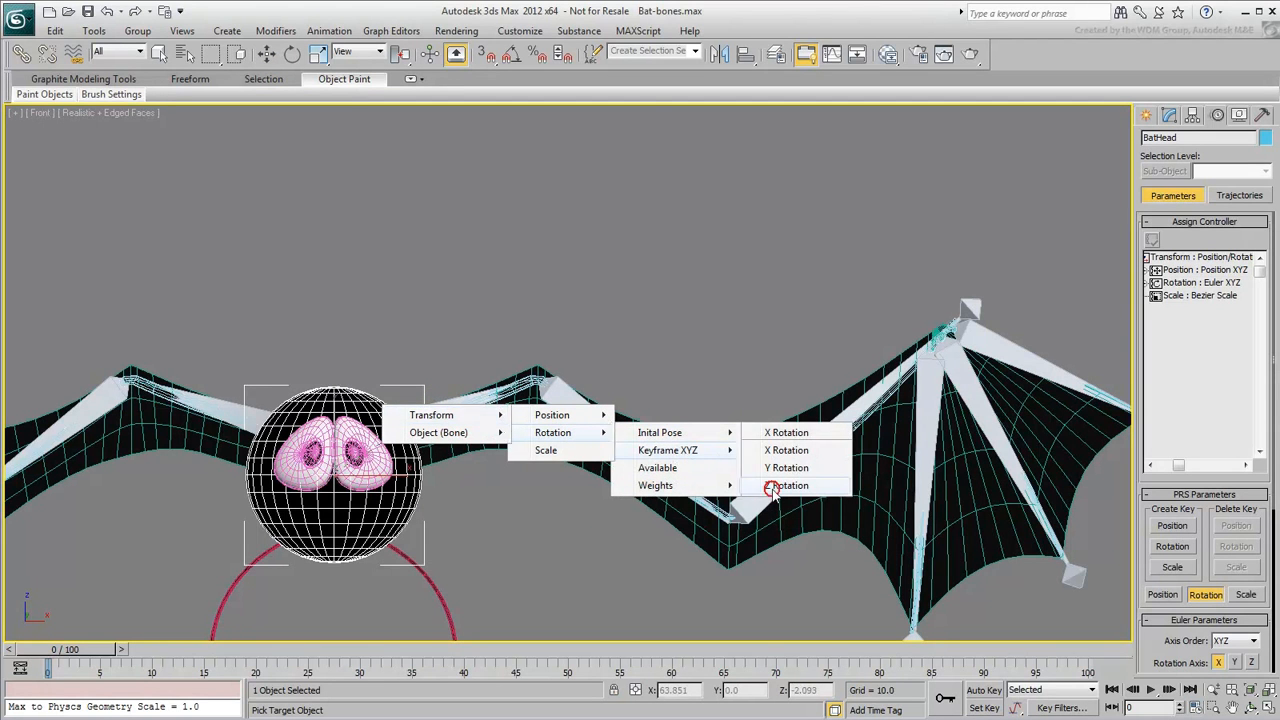
click(790, 486)
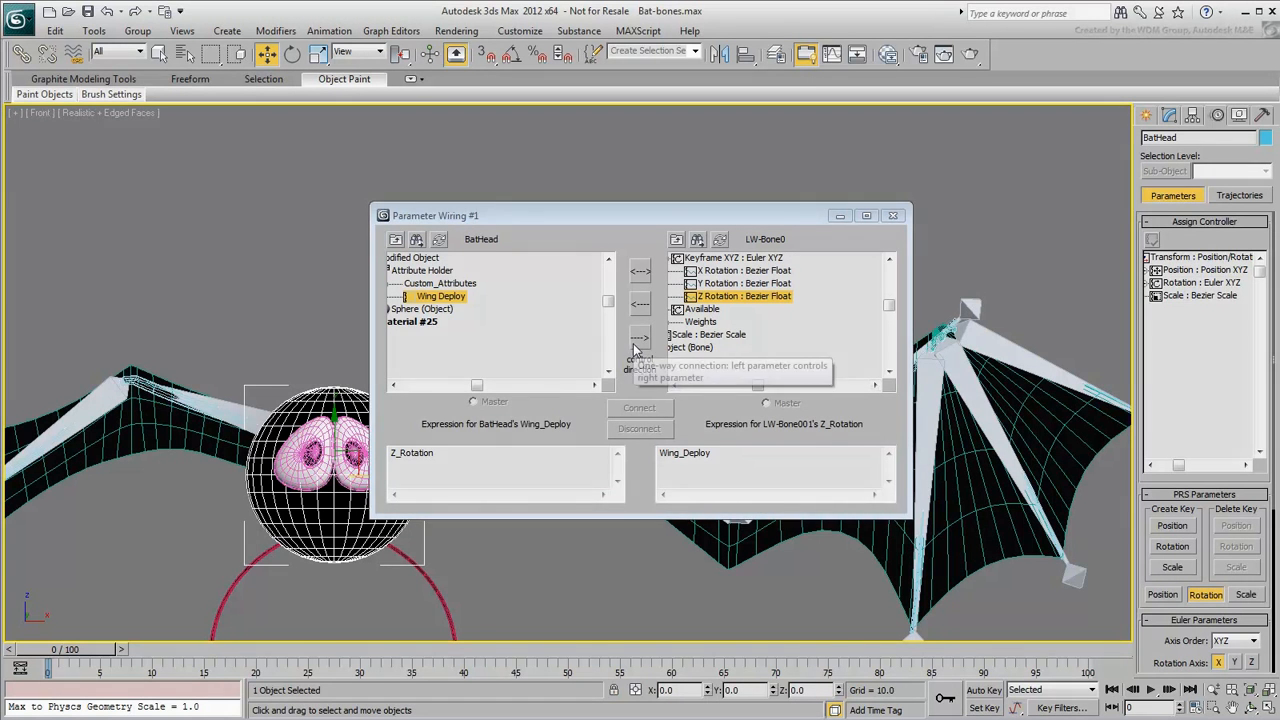
click(640, 336)
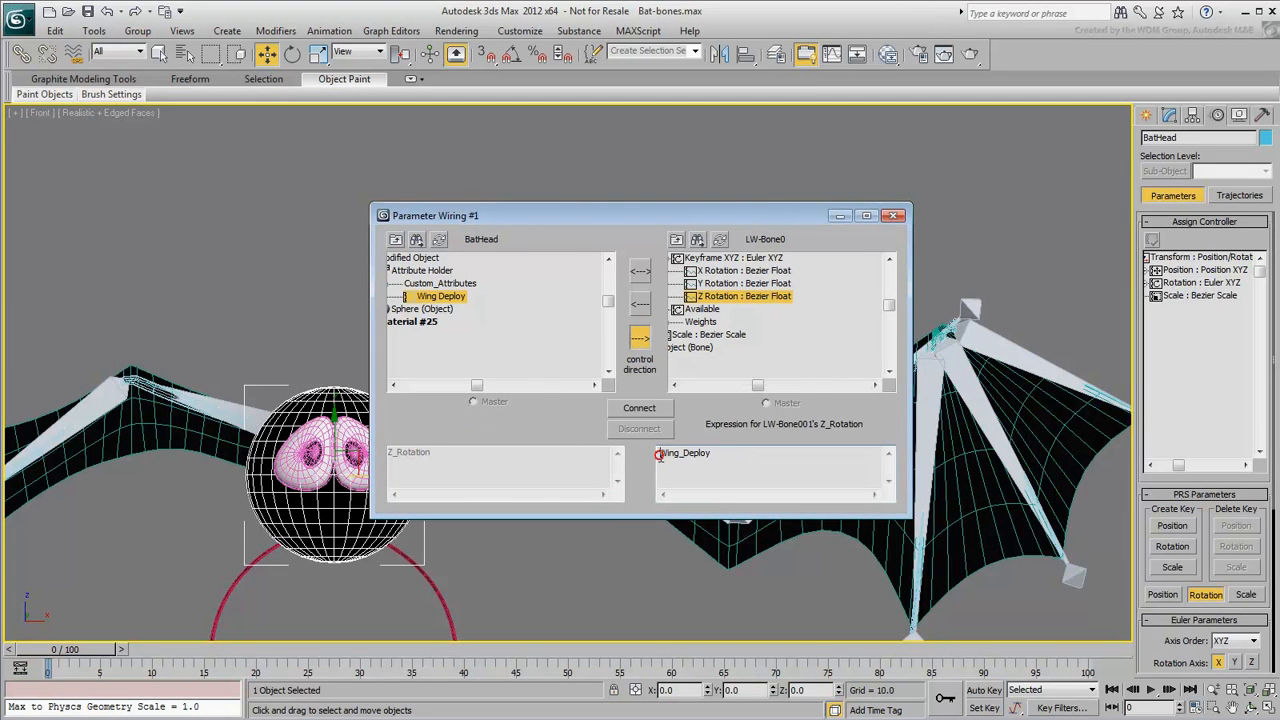
text(degtory)
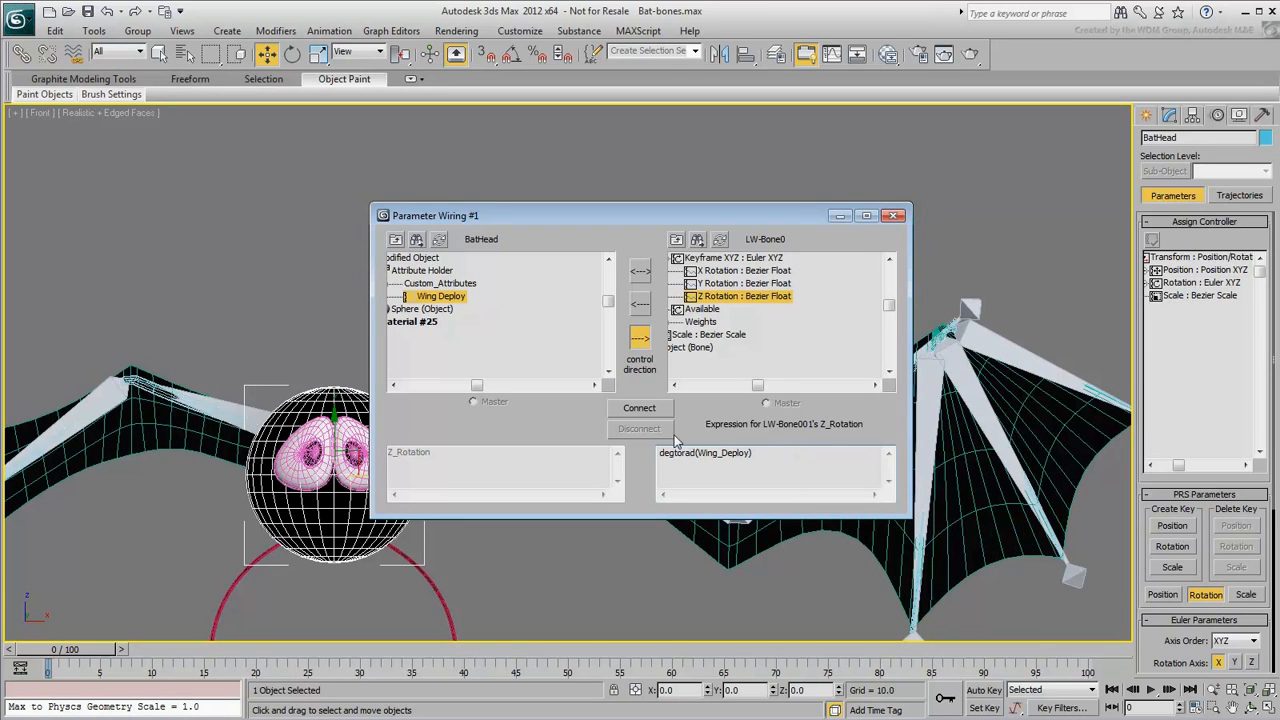
click(640, 408)
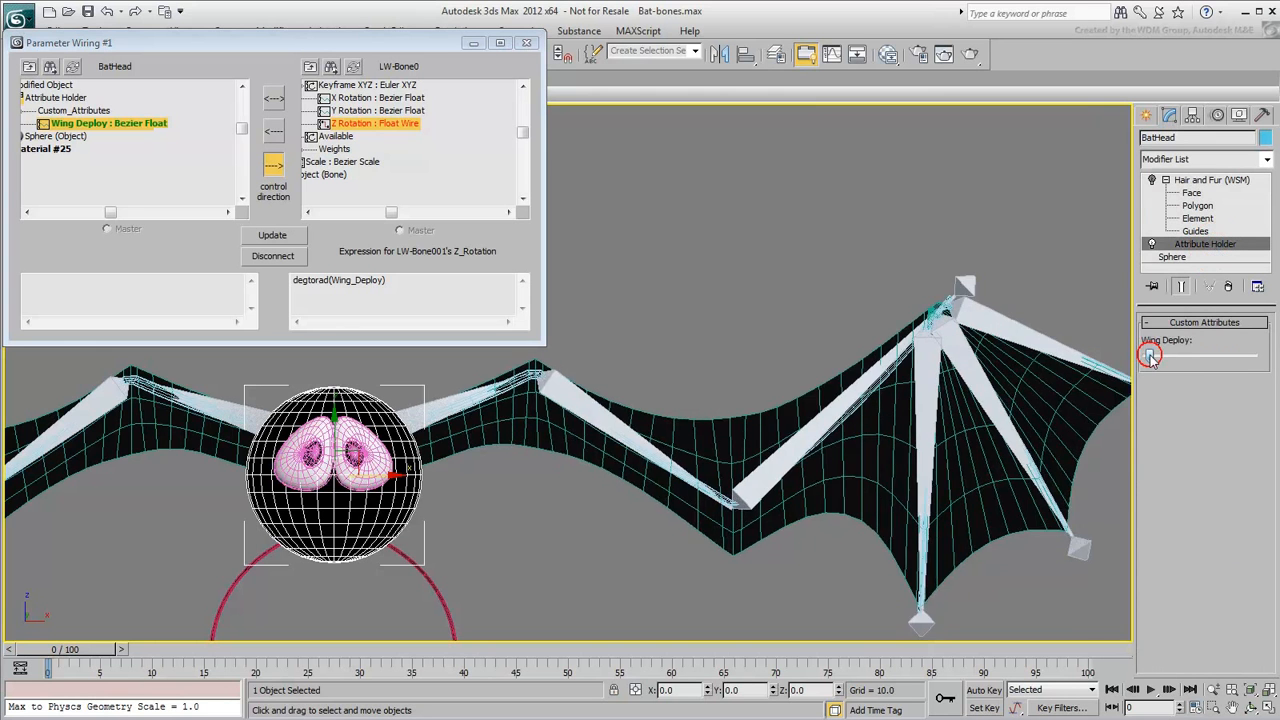
- Test the Wing Deploy slider to see how far the left wing folds
drag(1150, 356, 1148, 356)
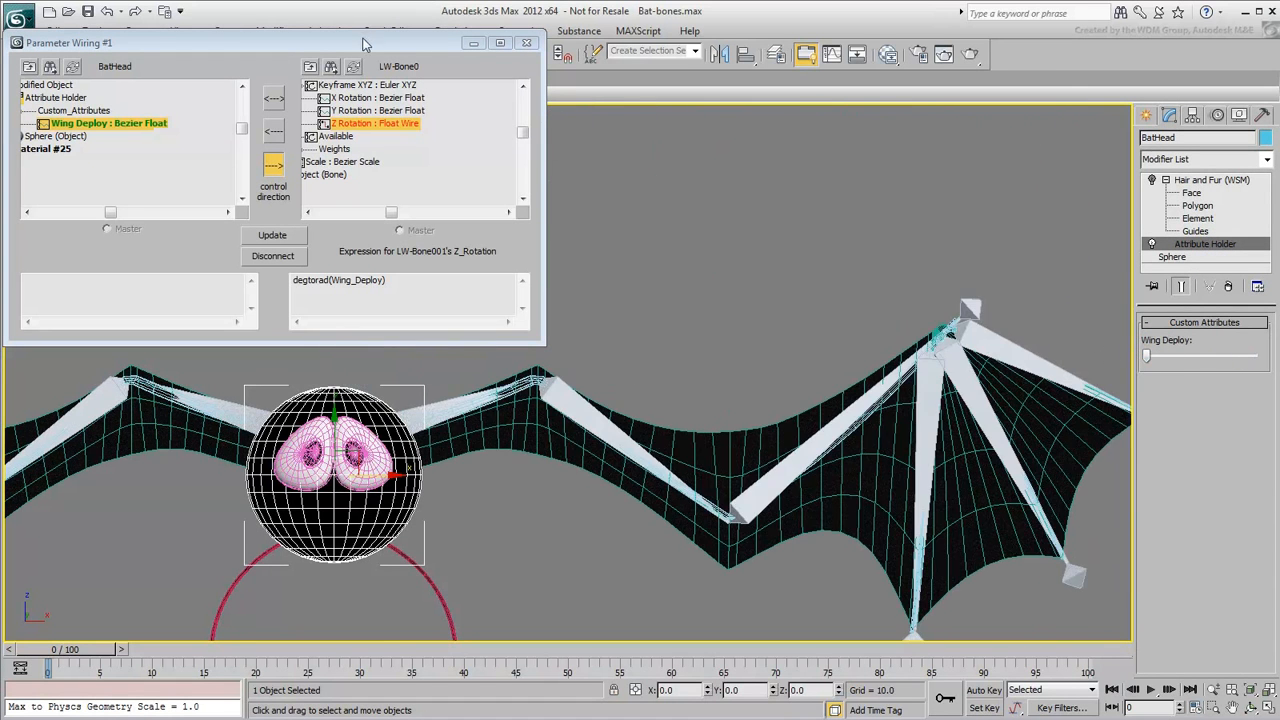
drag(280, 42, 640, 620)
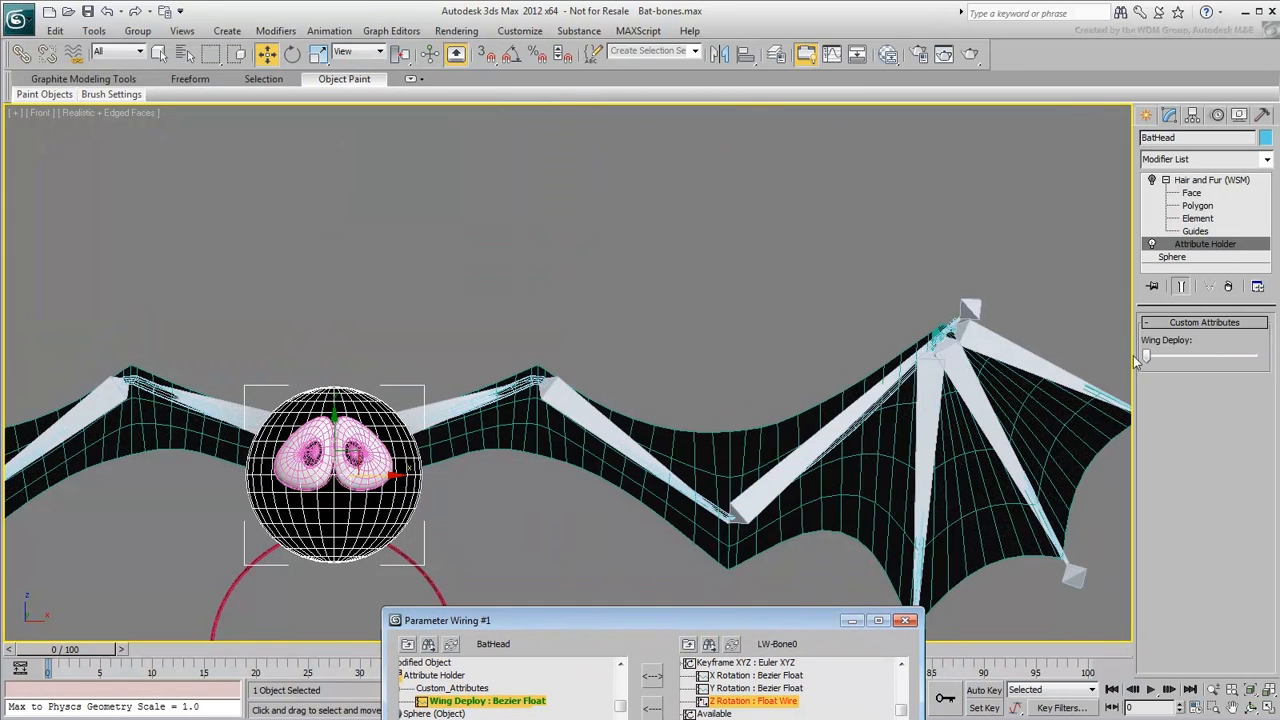
drag(1144, 356, 1220, 356)
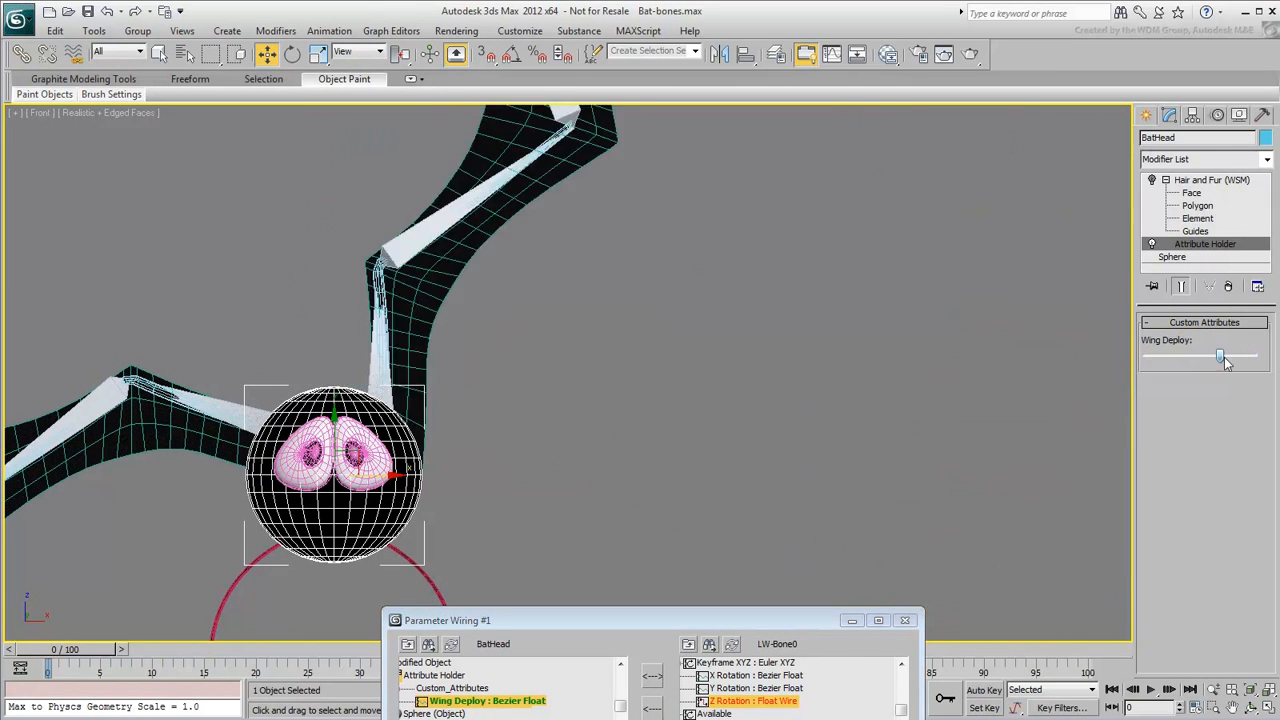
drag(1220, 356, 1252, 356)
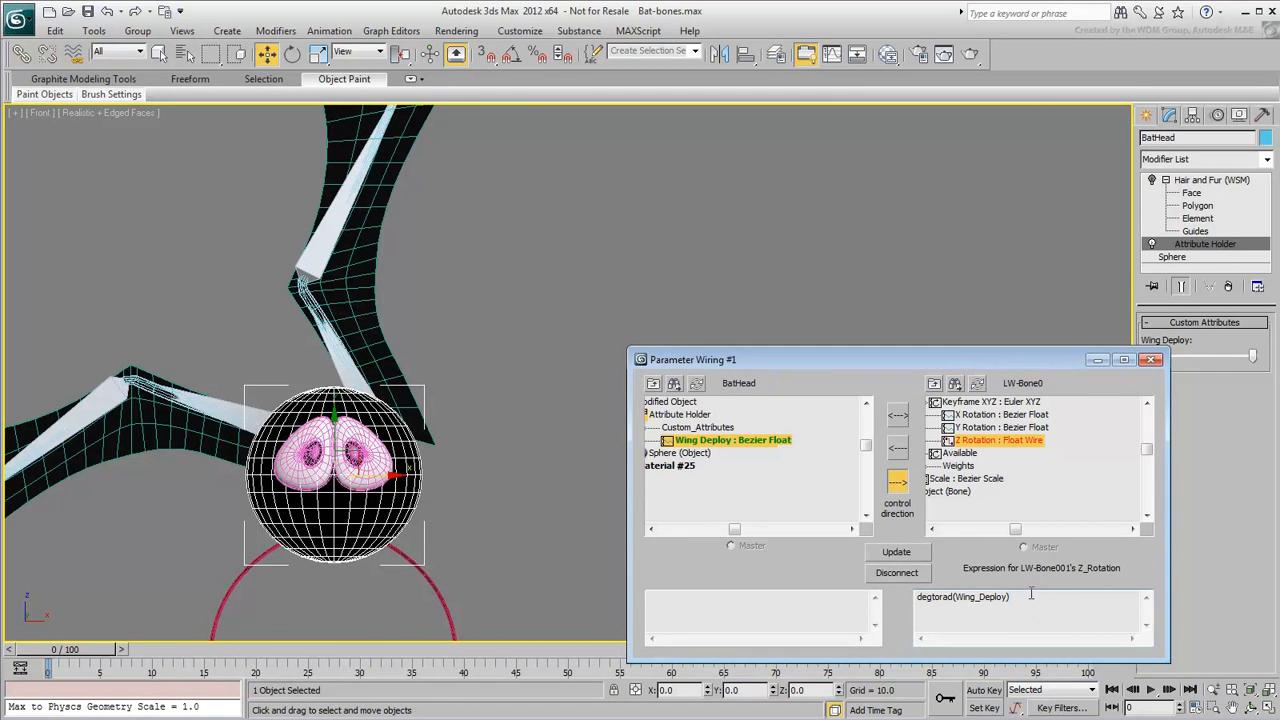
- Scale the wire expression by *0.55, update it, and retest the reduced fold
text(*)
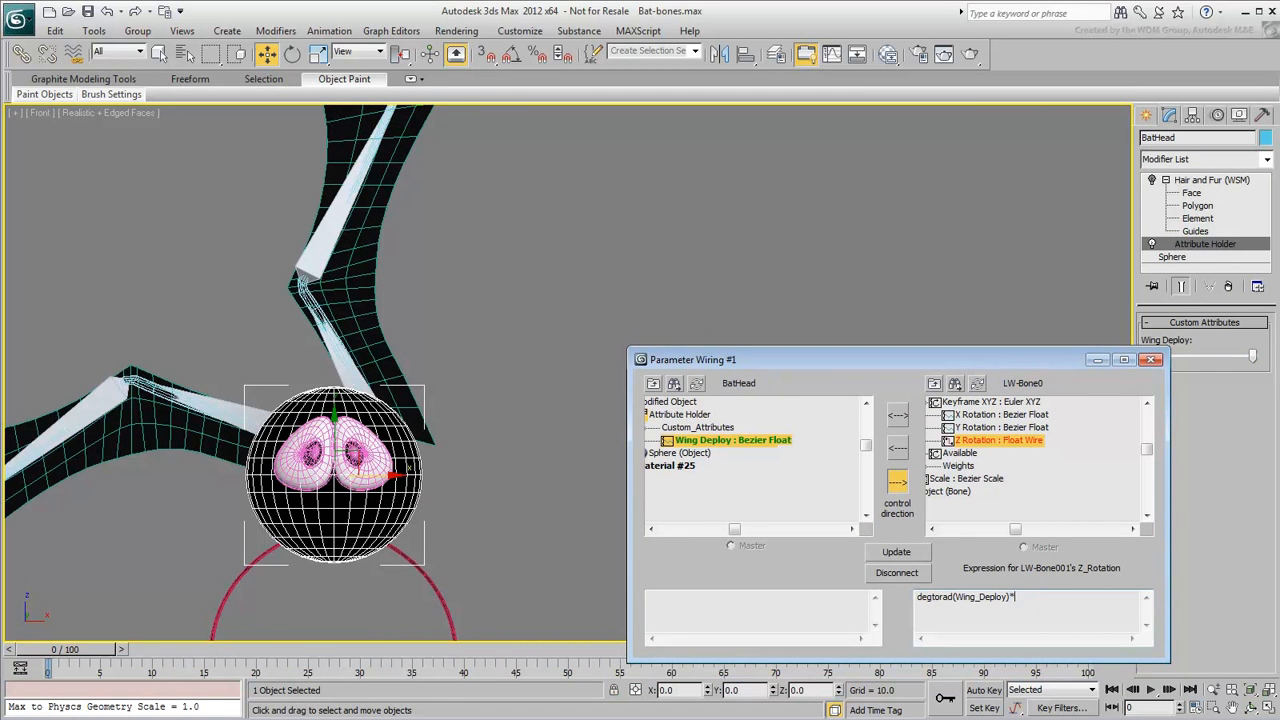
text(0.55)
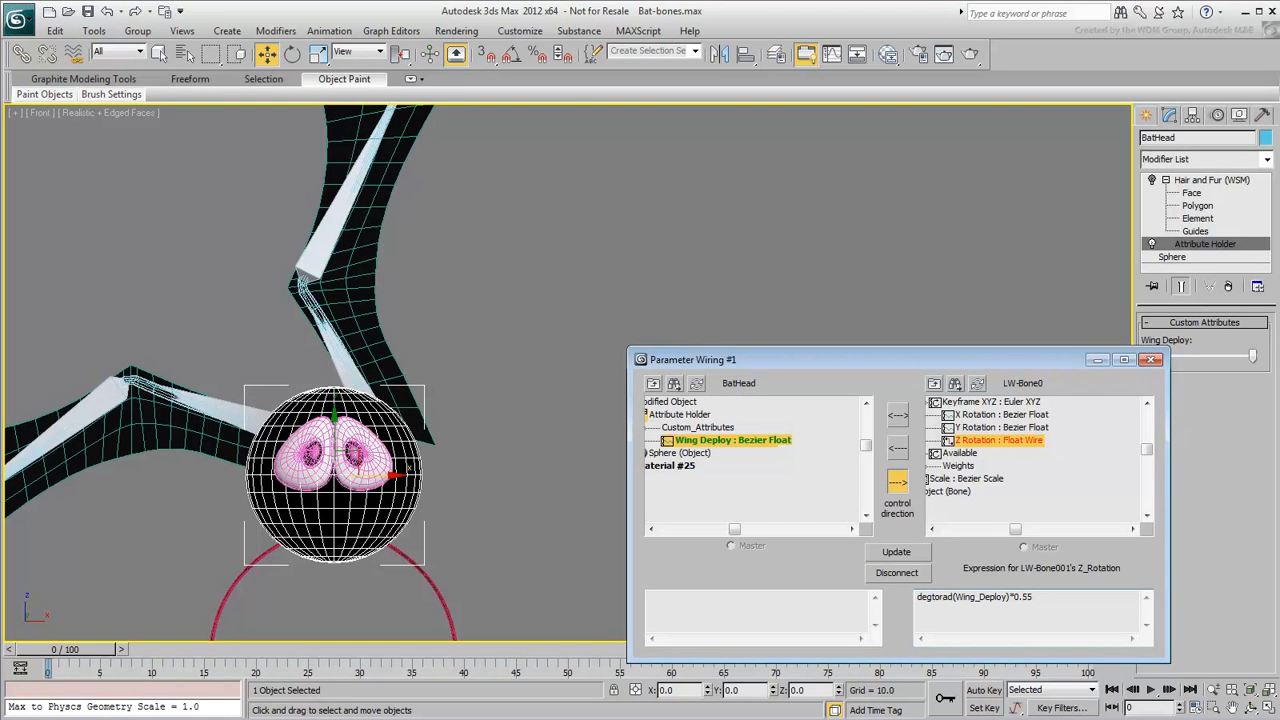
click(896, 552)
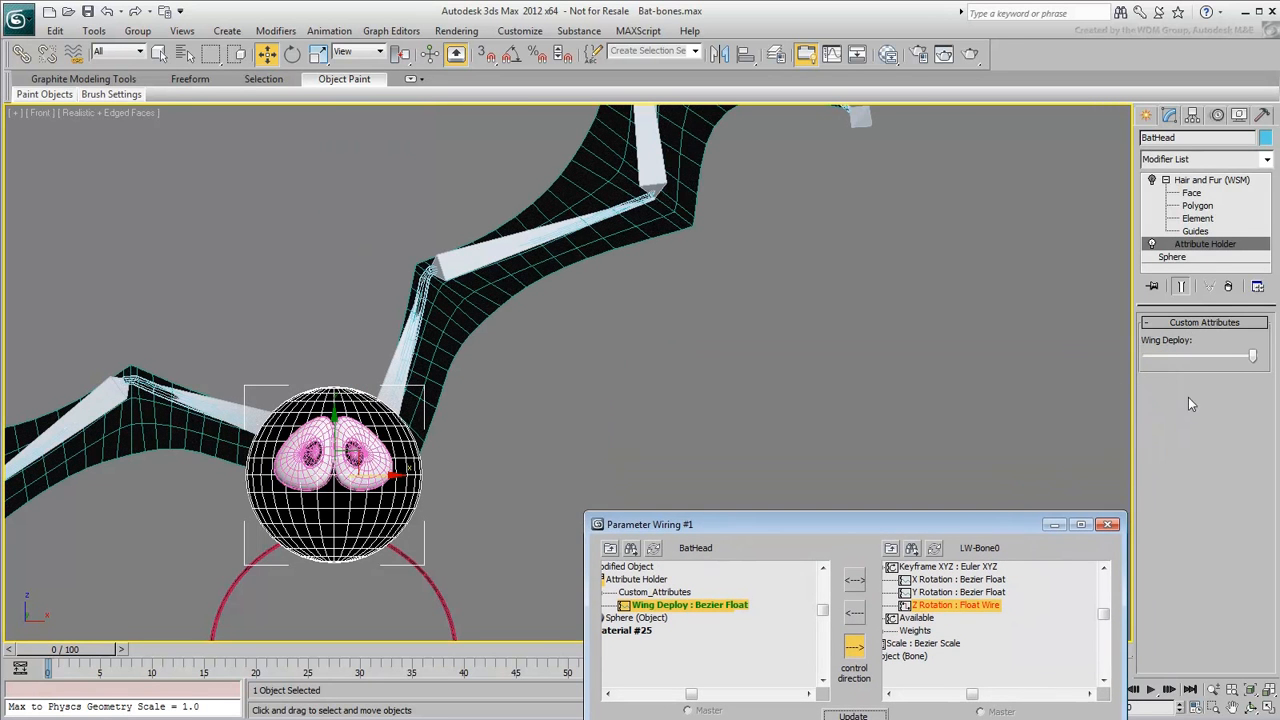
drag(1252, 356, 1238, 356)
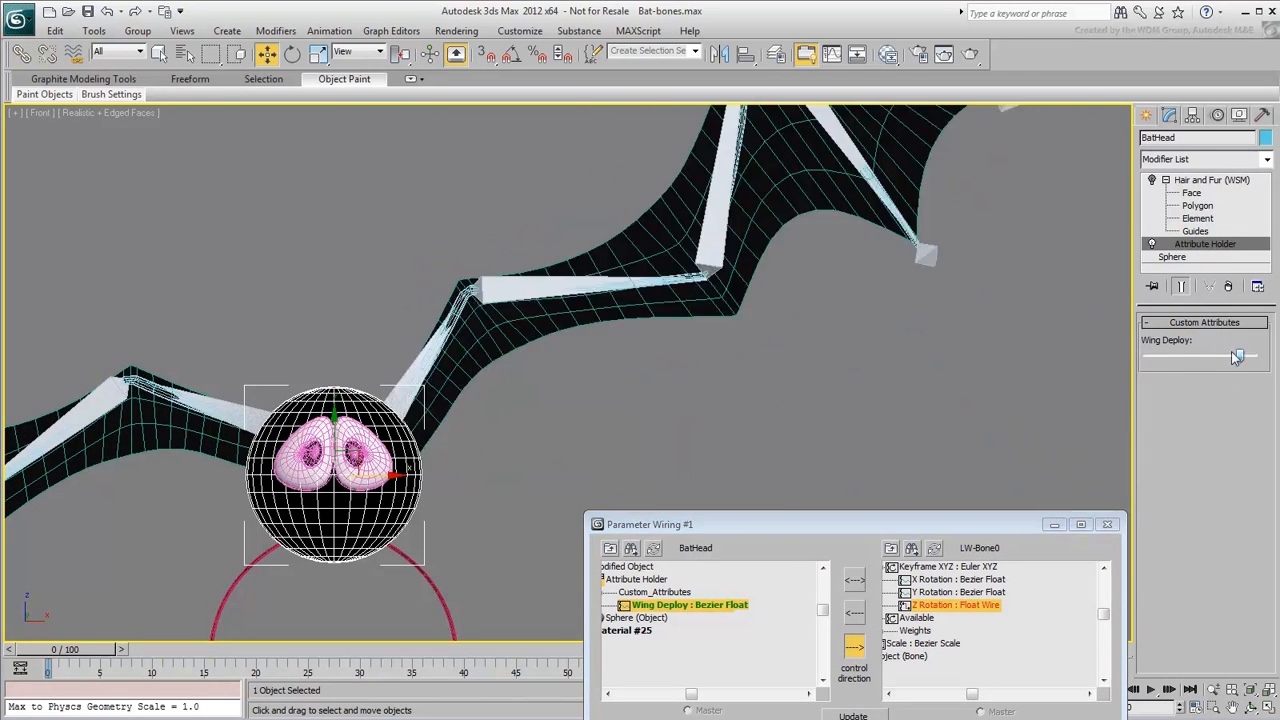
drag(1238, 356, 1148, 356)
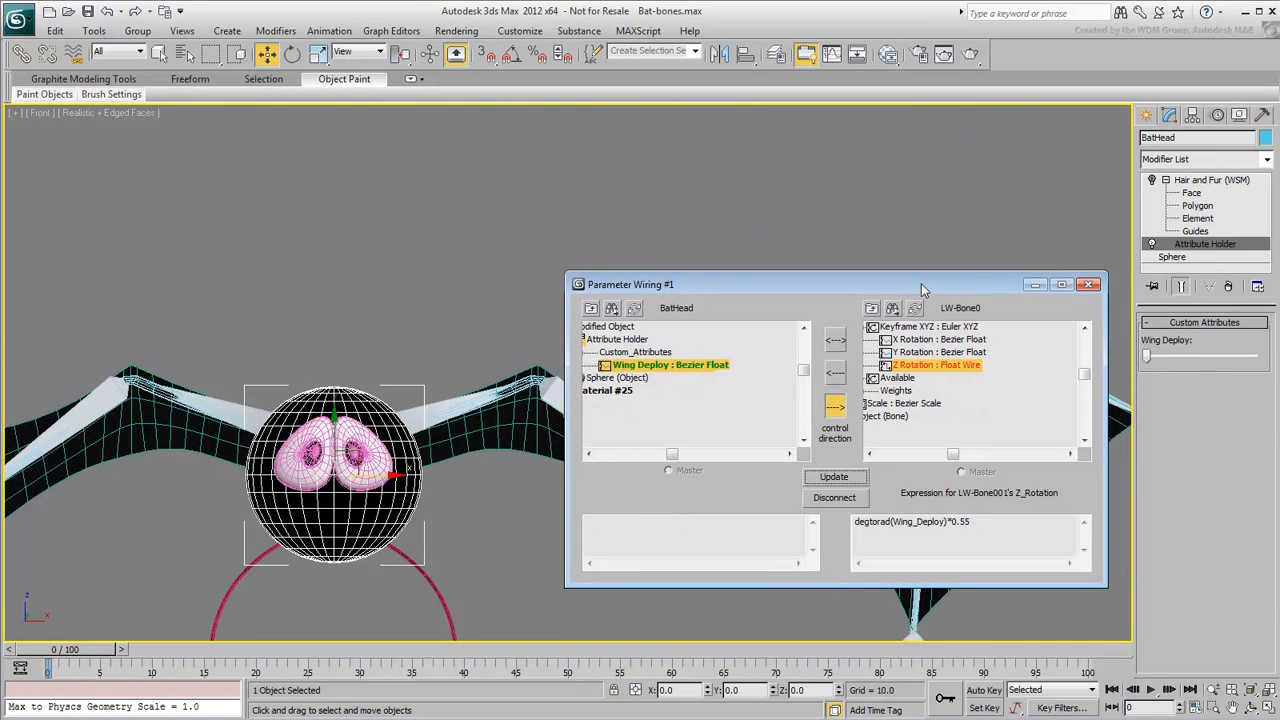
click(1088, 284)
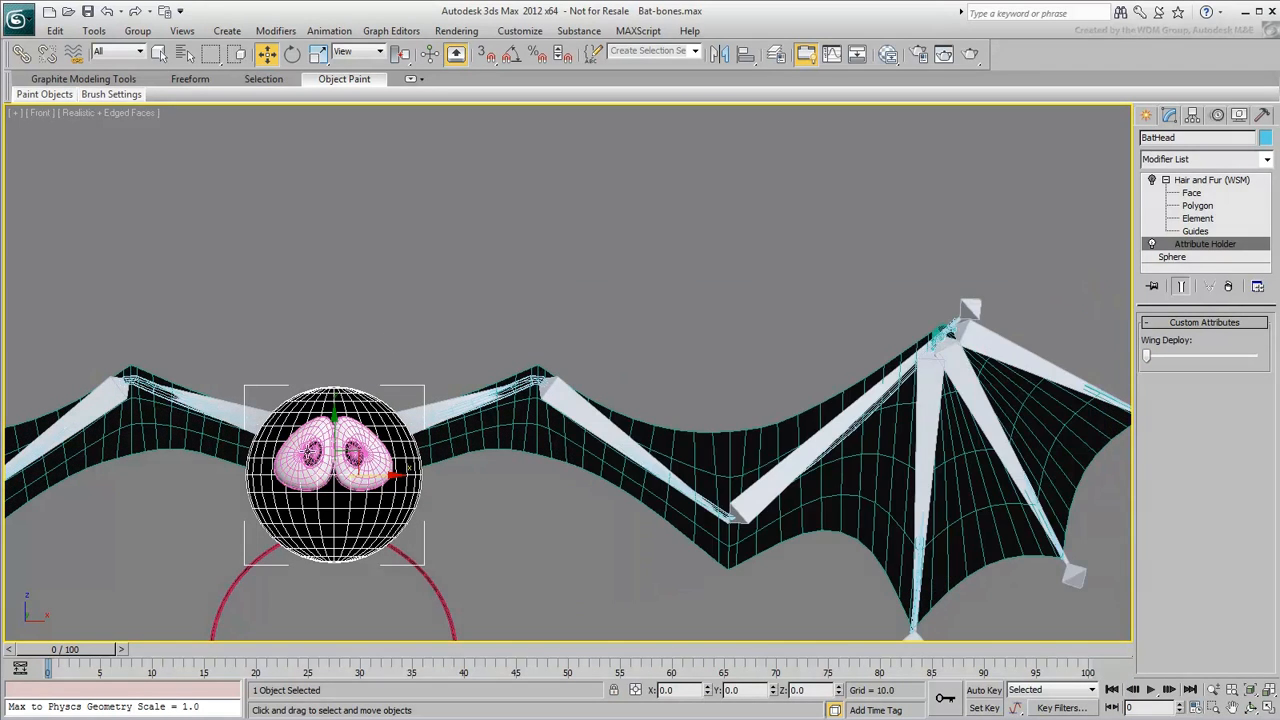
- Wire Wing Deploy to LW-Bone02 Z Rotation with a degtorad expression and connect
right_click(332, 470)
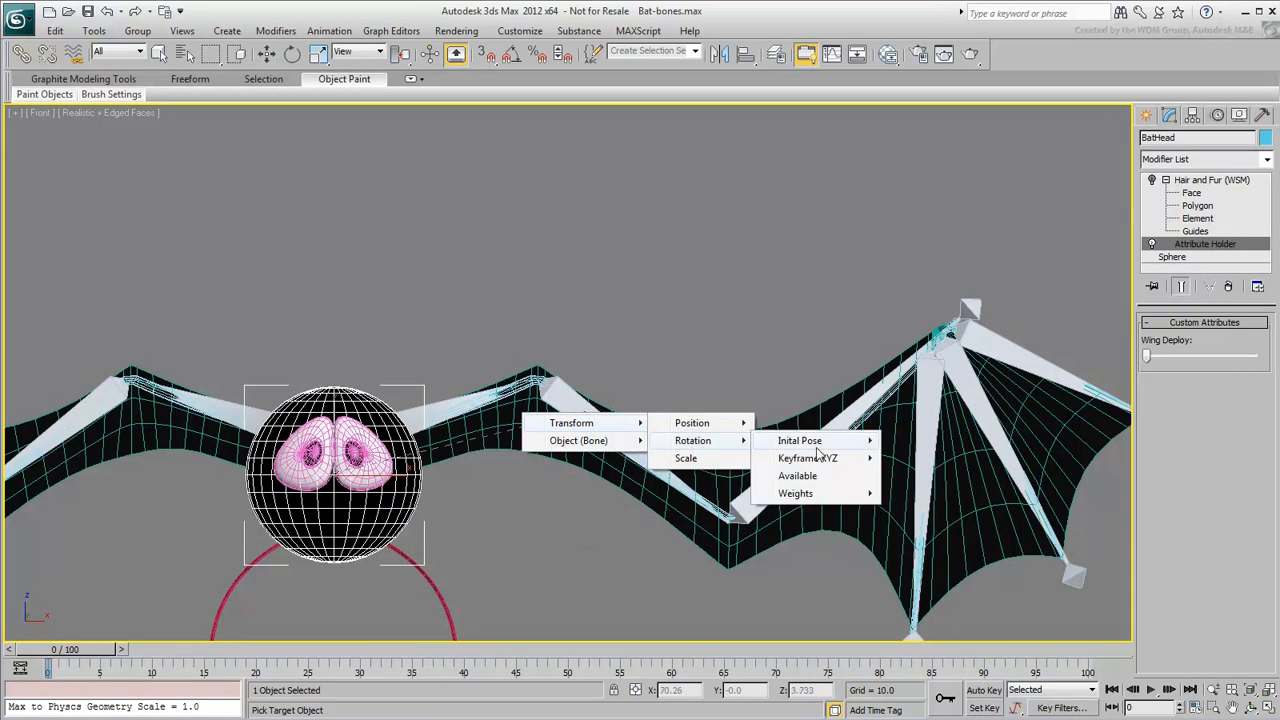
click(808, 458)
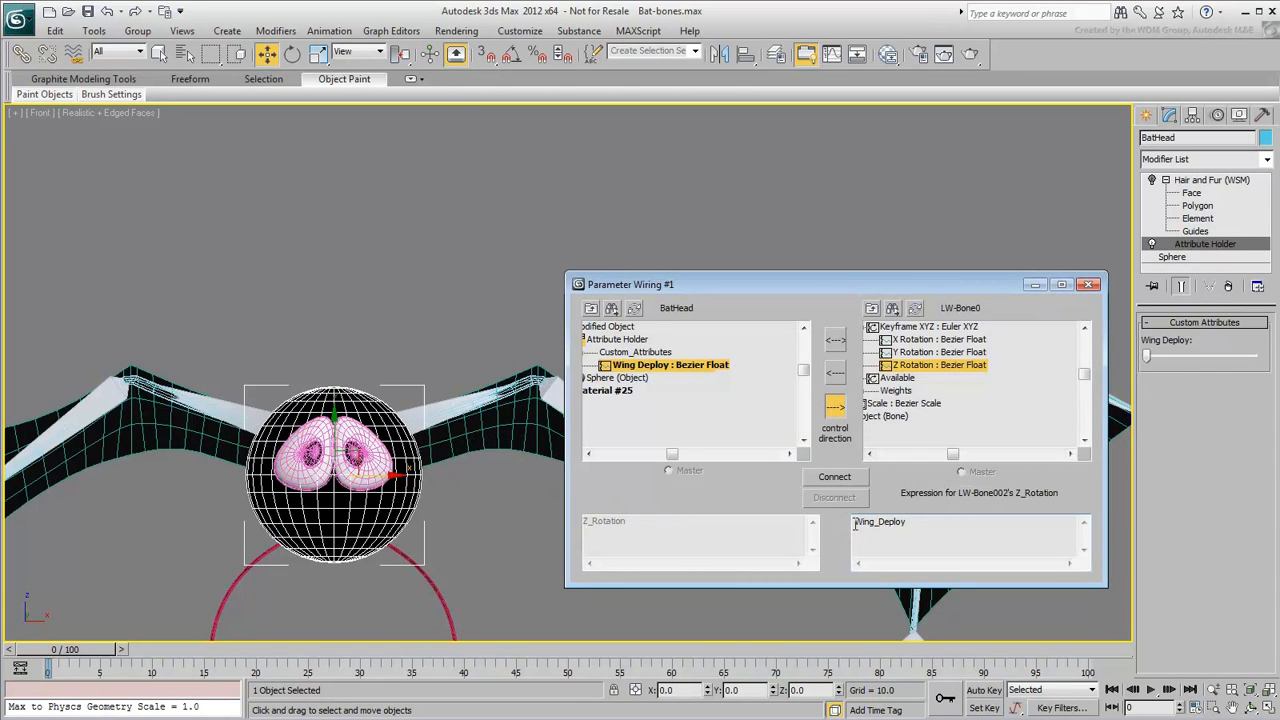
text(degtorad()
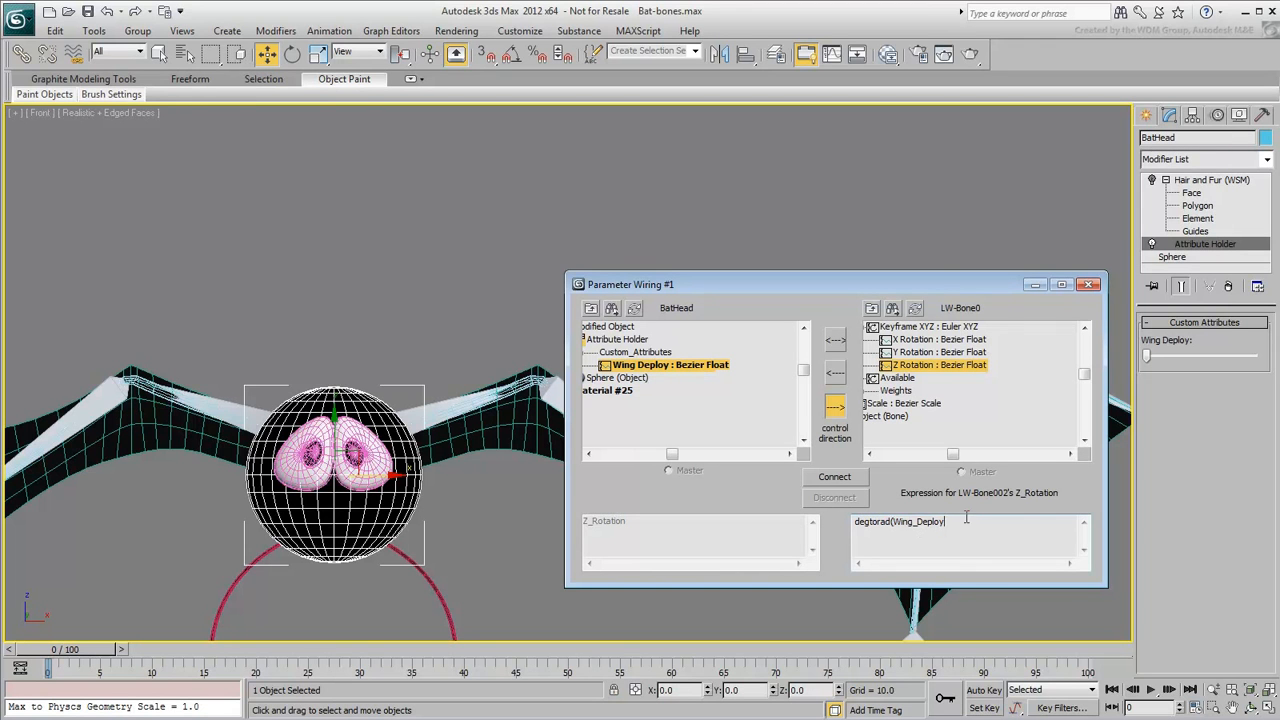
click(836, 476)
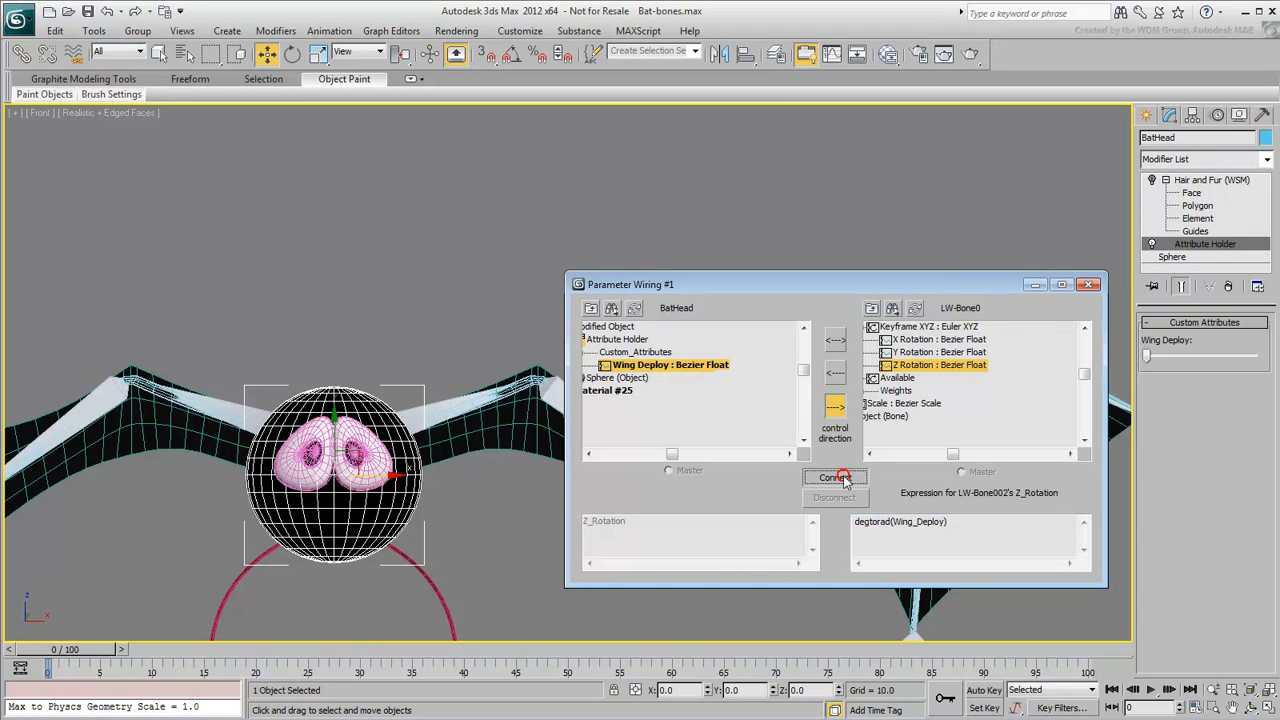
click(836, 476)
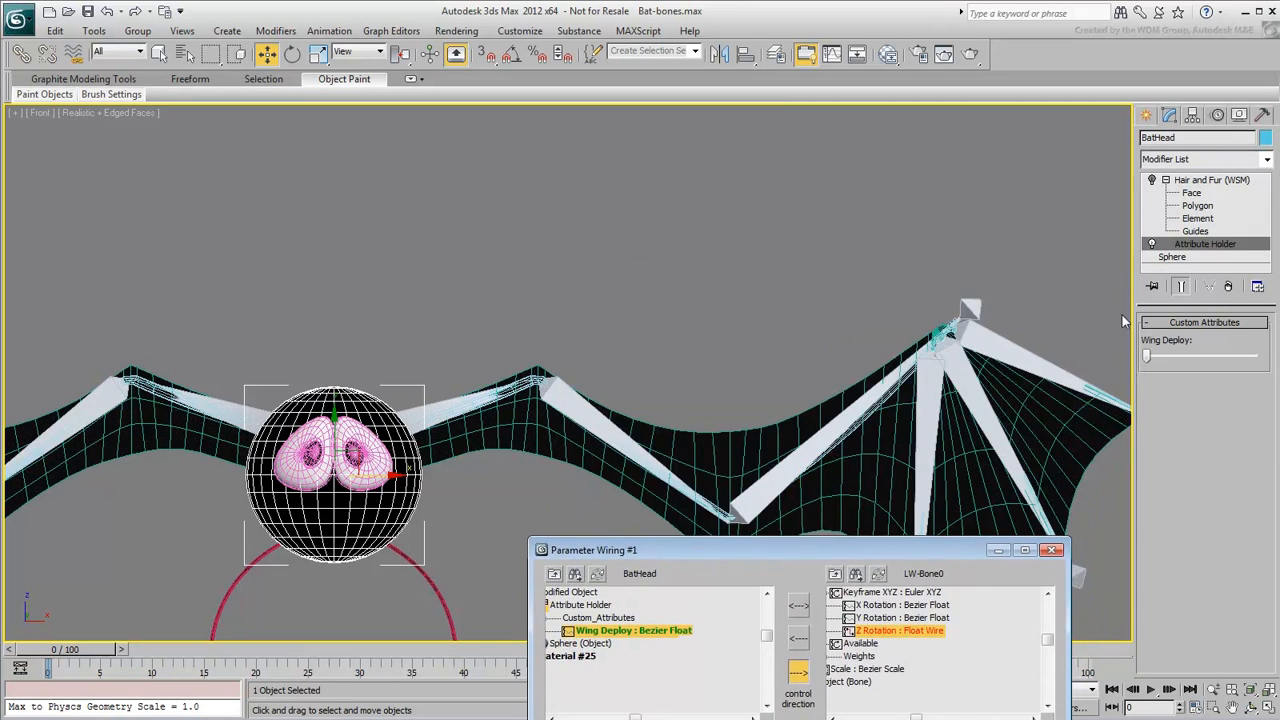
- Test Wing Deploy folding and unfolding the wing with both bones wired
drag(1148, 356, 1252, 356)
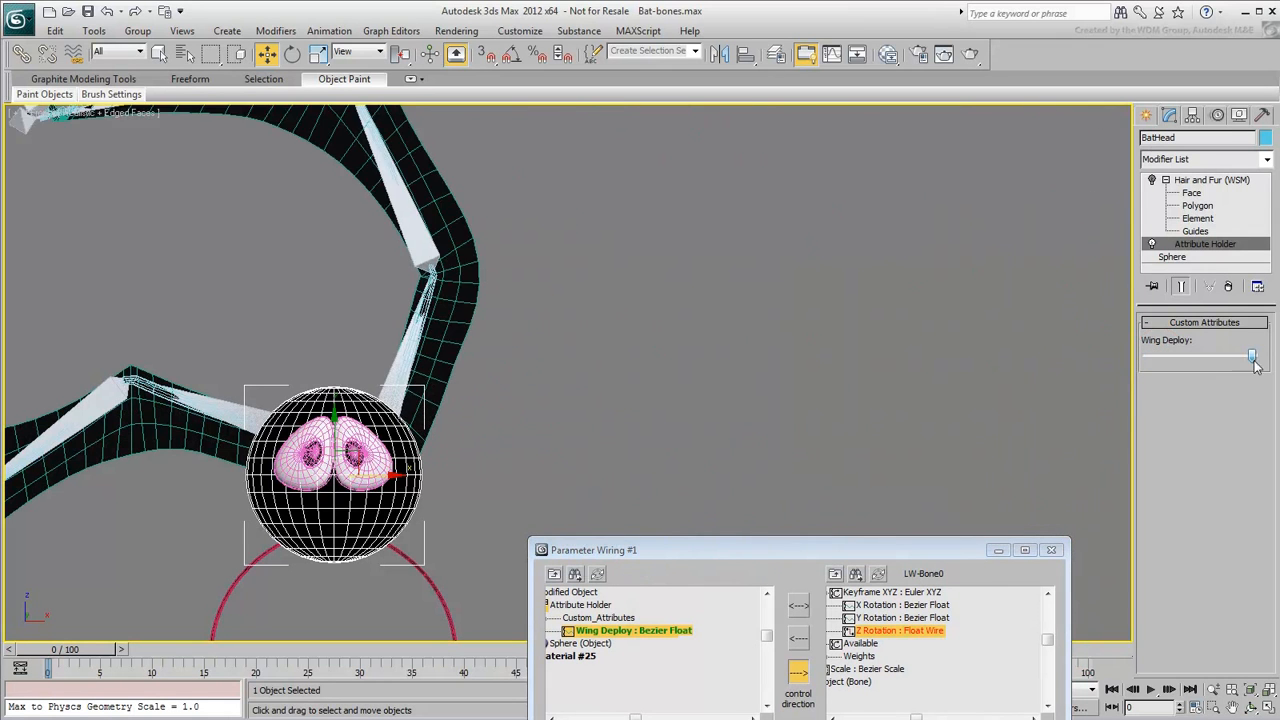
drag(1252, 356, 1146, 356)
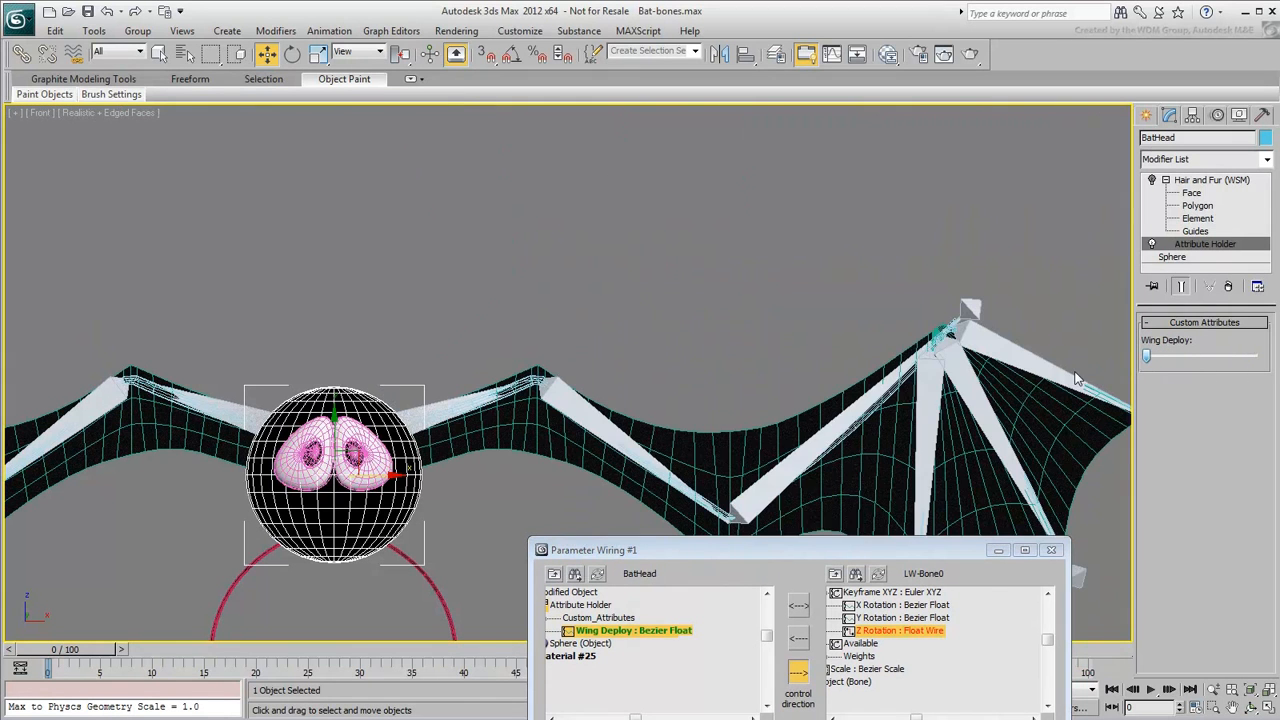
drag(592, 548, 594, 268)
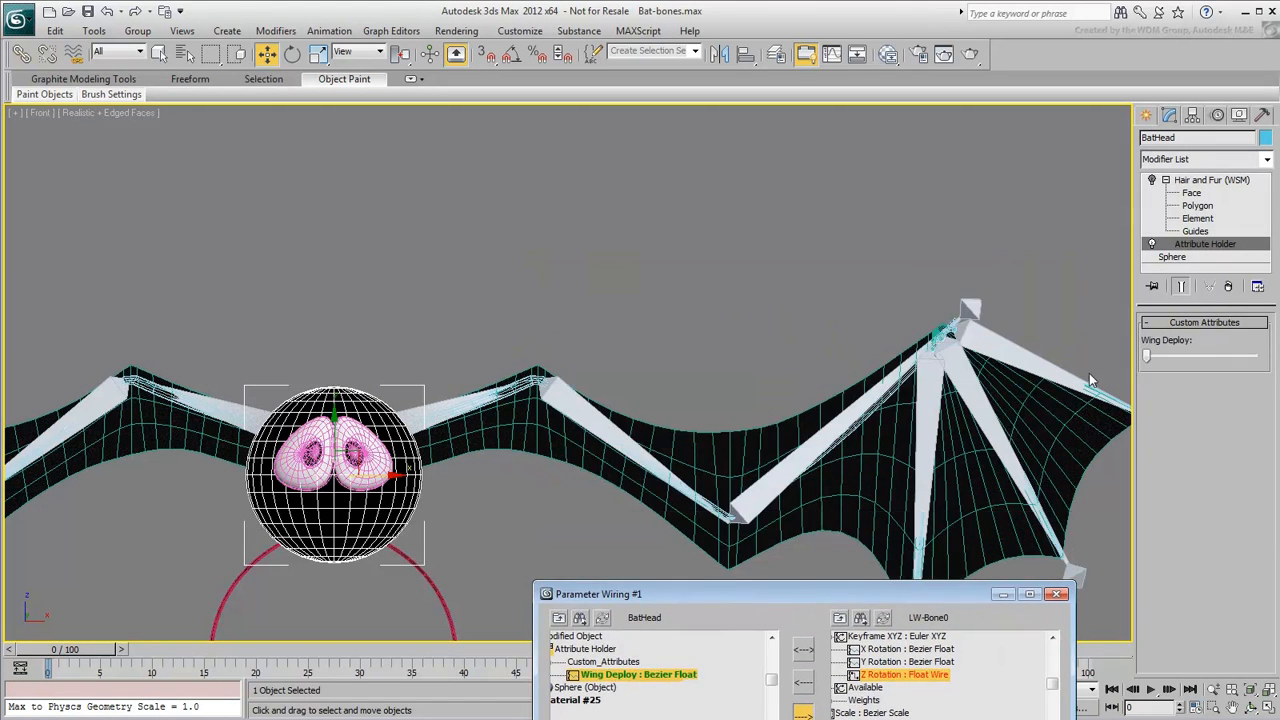
drag(1148, 356, 1188, 356)
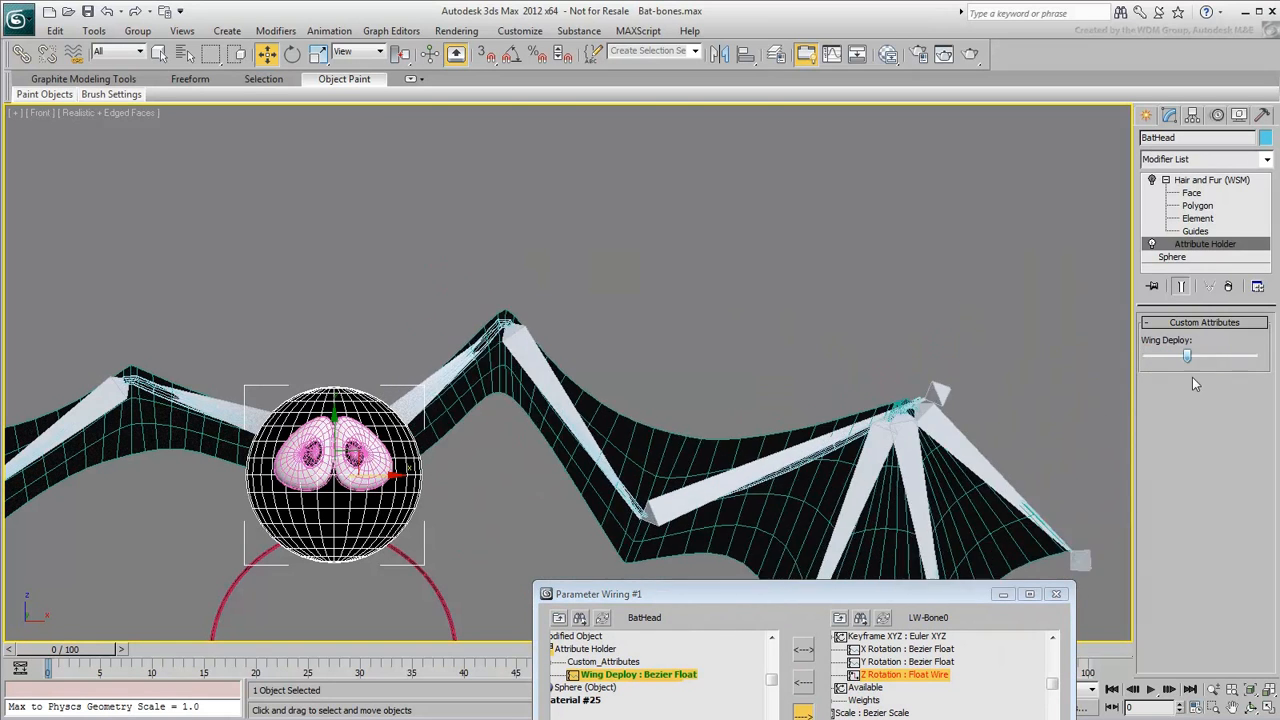
drag(1188, 356, 1148, 356)
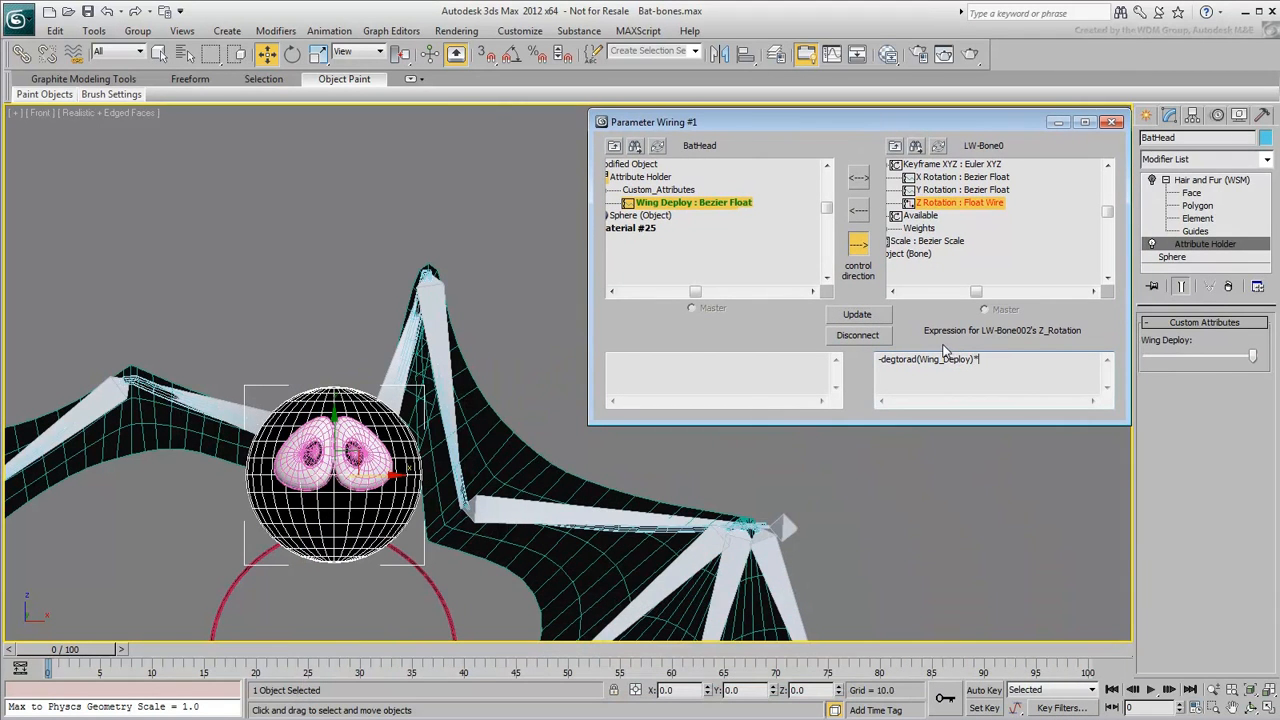
- Change the expression to -degtorad(Wing_Deploy)*.95 and update the wire
text(.95)
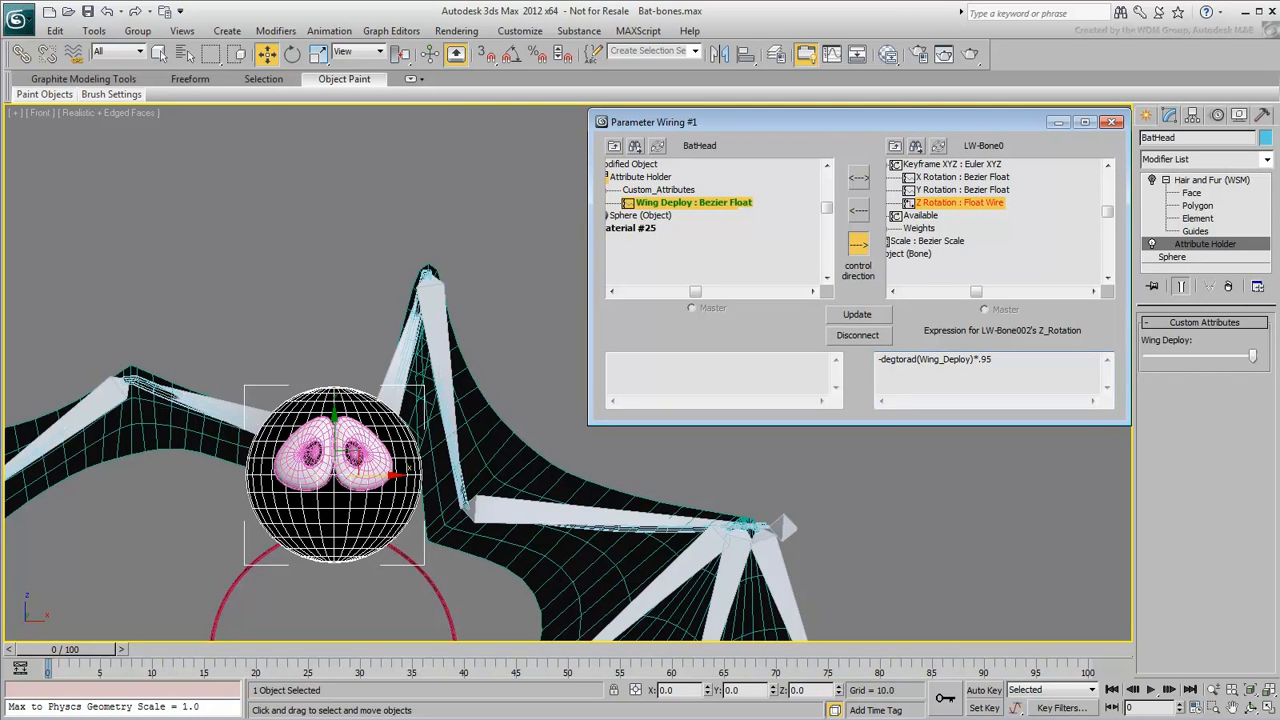
click(856, 314)
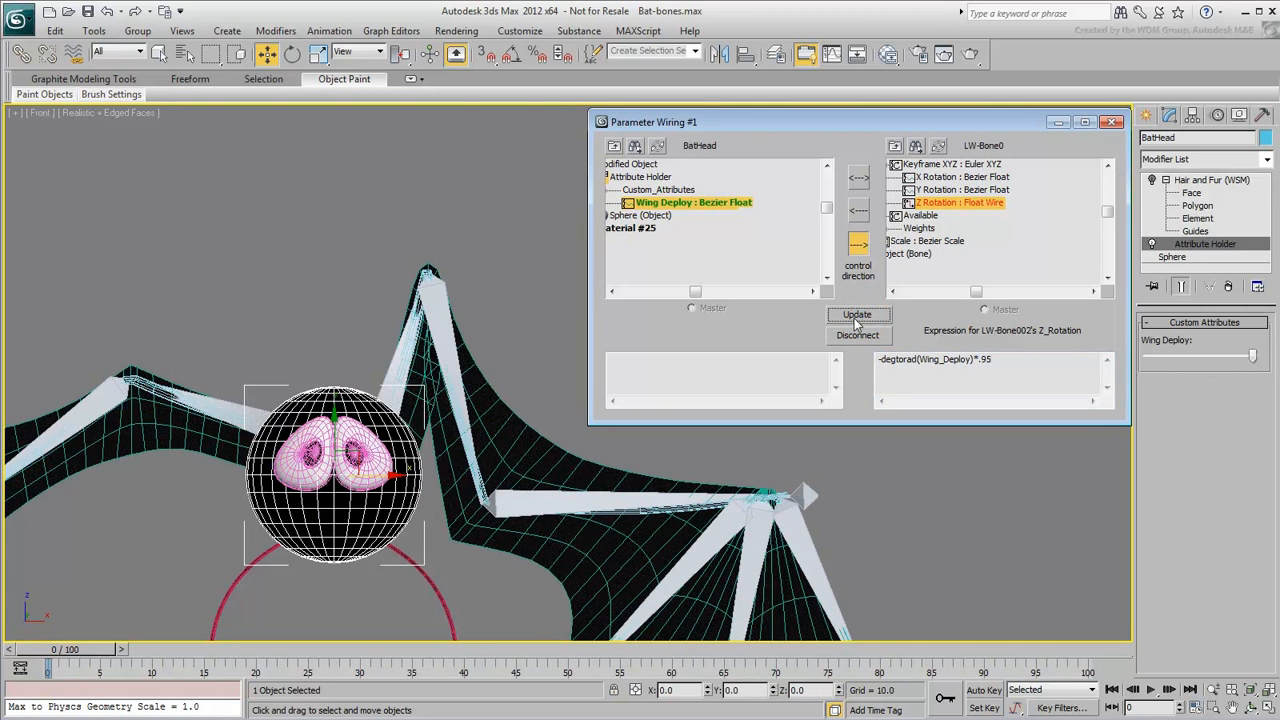
click(856, 314)
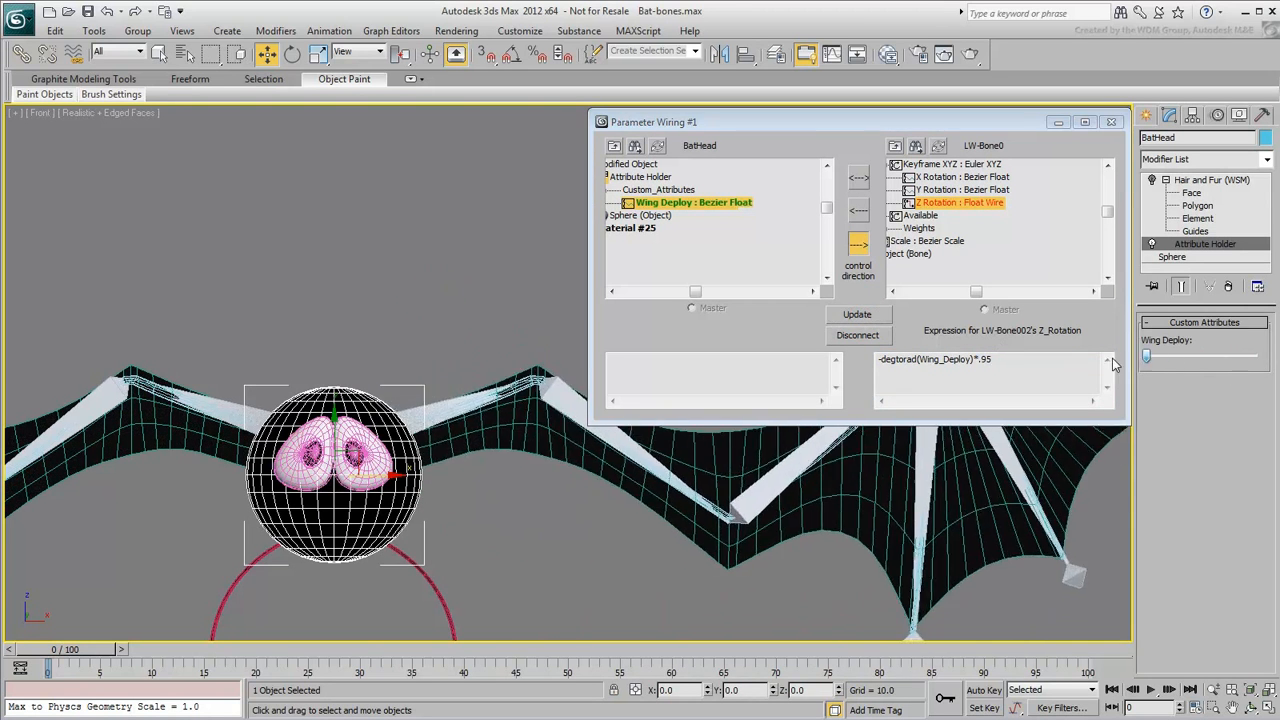
mouse_move(1090, 364)
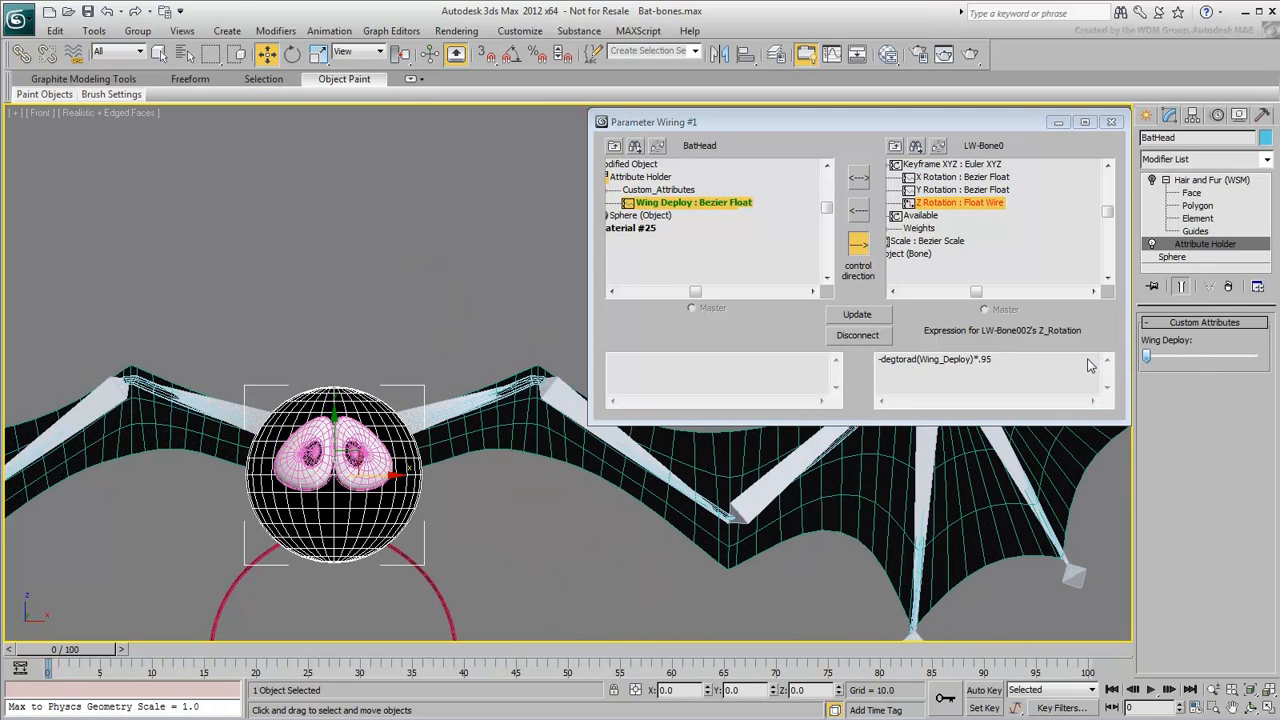
click(1110, 122)
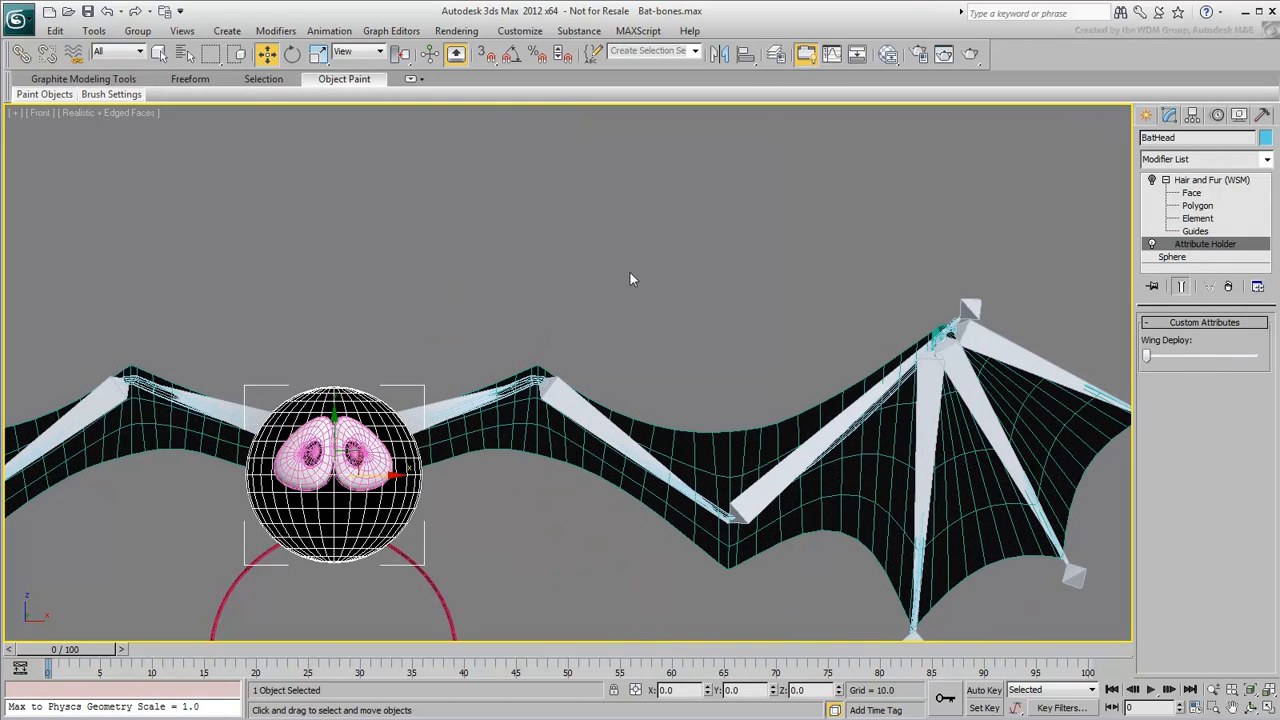
- Wire Wing Deploy to the next left wing bone's Z rotation with a multiplied expression
right_click(340, 460)
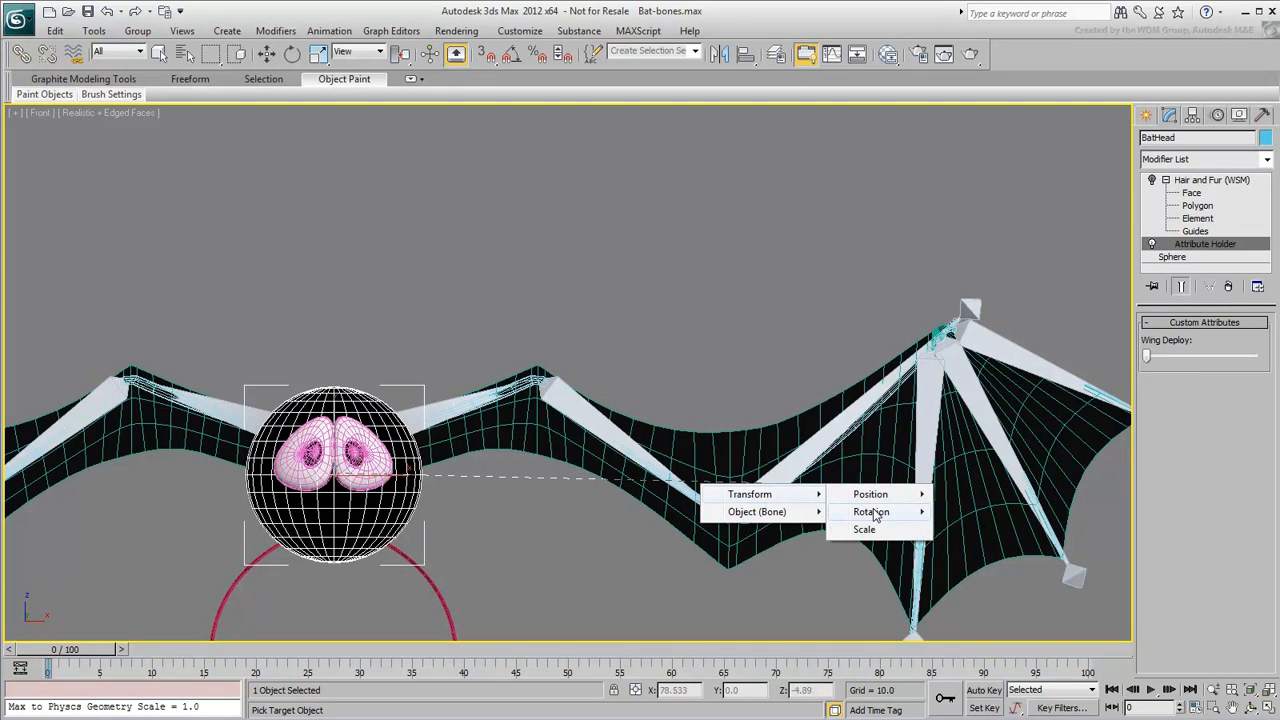
click(872, 512)
text(degtorad(Wing_Deploy)
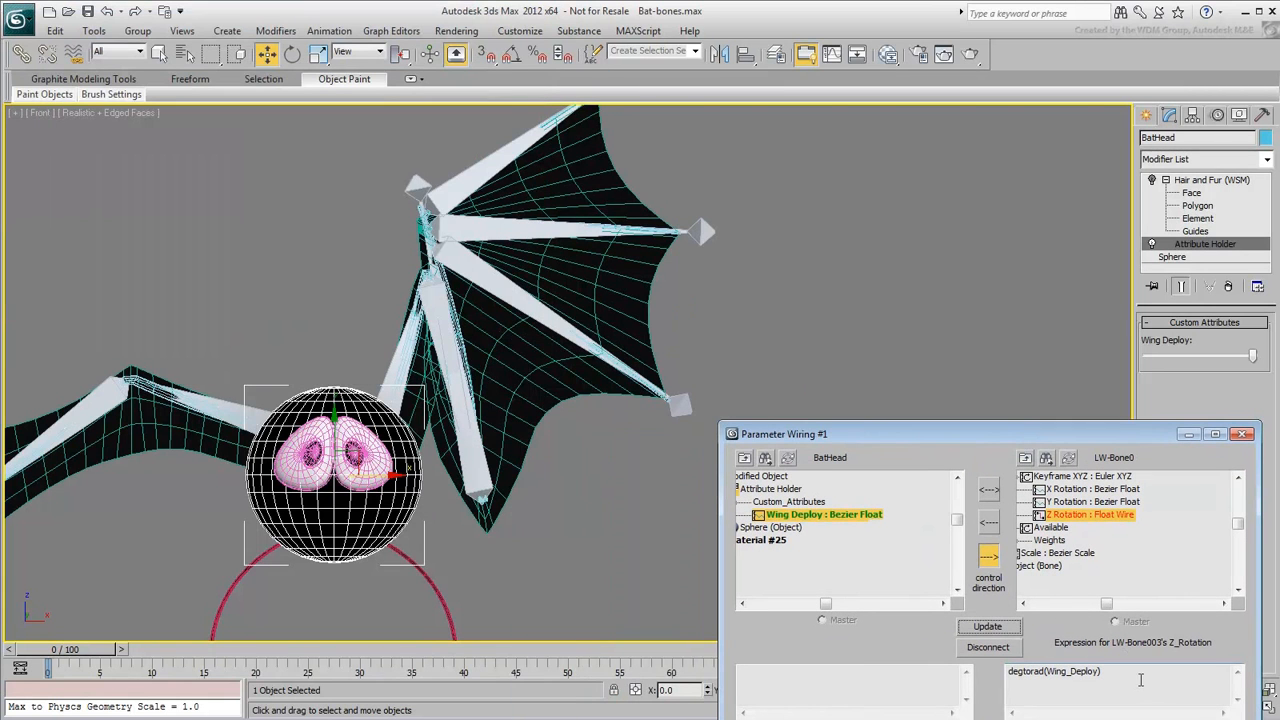
text(*)
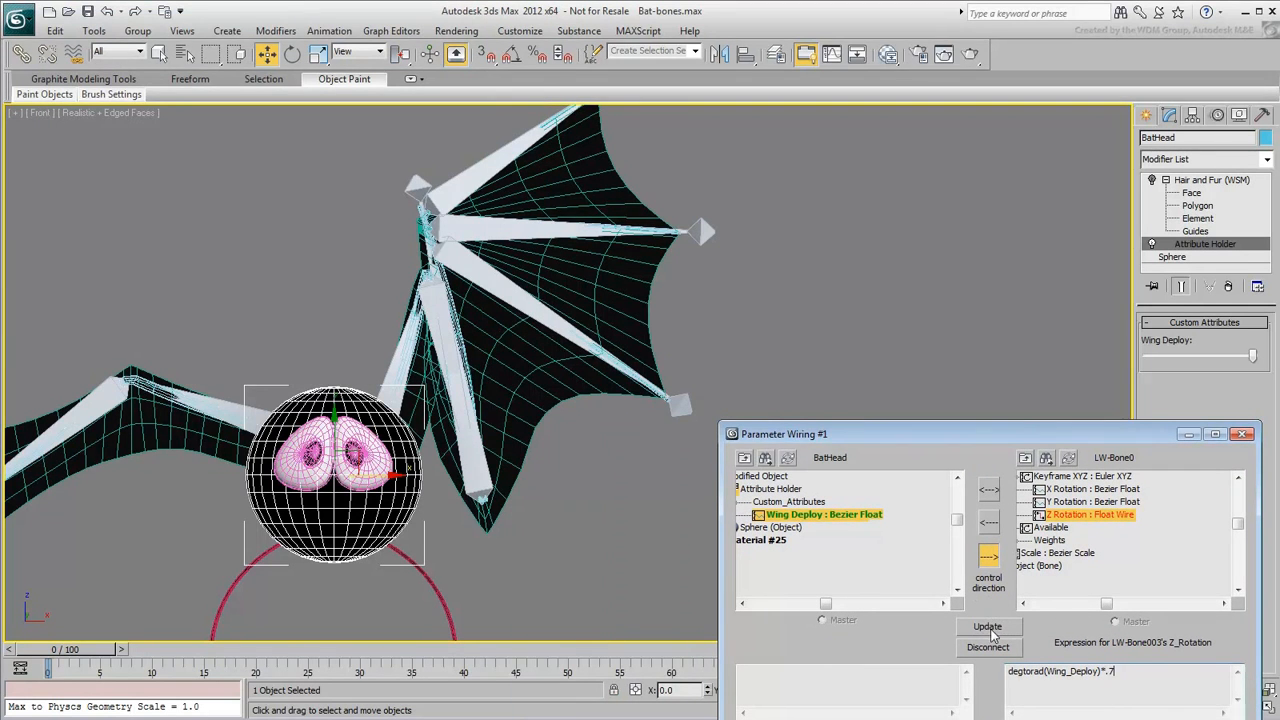
click(988, 626)
text(8)
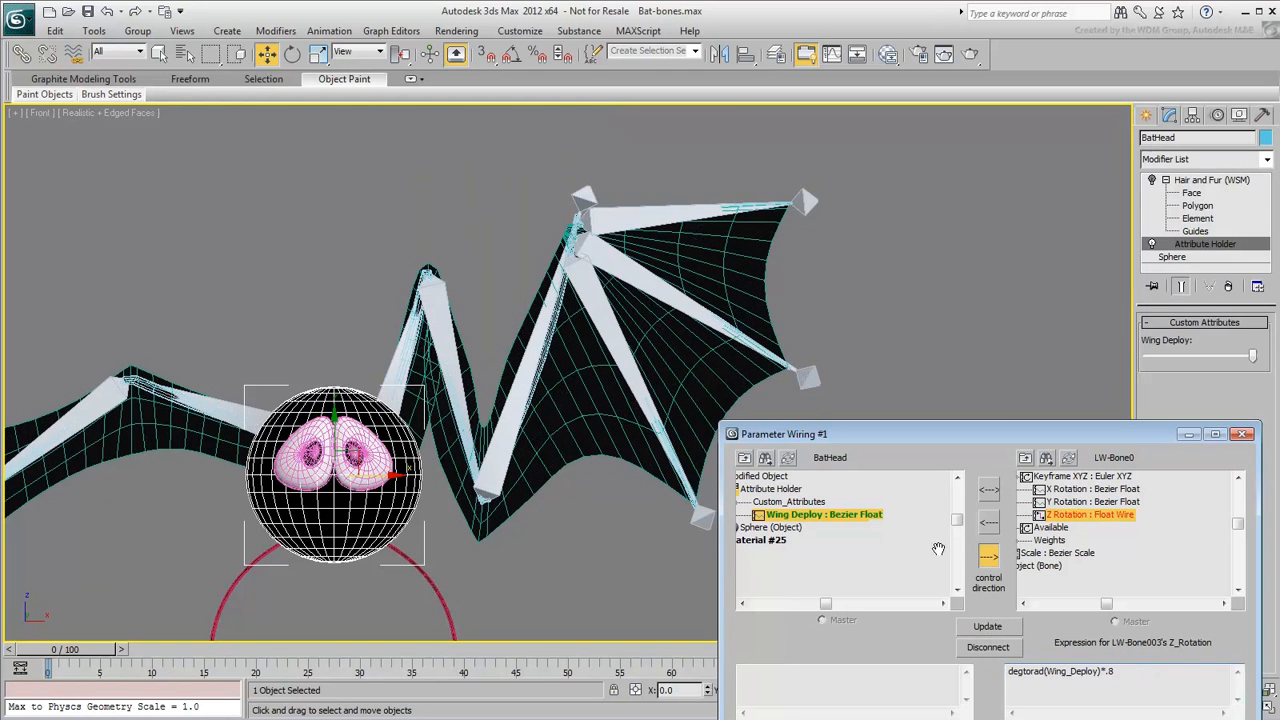
click(988, 628)
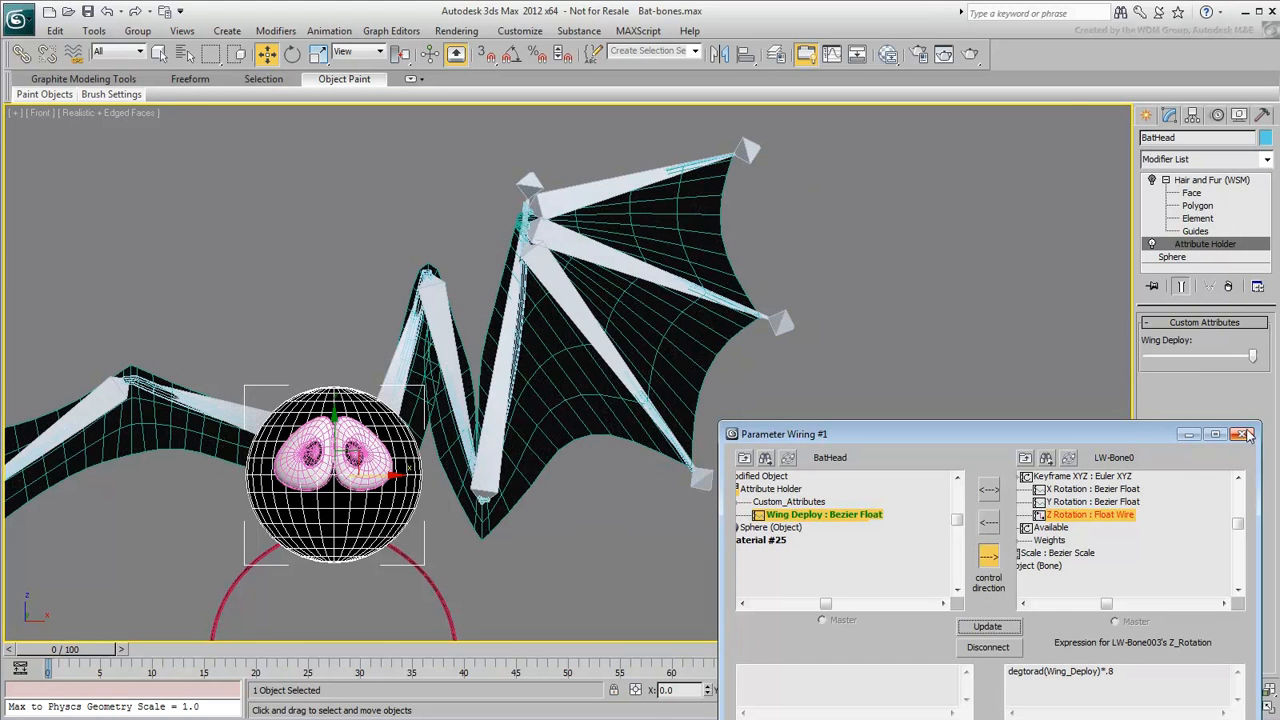
click(1248, 432)
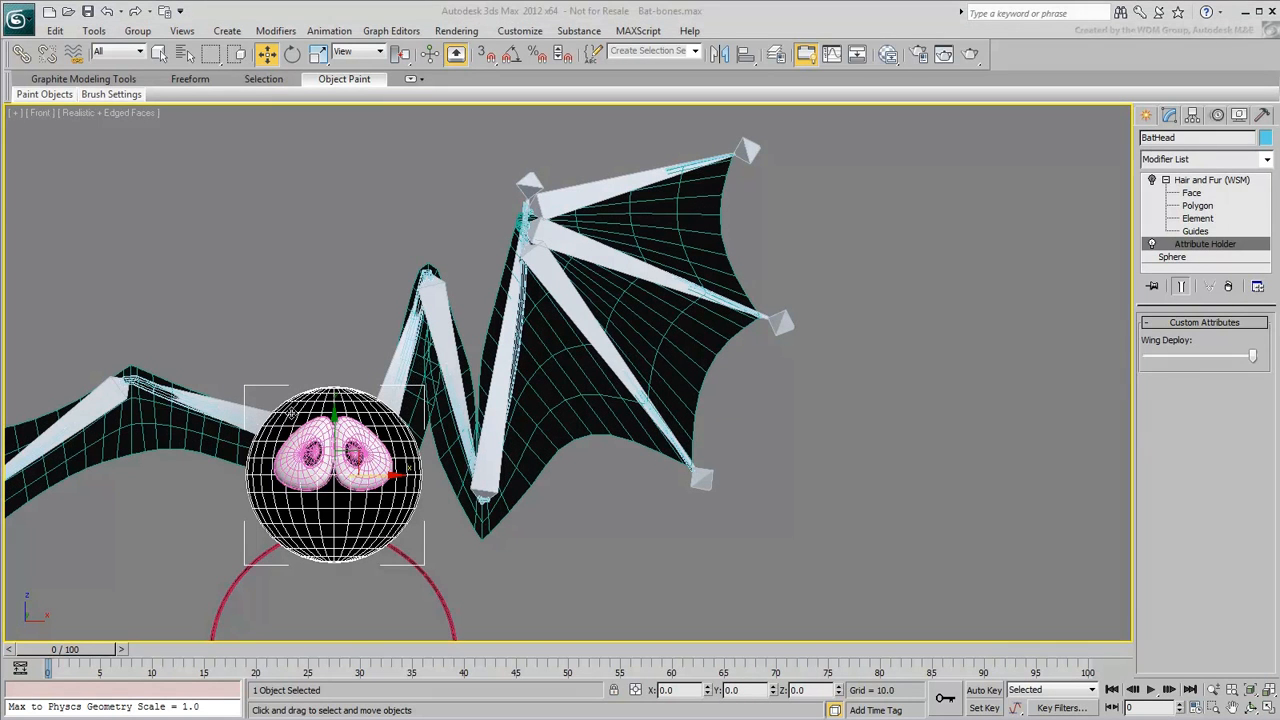
- Wire Wing Deploy to another left wing bone's Z rotation scaled by *.35
right_click(332, 460)
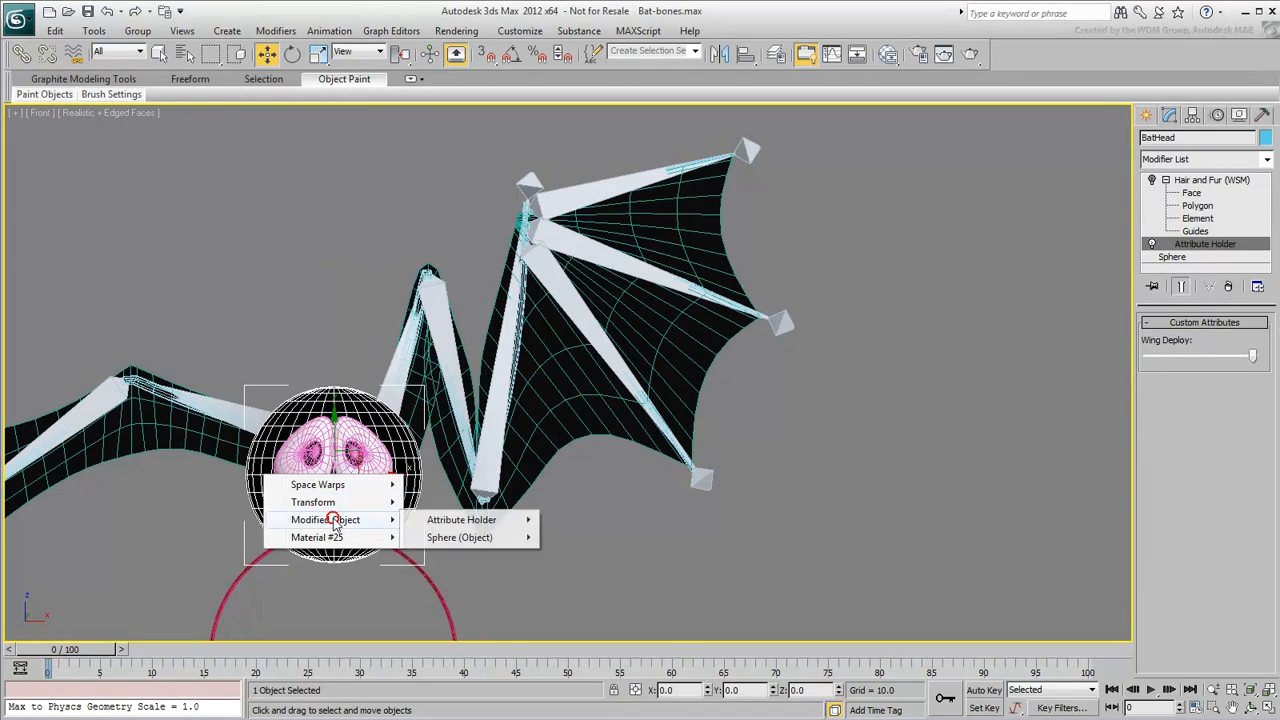
right_click(576, 304)
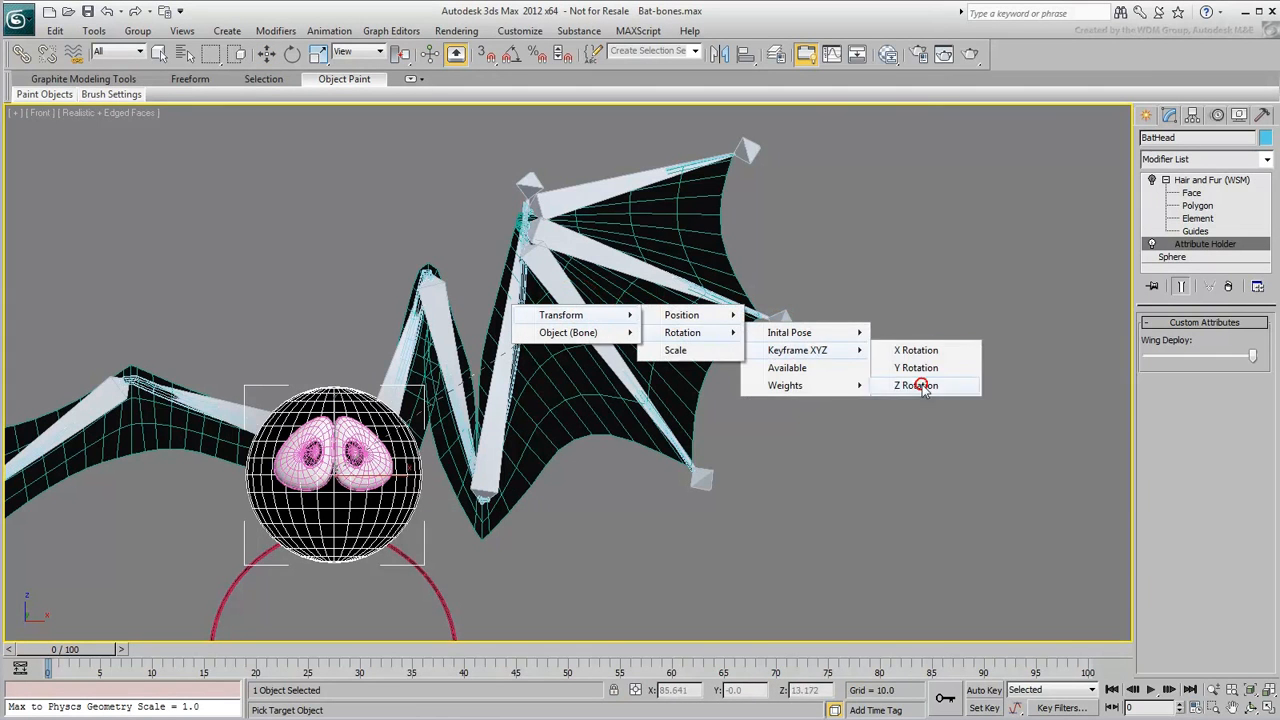
click(914, 384)
text(degtorad(Wing_Deploy))
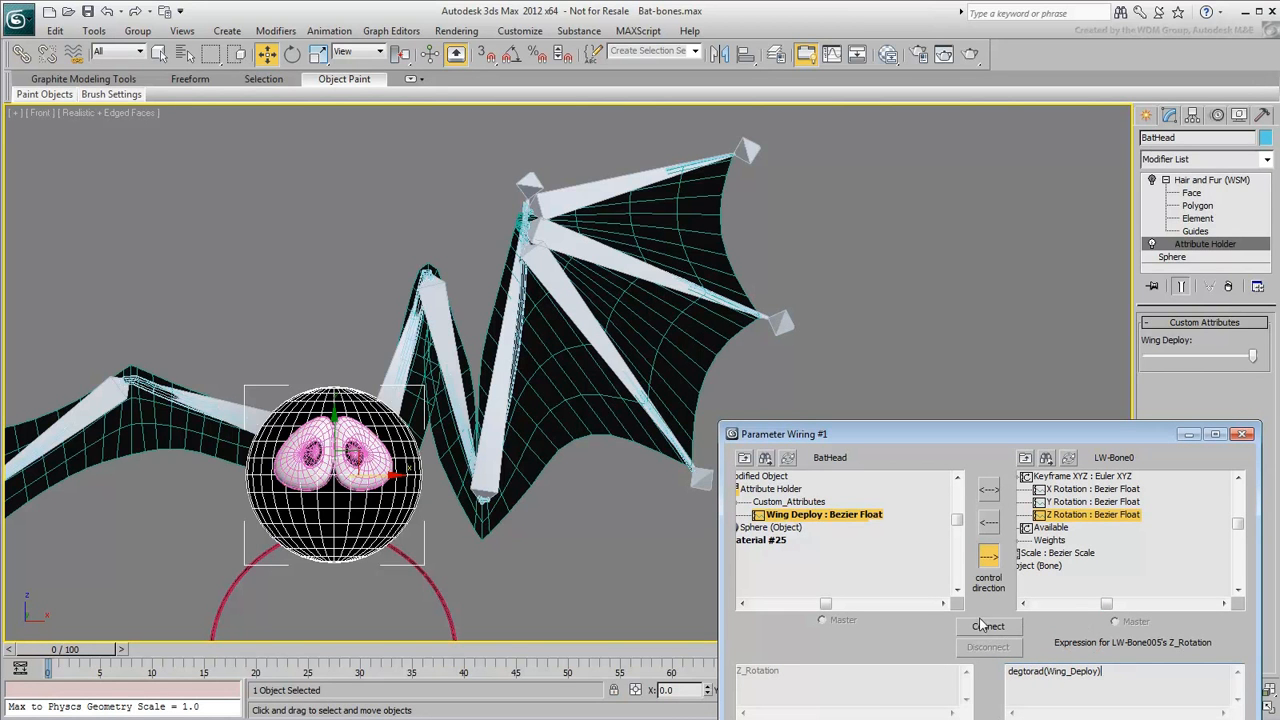
click(988, 626)
text(-)
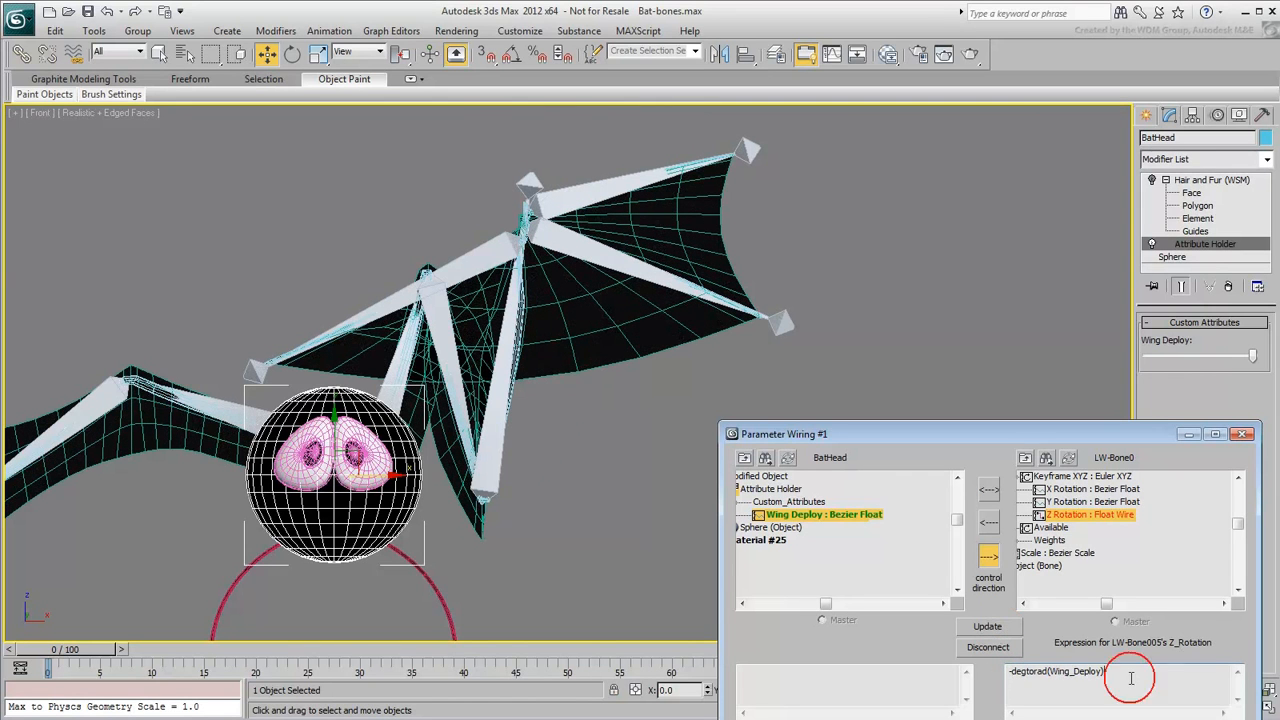
text(*.)
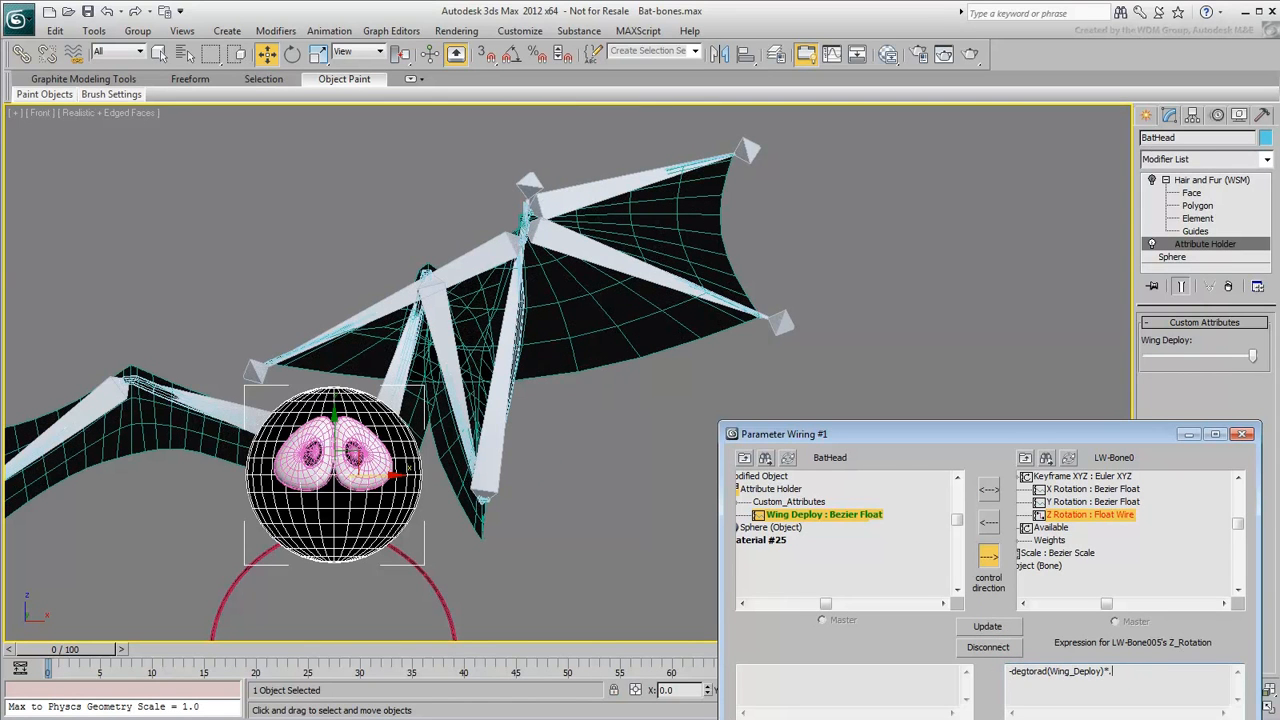
text(35)
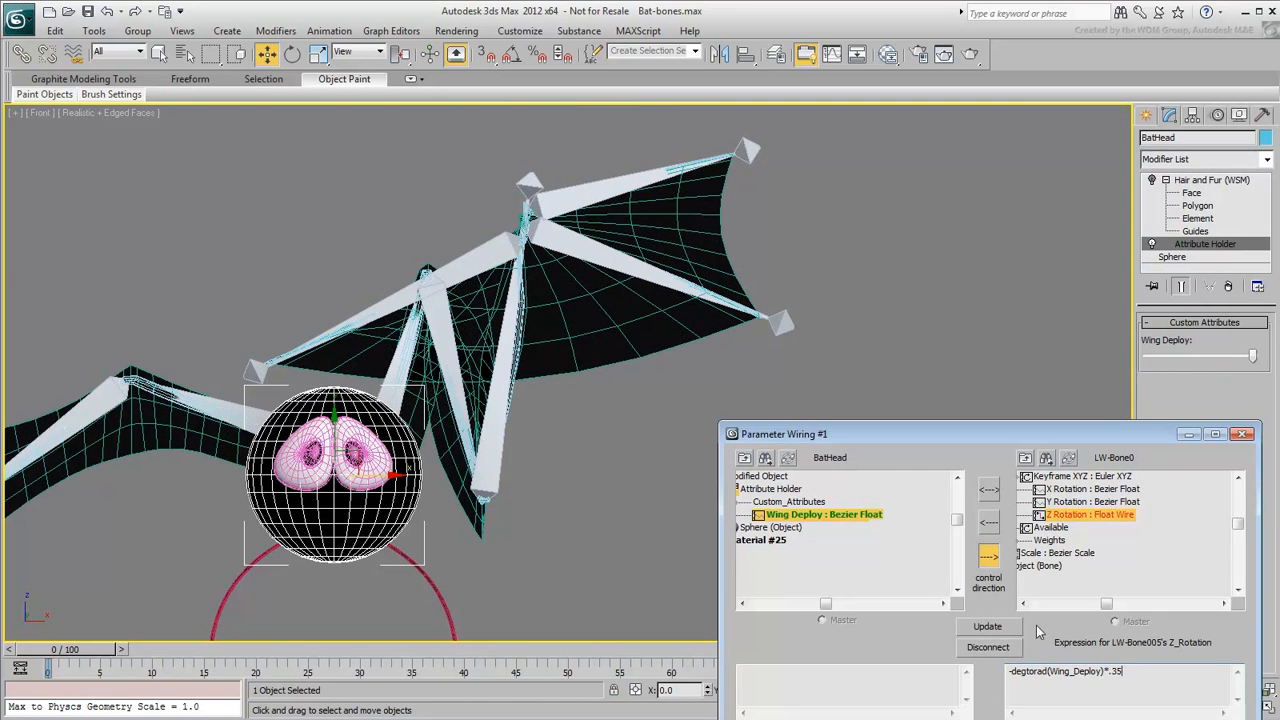
click(988, 628)
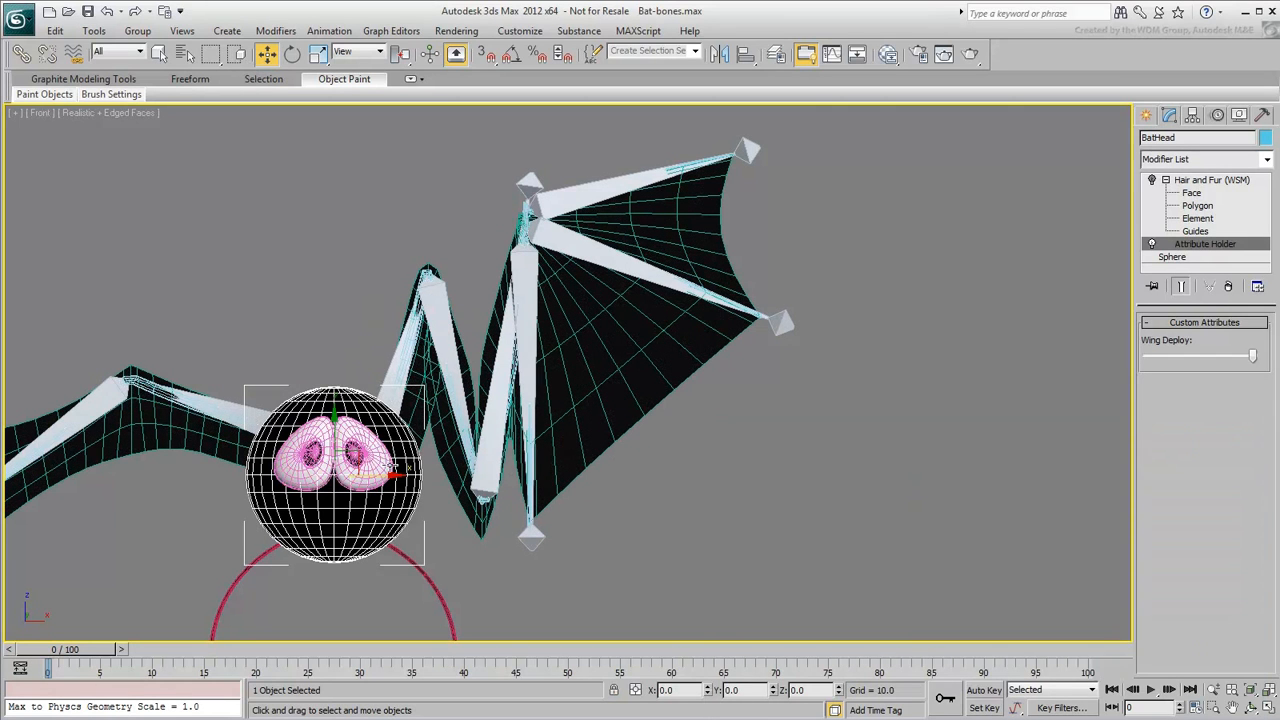
- Wire the head's Wing Deploy to another left wing bone's Z rotation and connect
right_click(336, 470)
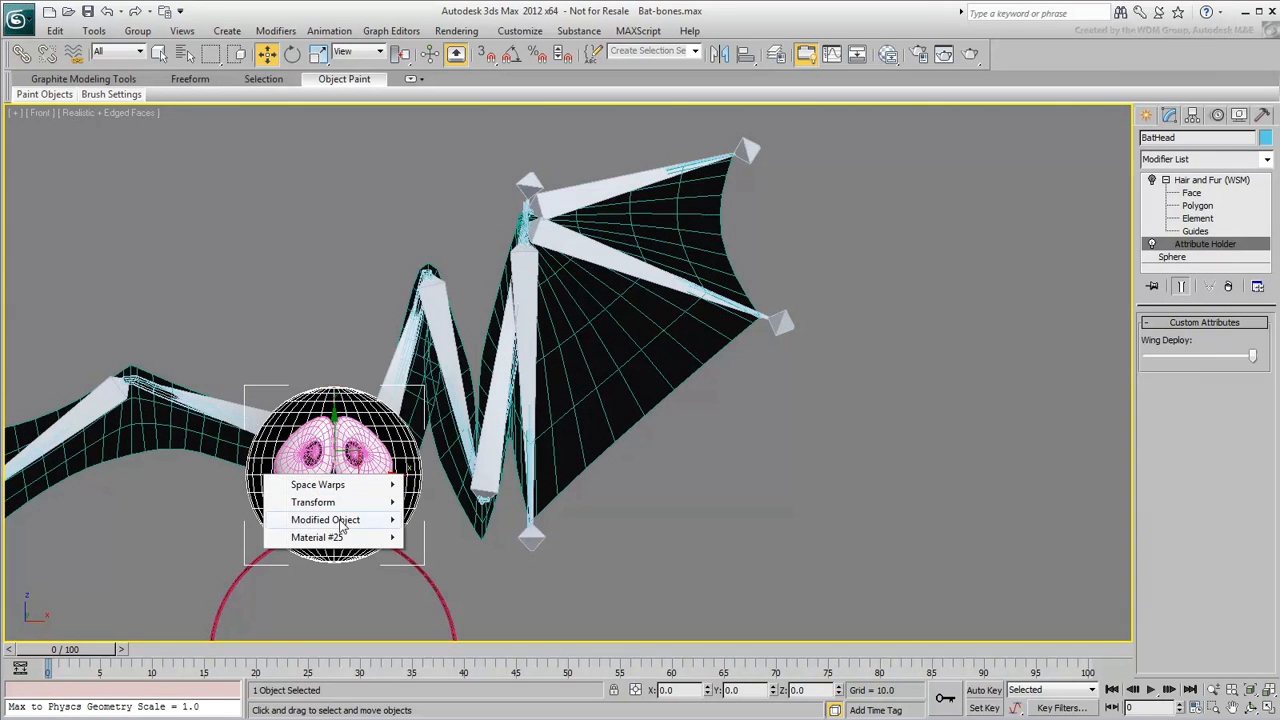
click(324, 520)
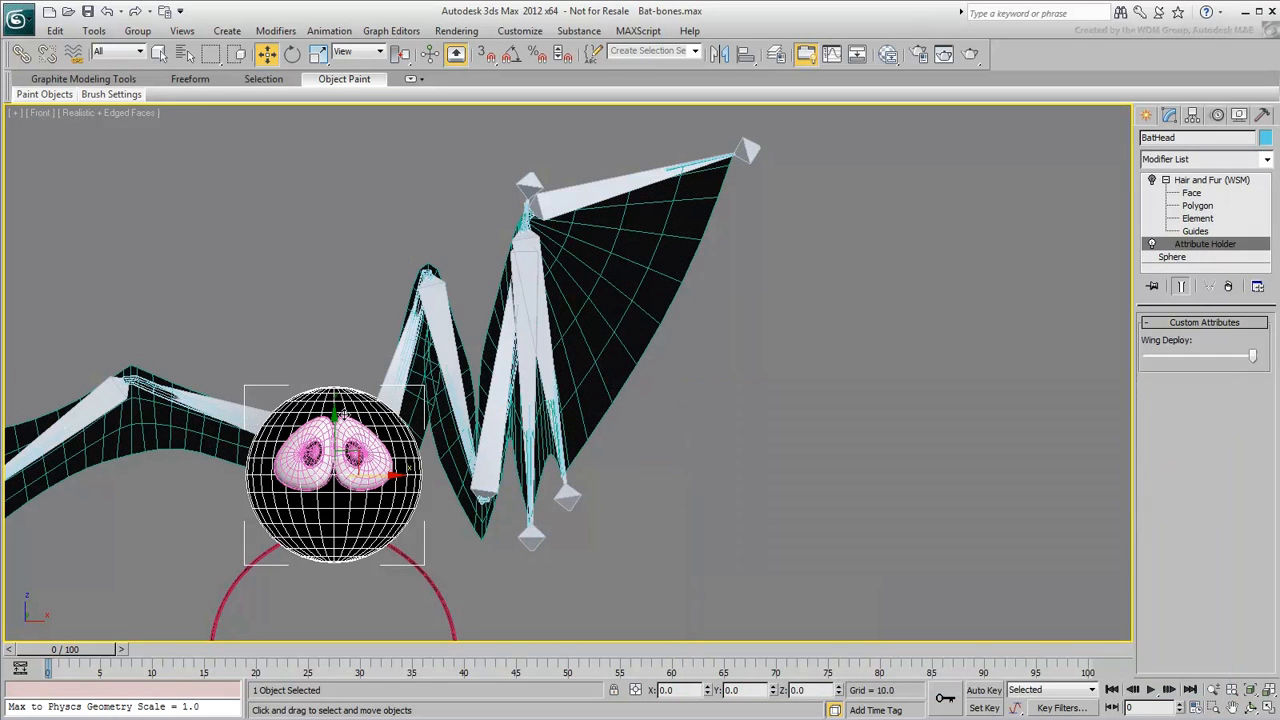
right_click(336, 470)
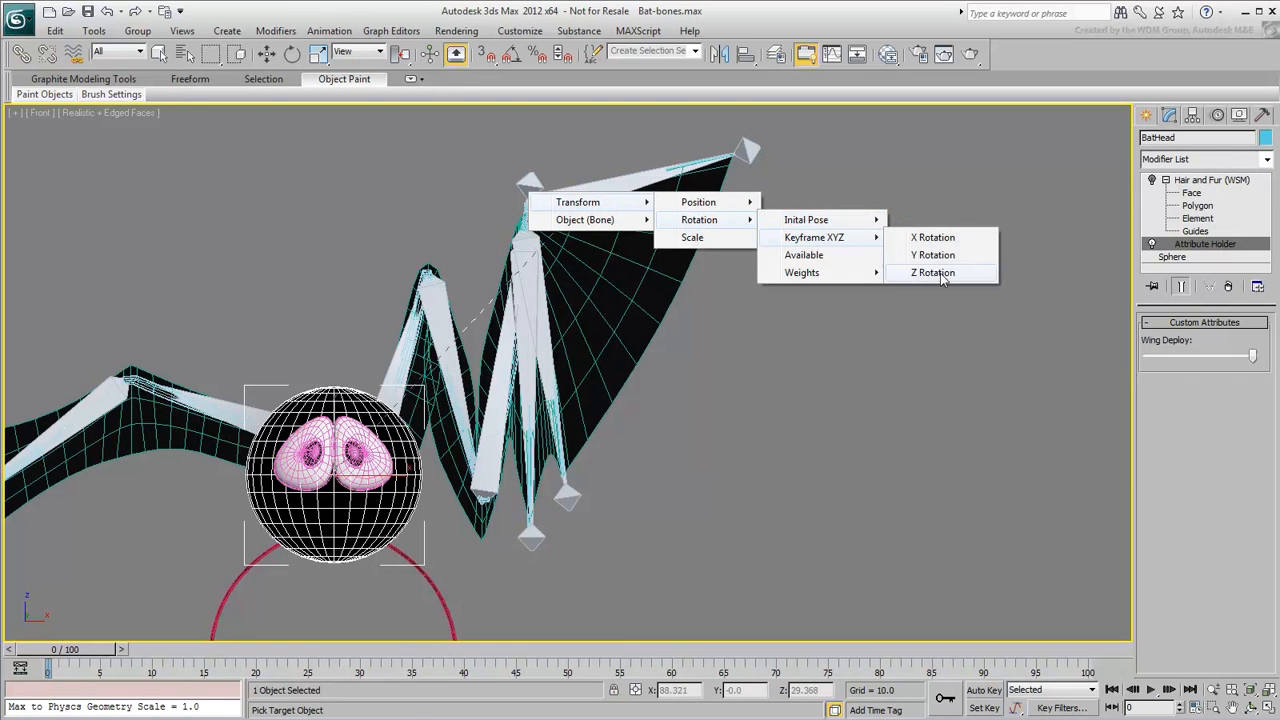
click(932, 272)
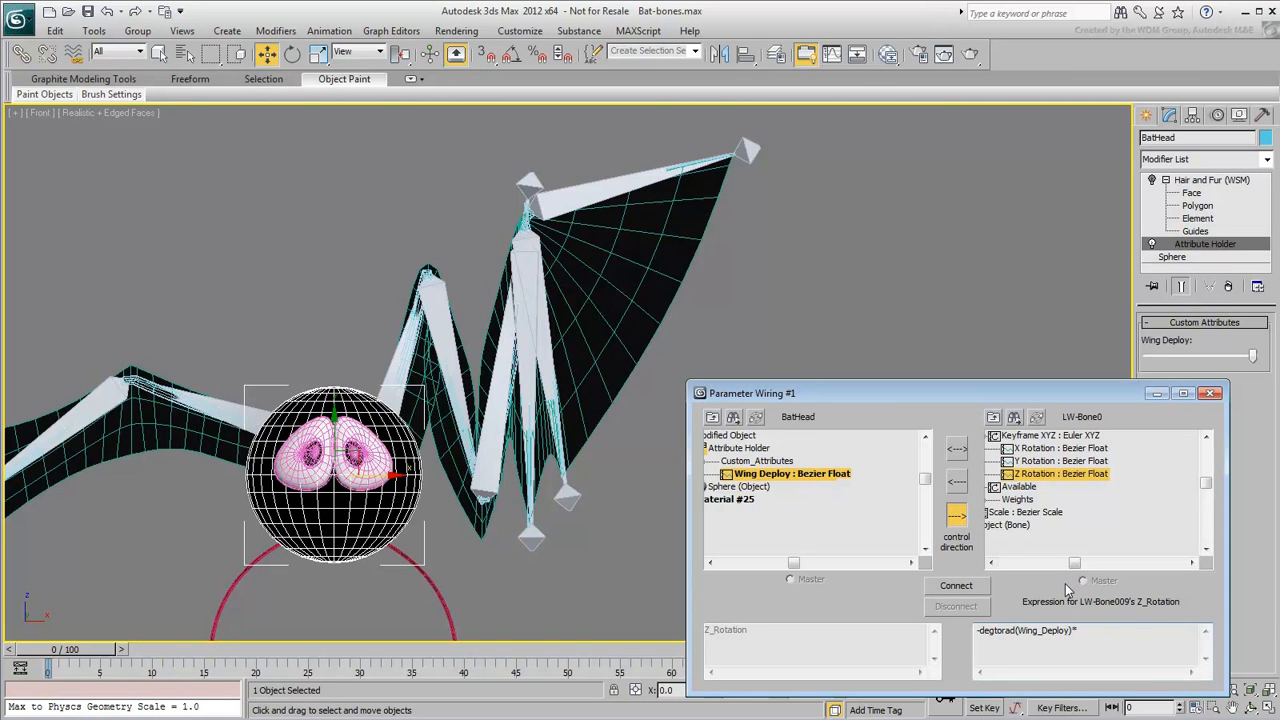
click(956, 584)
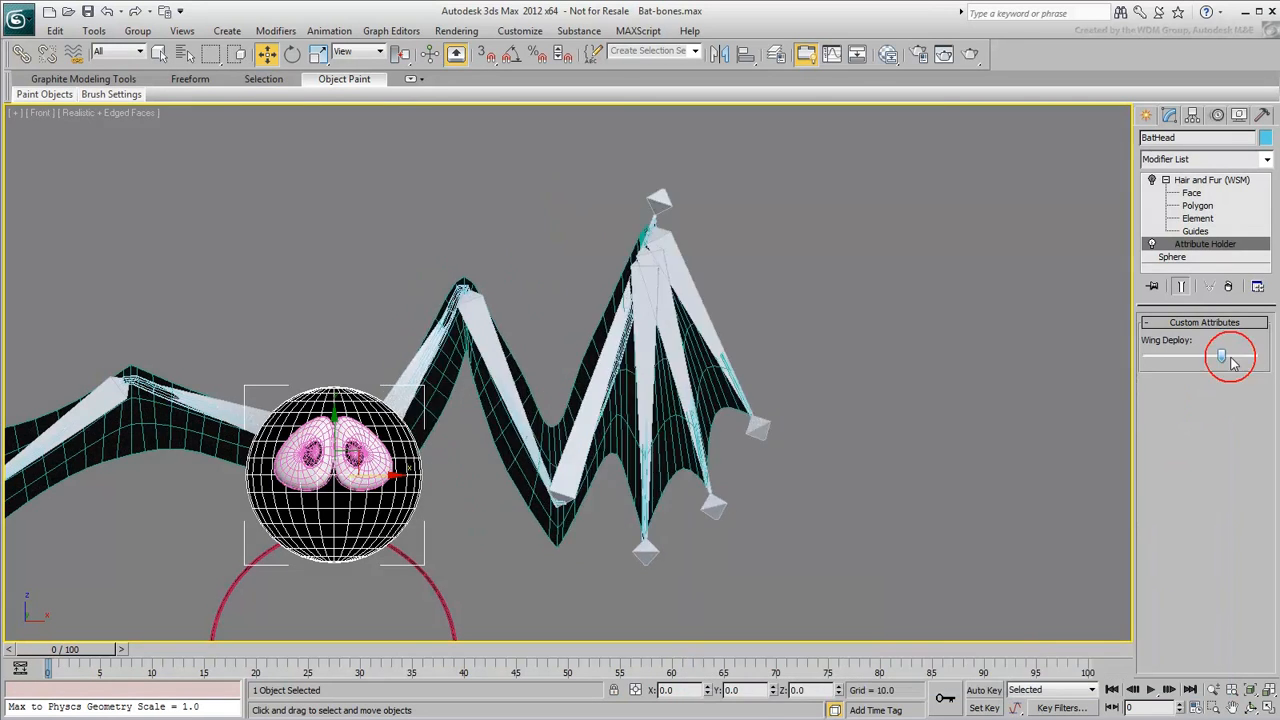
- Drag Wing Deploy back so the wired wing unfolds and both wings sit open
drag(1224, 356, 1144, 356)
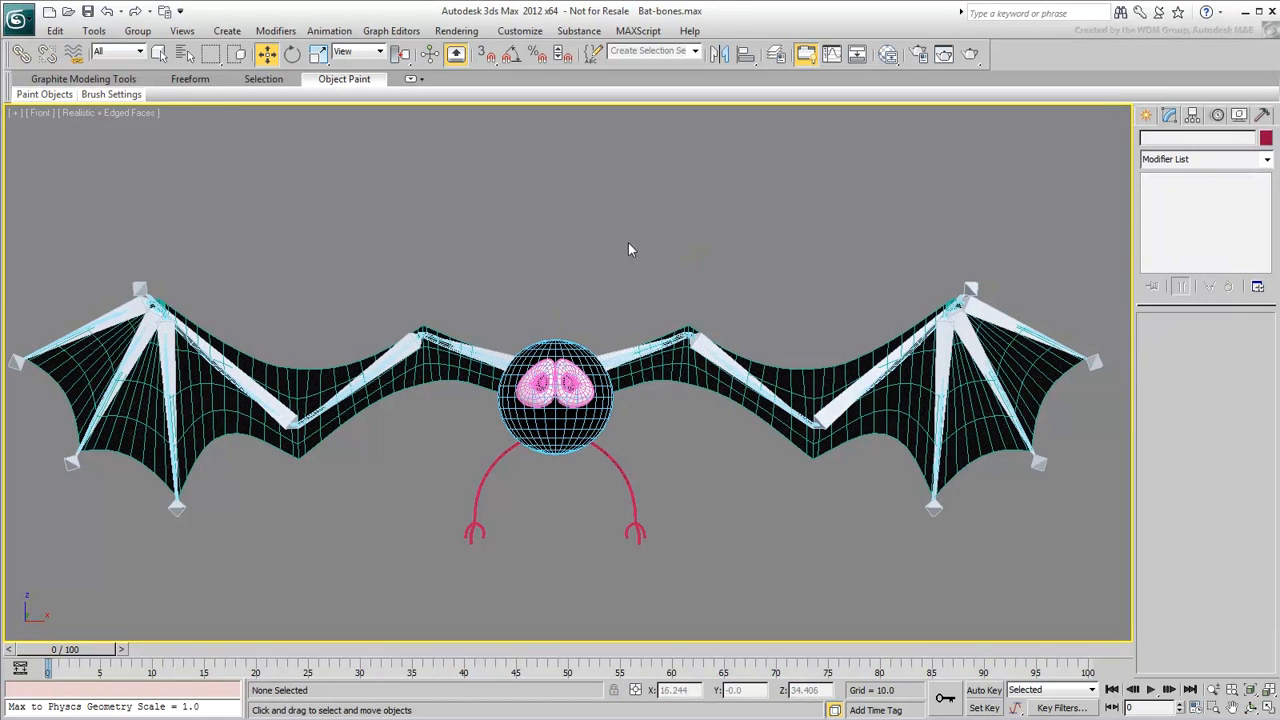
click(556, 396)
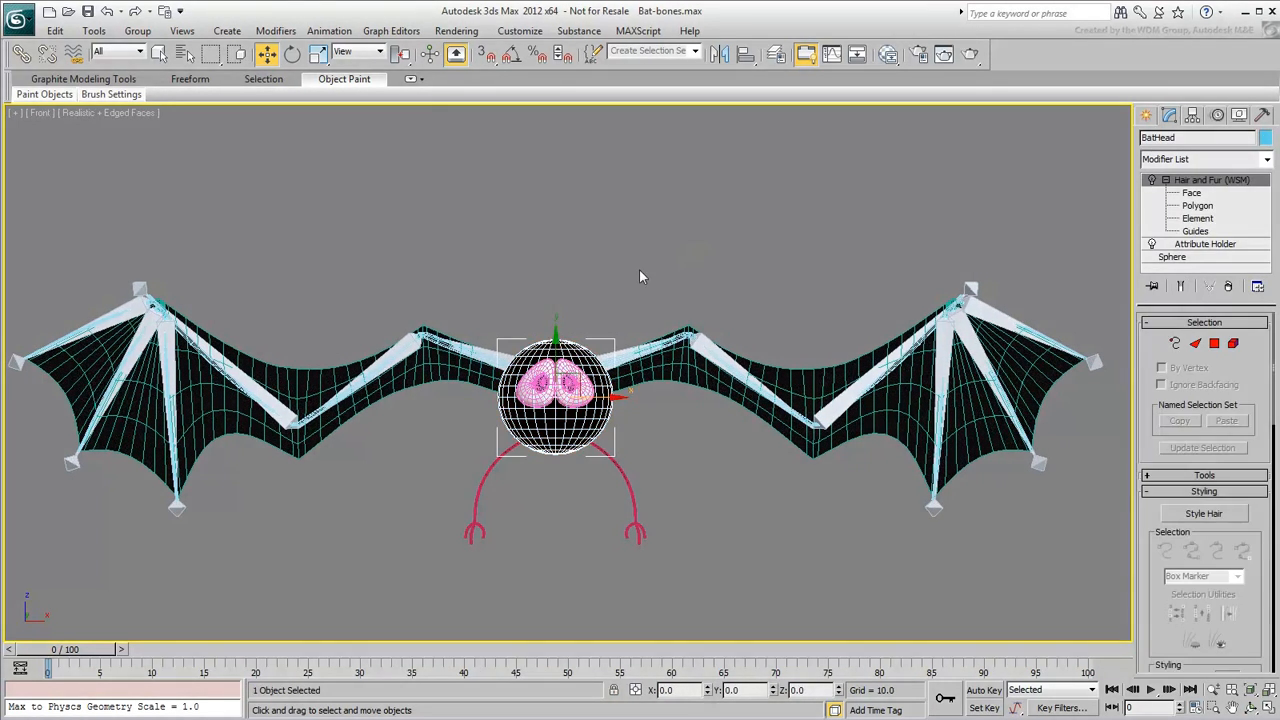
mouse_move(652, 250)
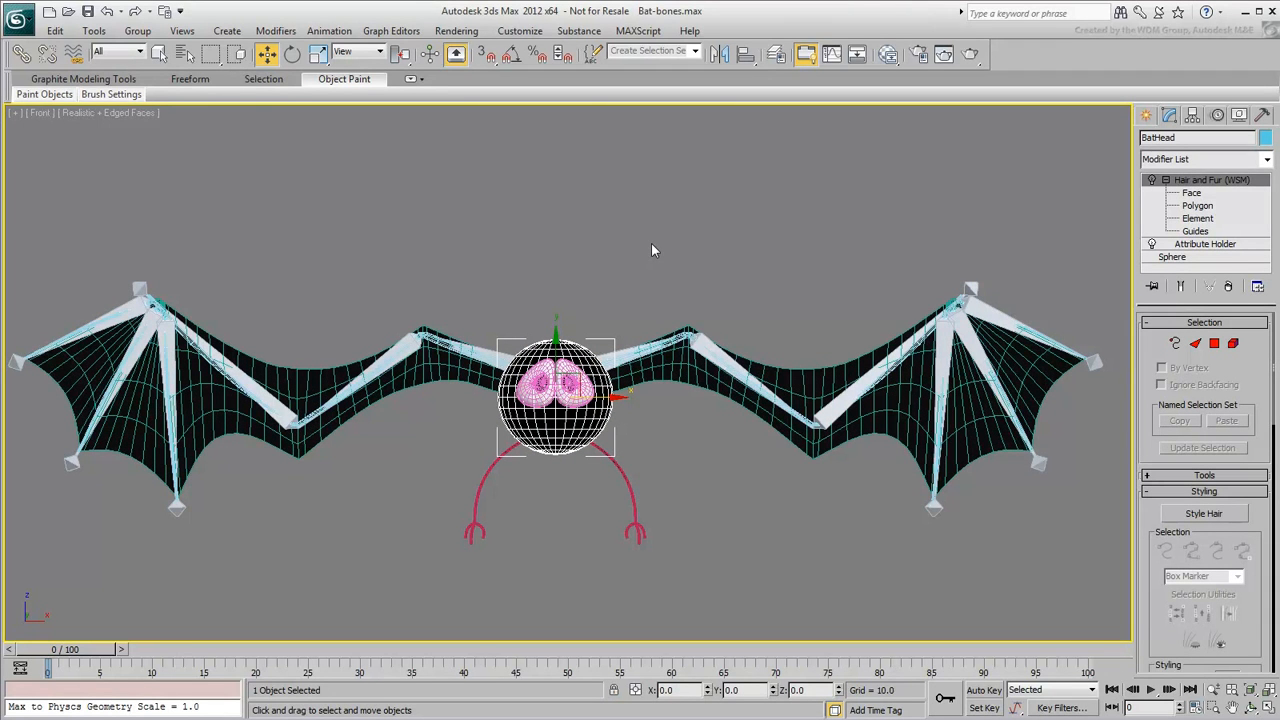
key(alt+5)
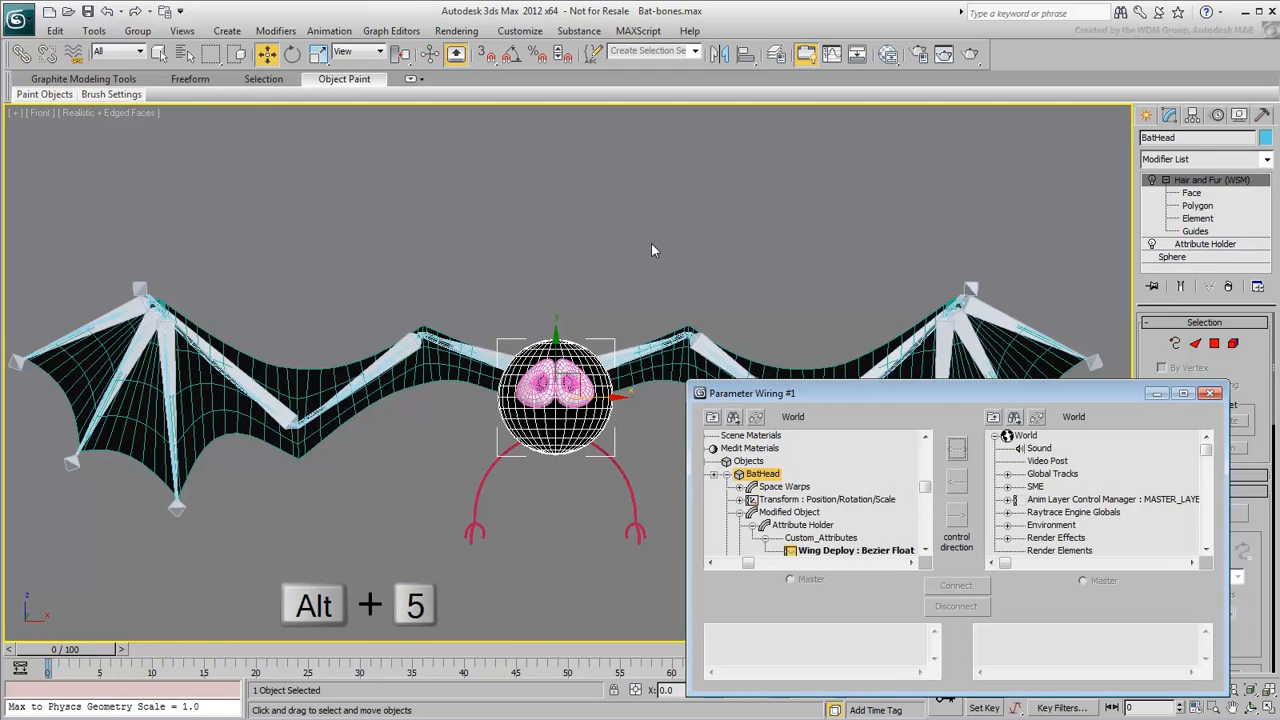
click(328, 30)
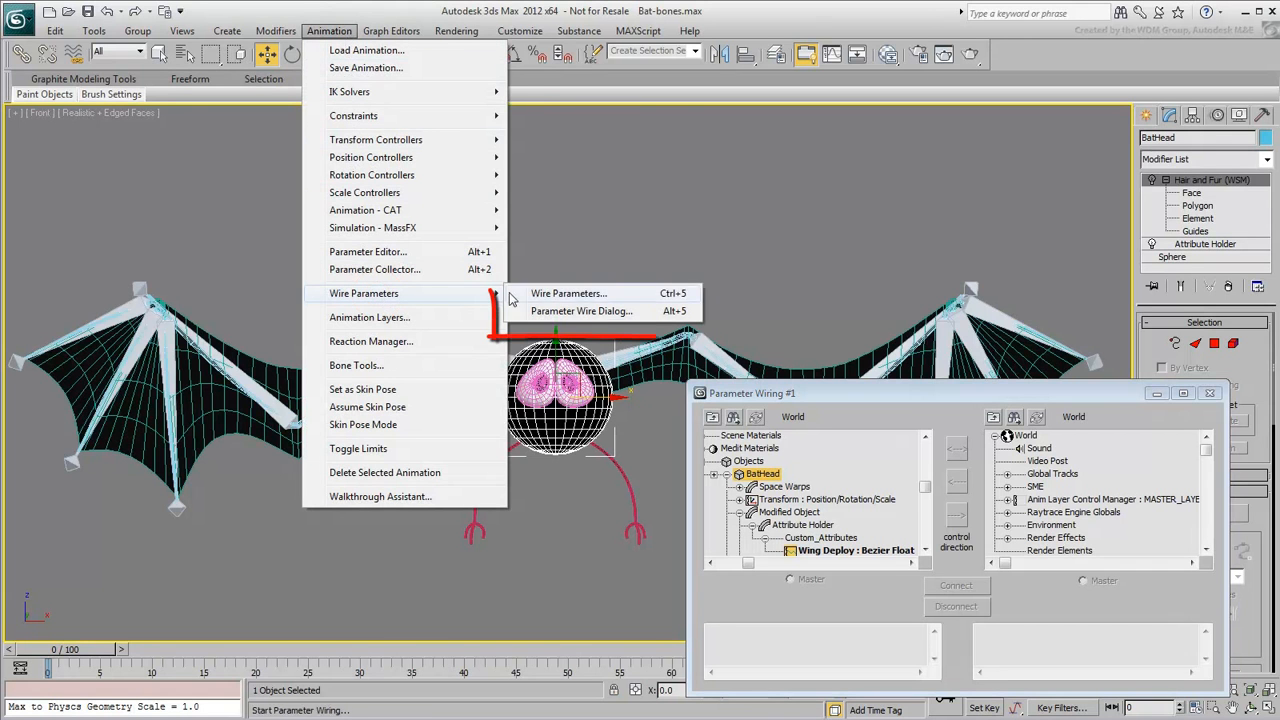
mouse_move(580, 312)
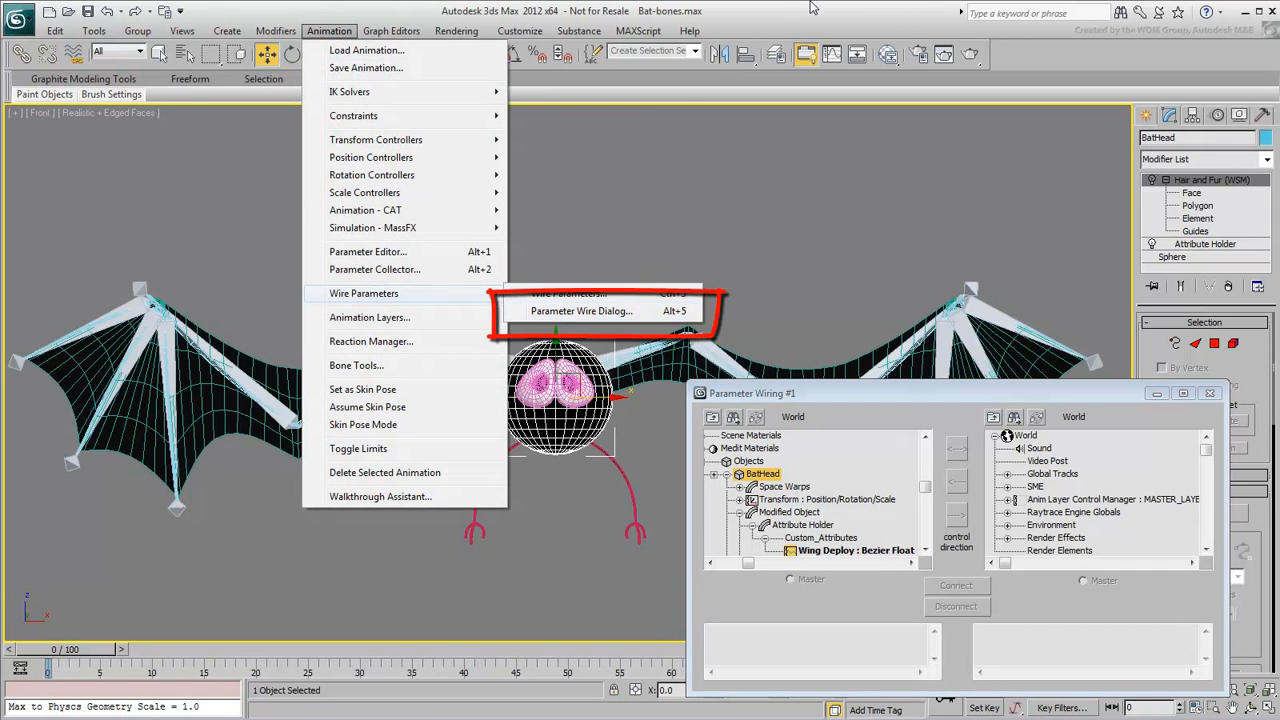
click(580, 312)
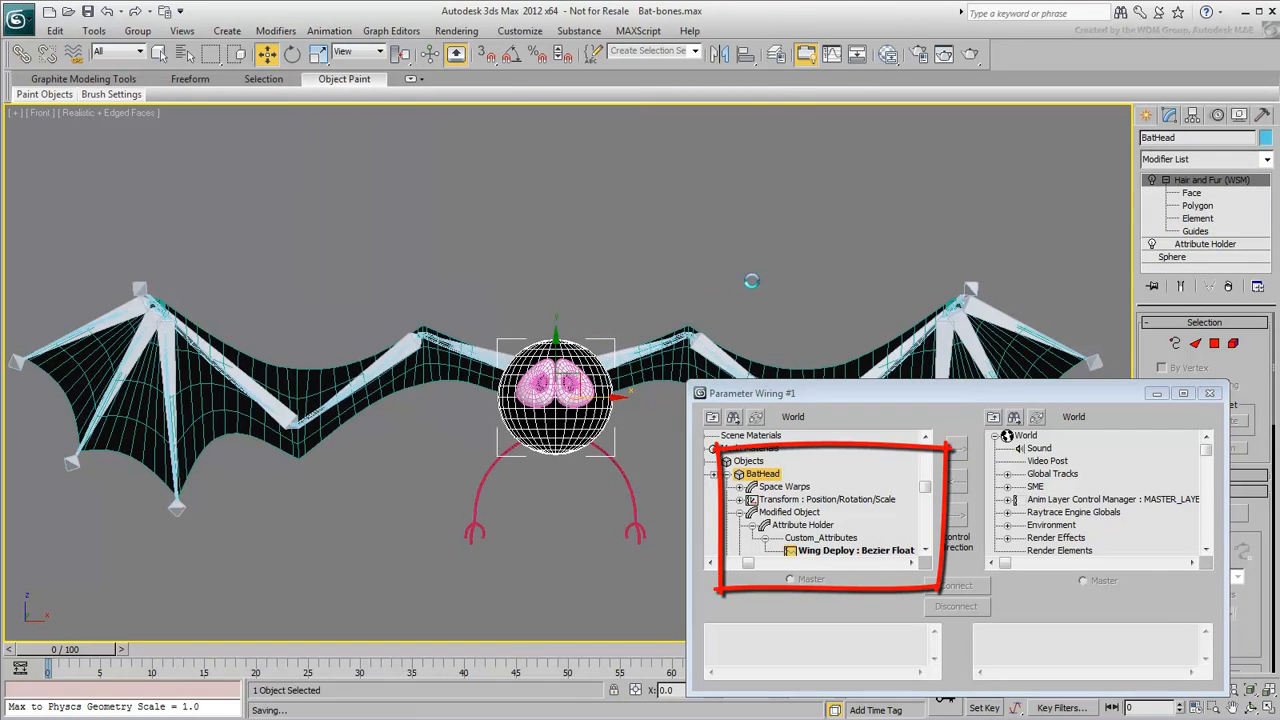
click(856, 550)
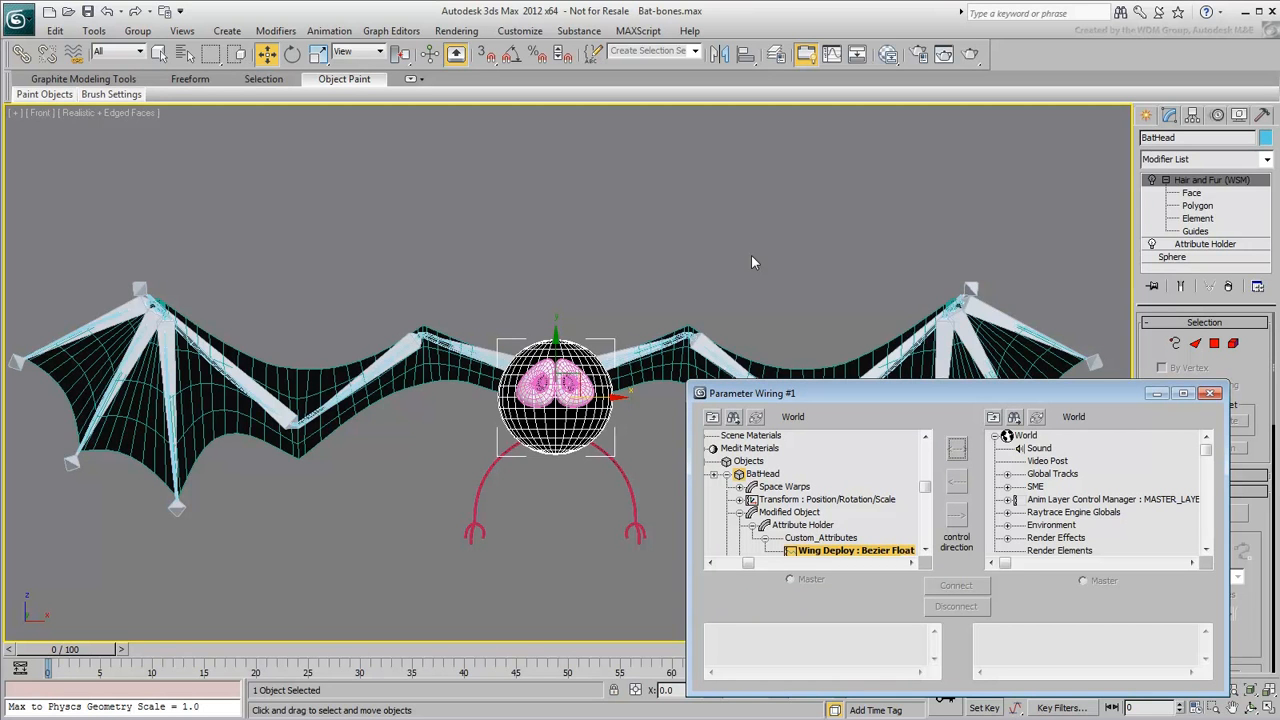
mouse_move(980, 404)
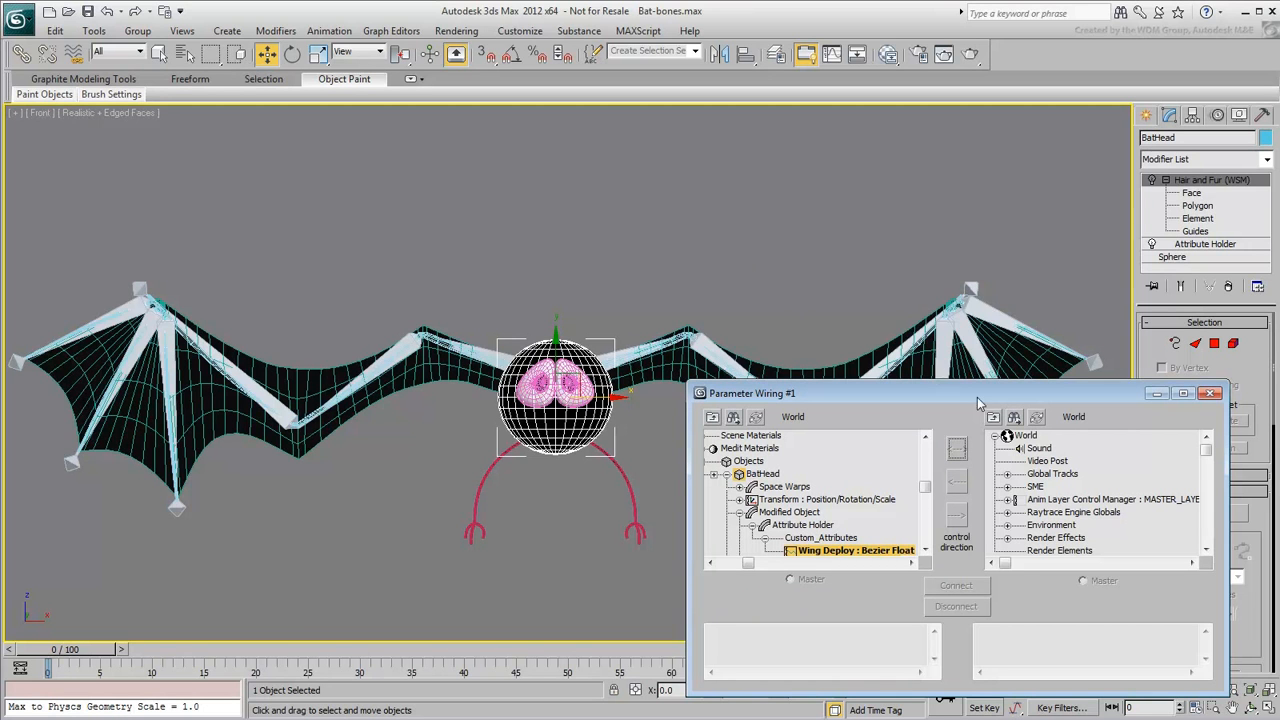
- Copy LW-Bone001's 0.55 Z rotation wire expression from Parameter Wiring
click(1016, 418)
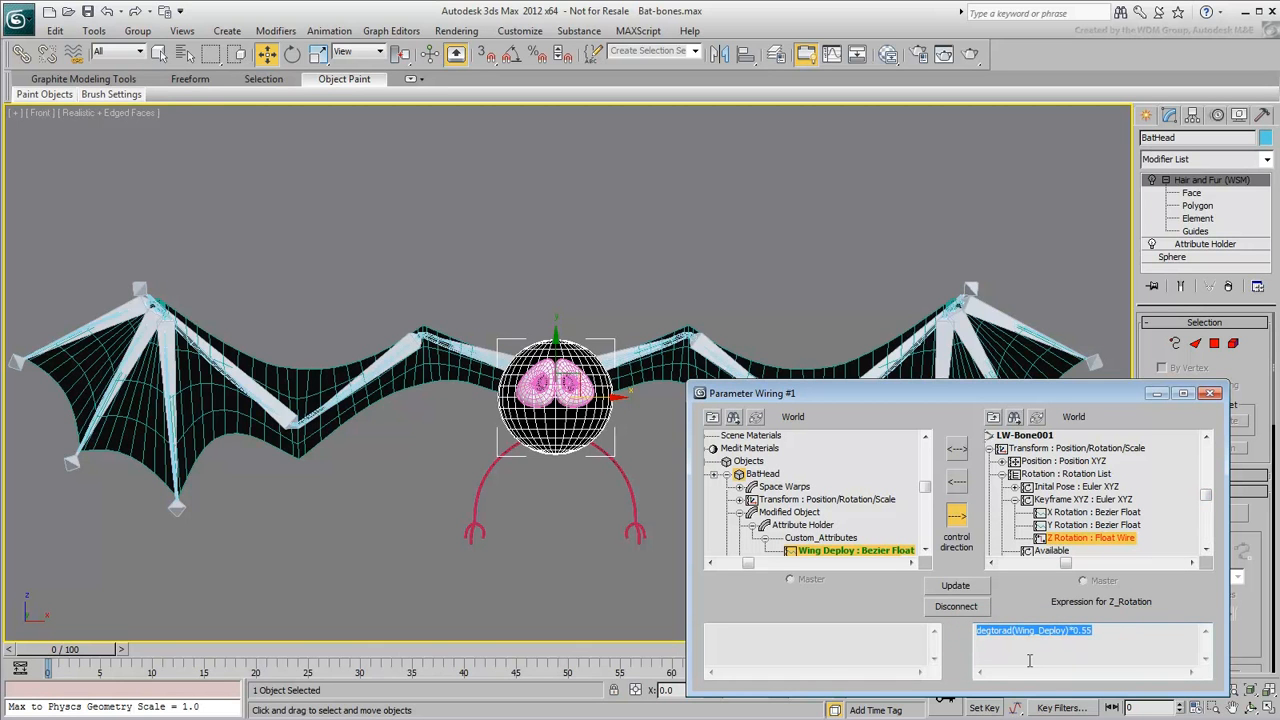
key(ctrl+c)
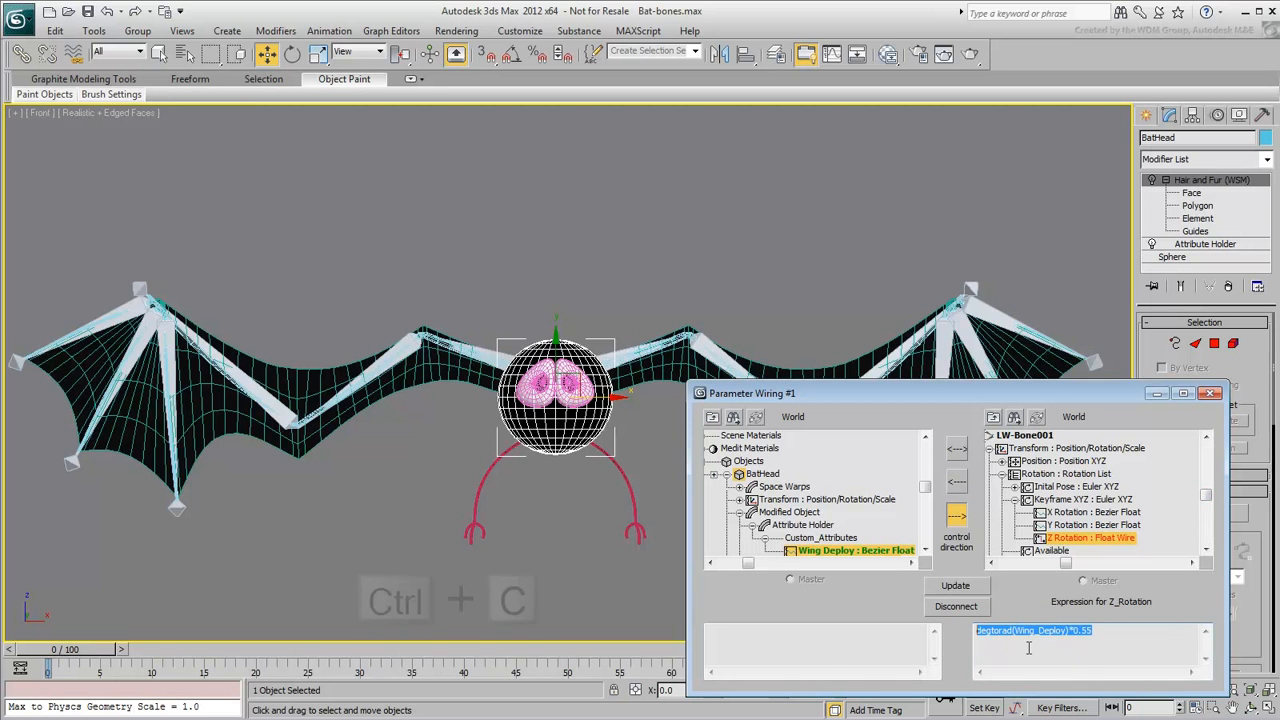
key(ctrl+c)
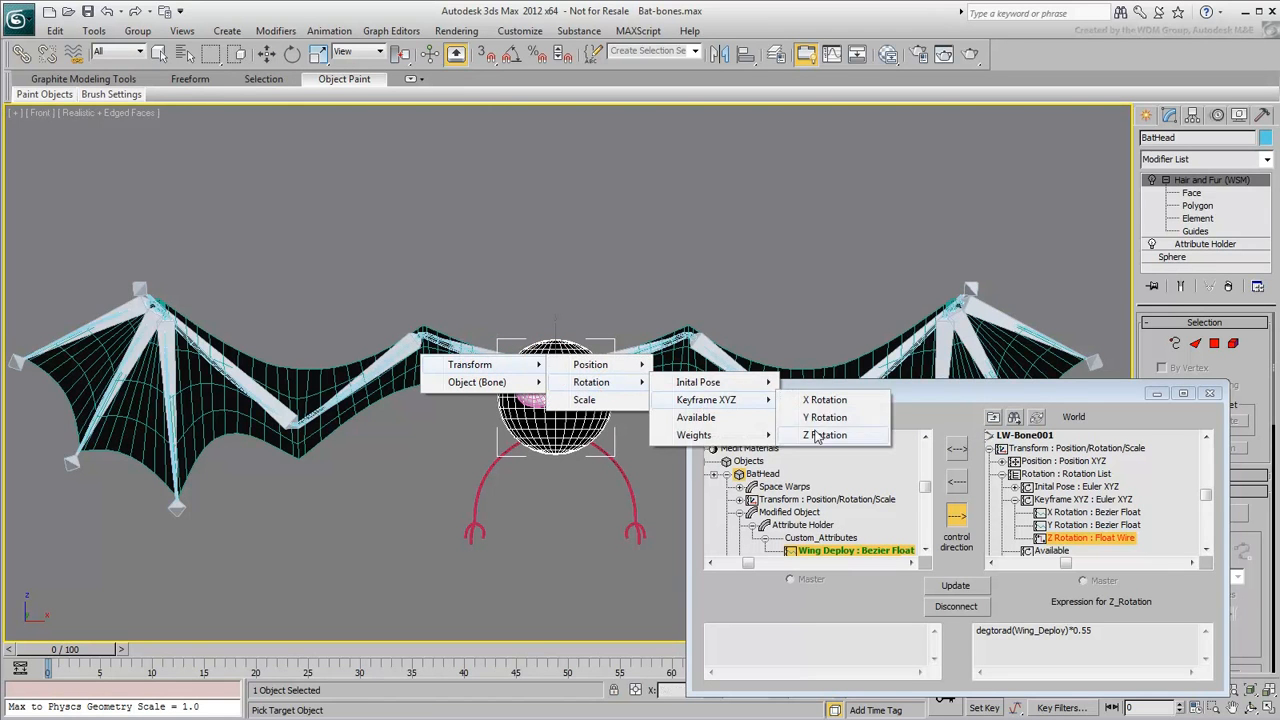
- Wire RW-Bone001 Z Rotation with the pasted 0.55 expression and test the fold
click(824, 436)
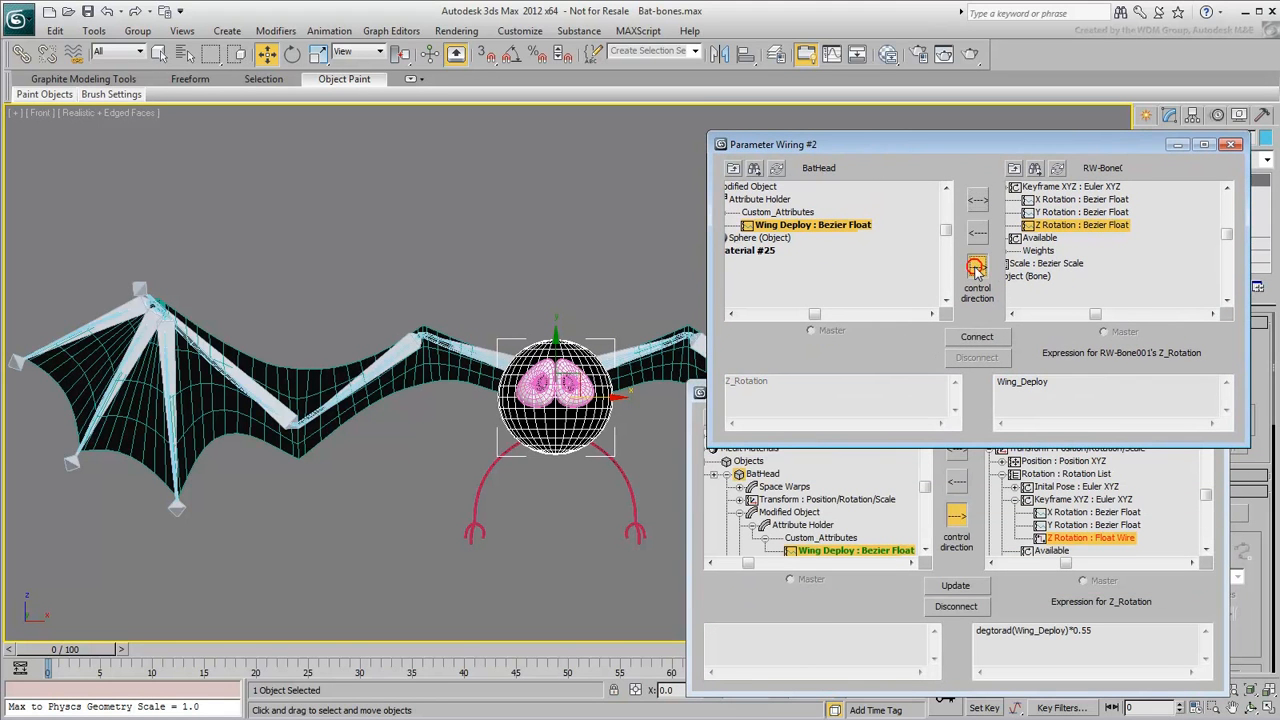
key(ctrl+v)
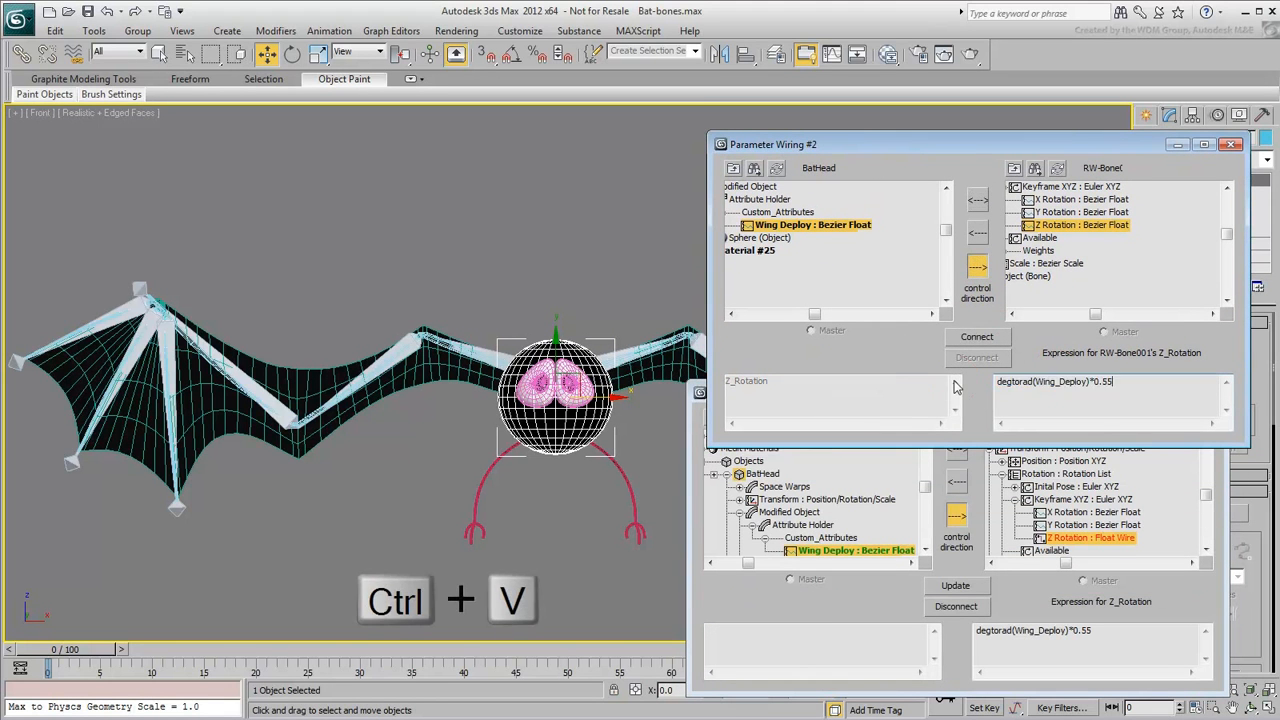
click(976, 336)
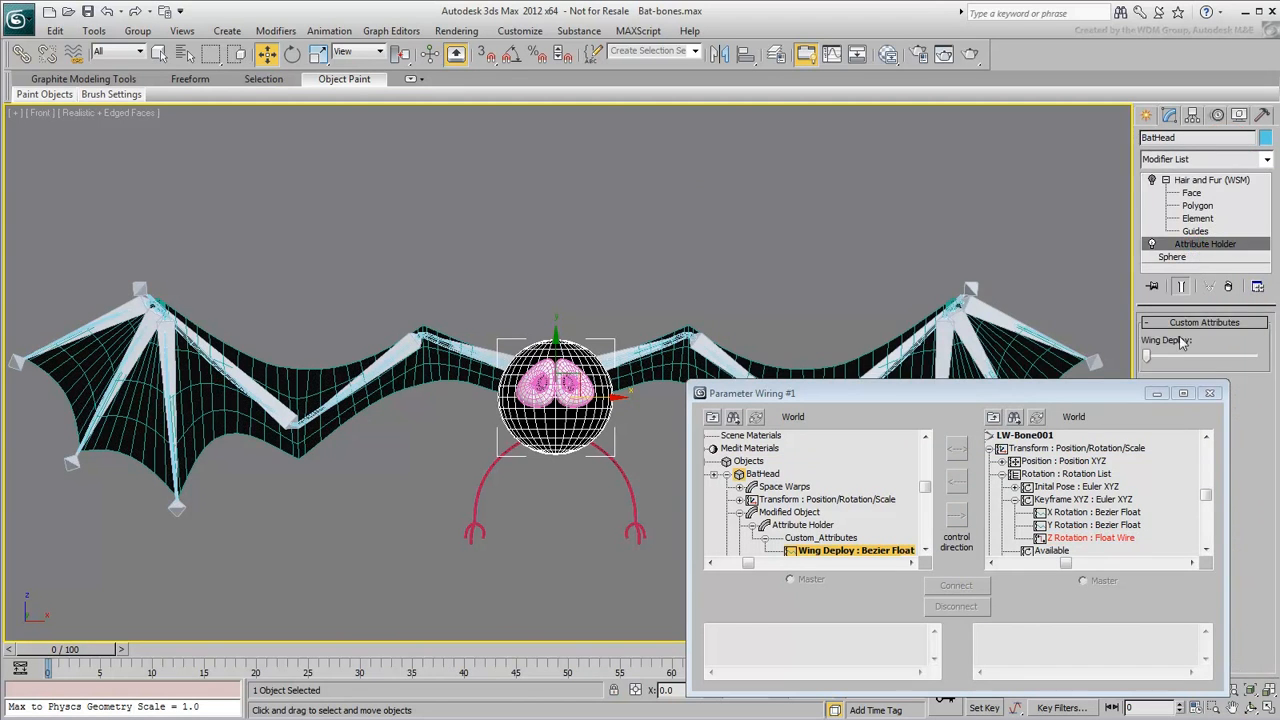
drag(1148, 356, 1252, 356)
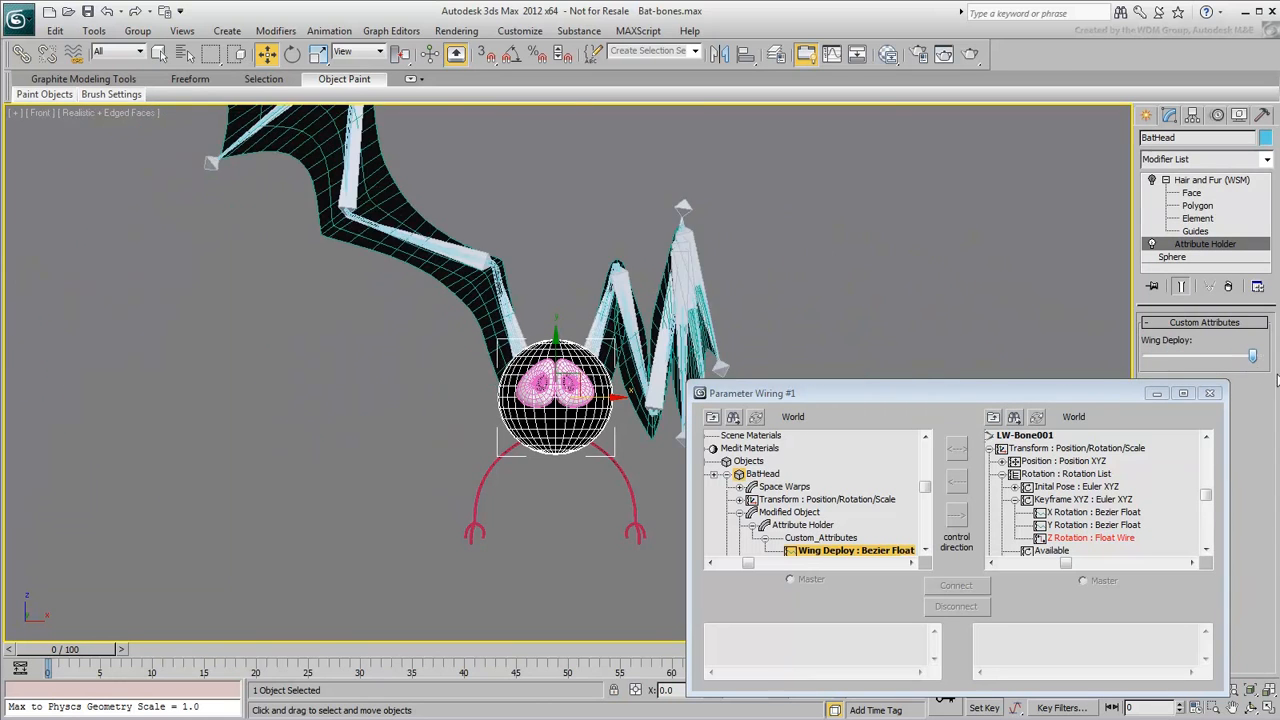
drag(1252, 356, 1148, 356)
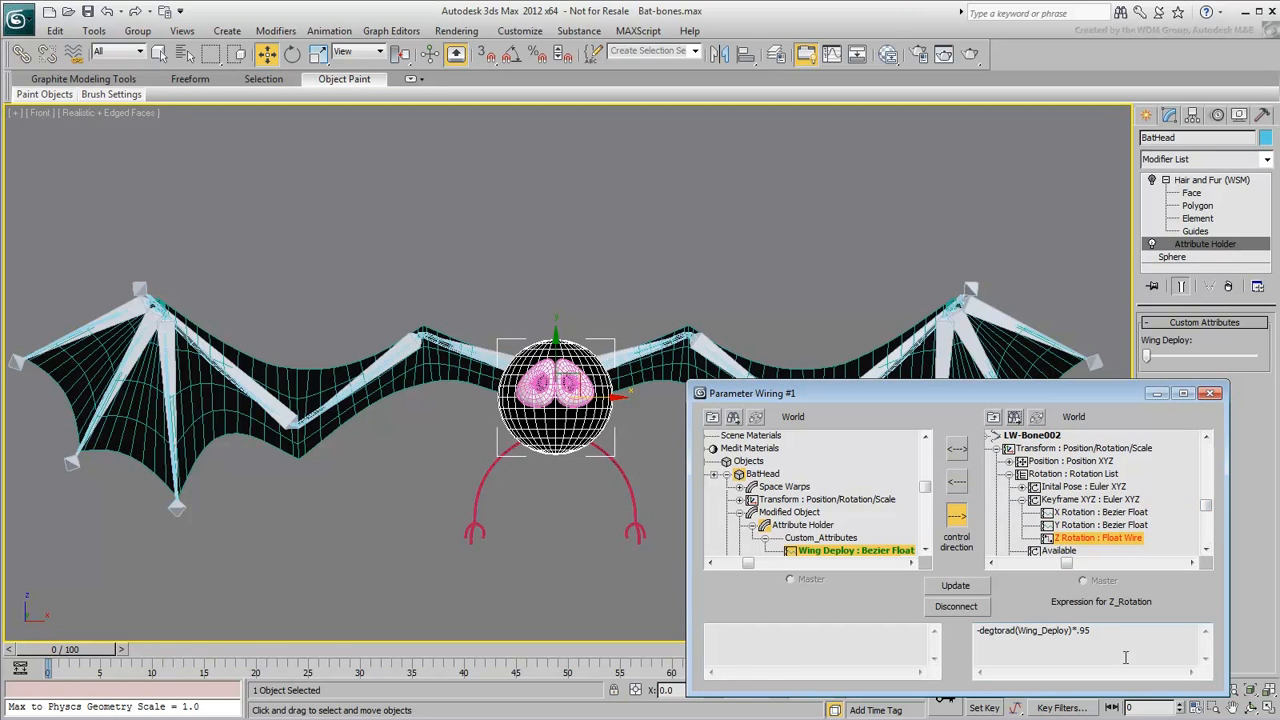
- Copy LW-Bone002's expression and pick RW-Bone002 Z Rotation as the new wire target
key(ctrl+c)
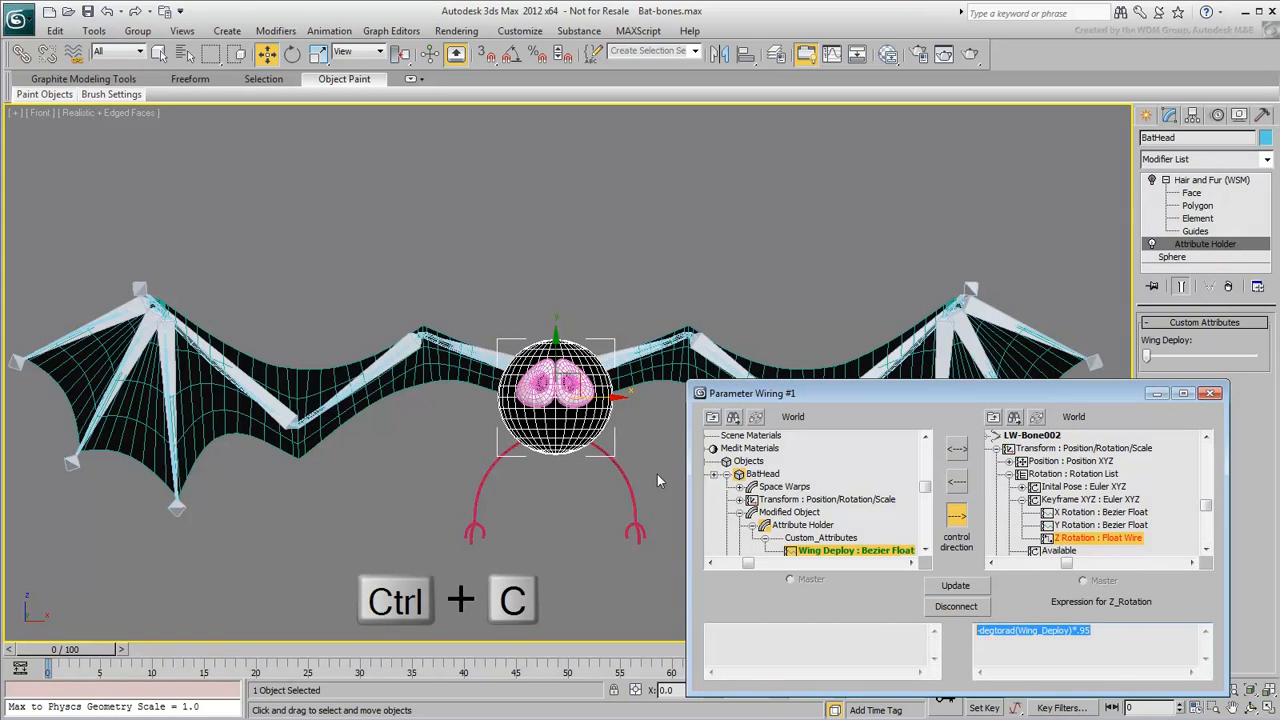
right_click(556, 396)
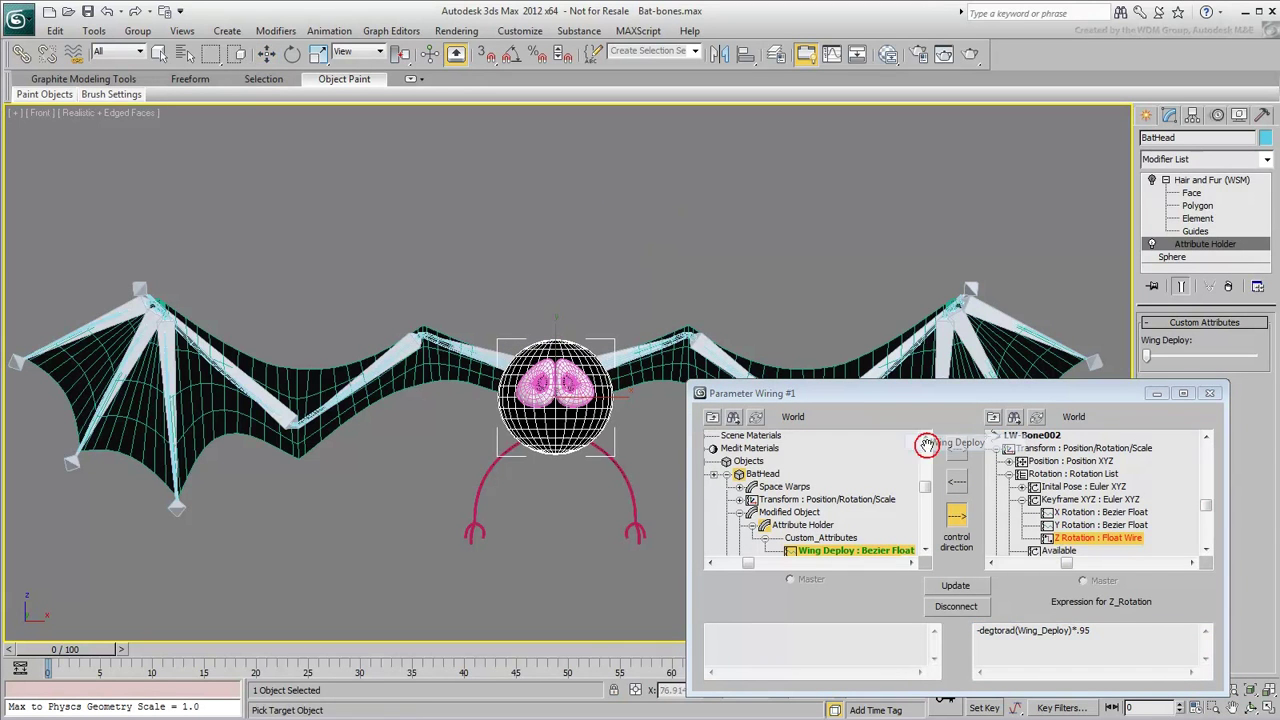
right_click(400, 368)
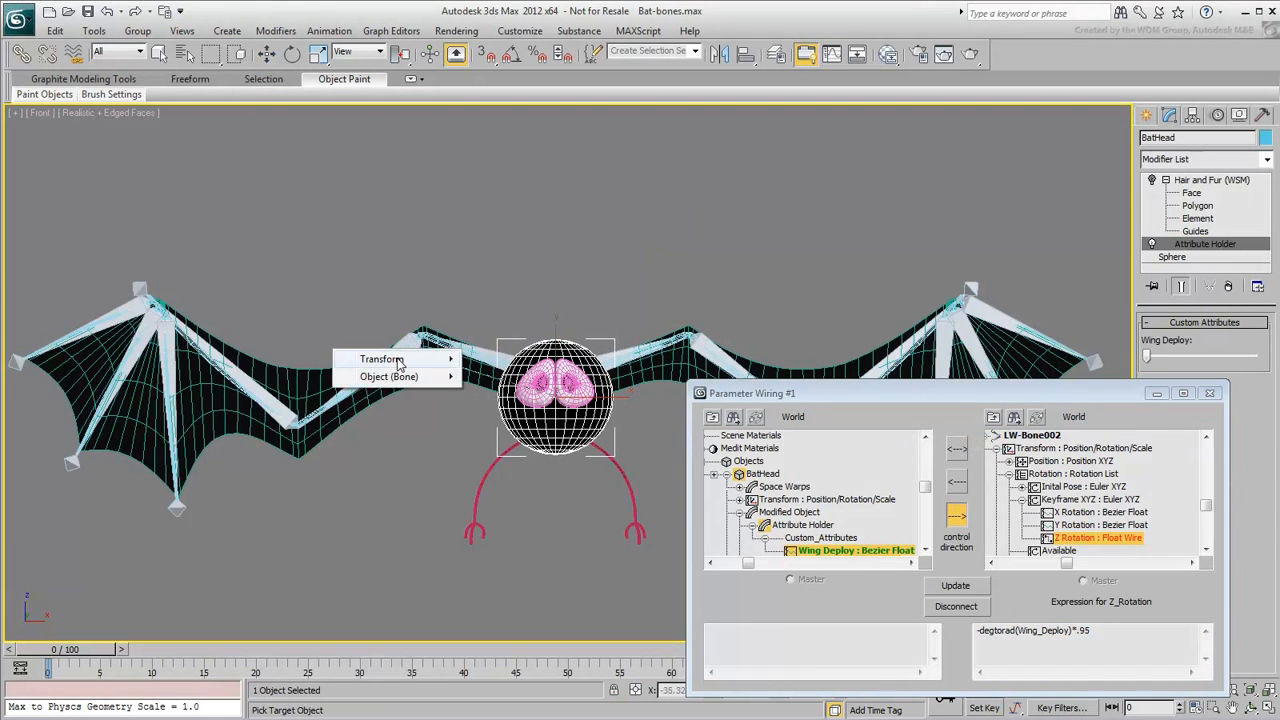
click(388, 376)
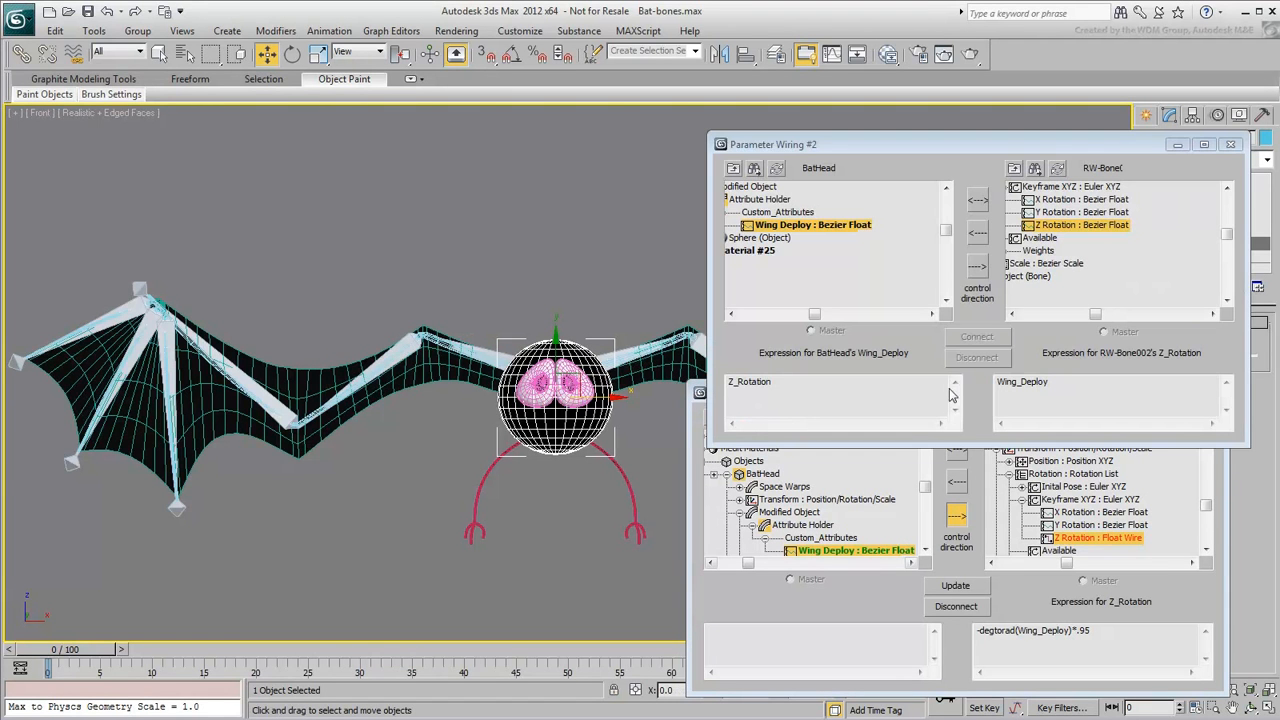
- Paste the negative .95 expression, connect, and test Wing Deploy folding both wings
key(ctrl+v)
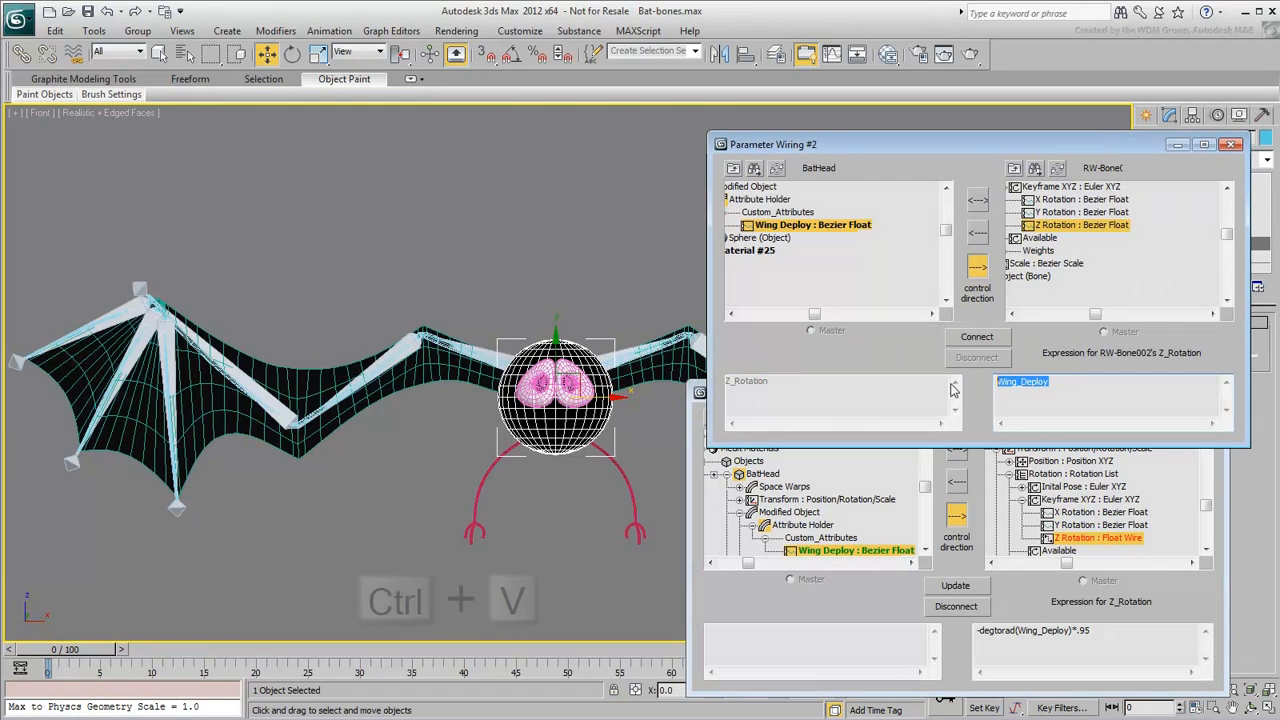
key(ctrl+v)
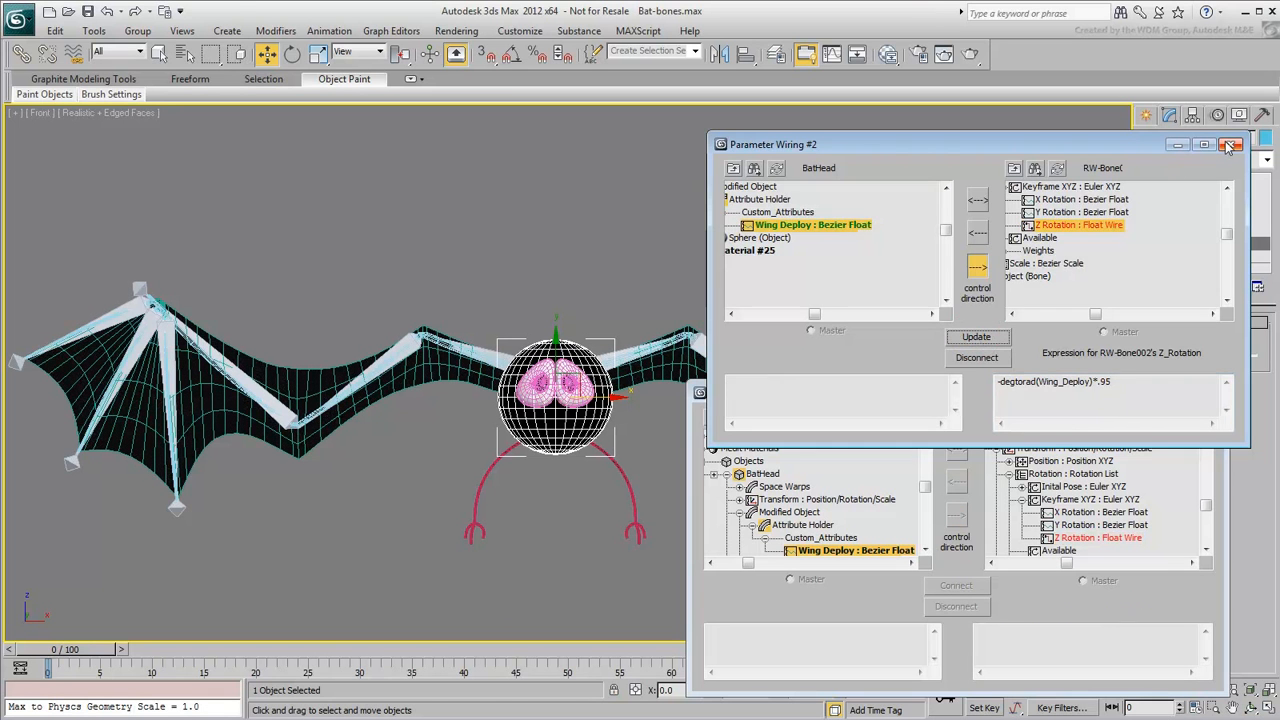
click(1232, 144)
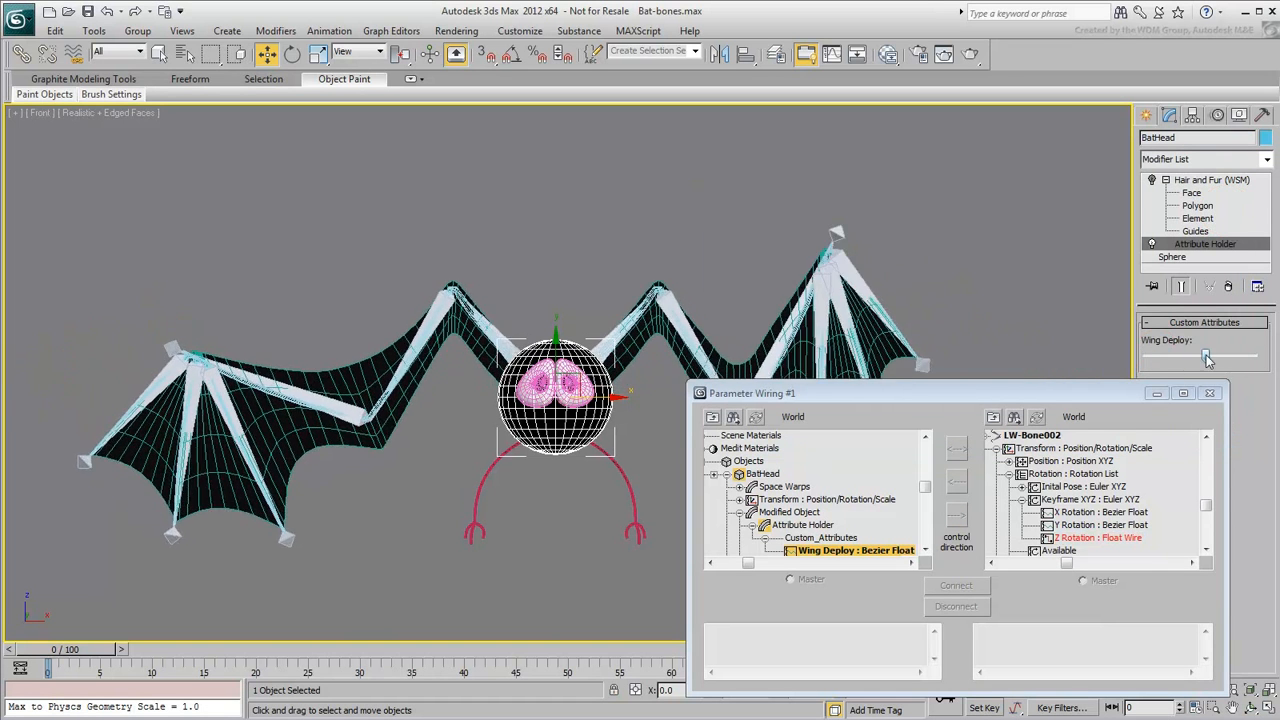
drag(1204, 356, 1144, 356)
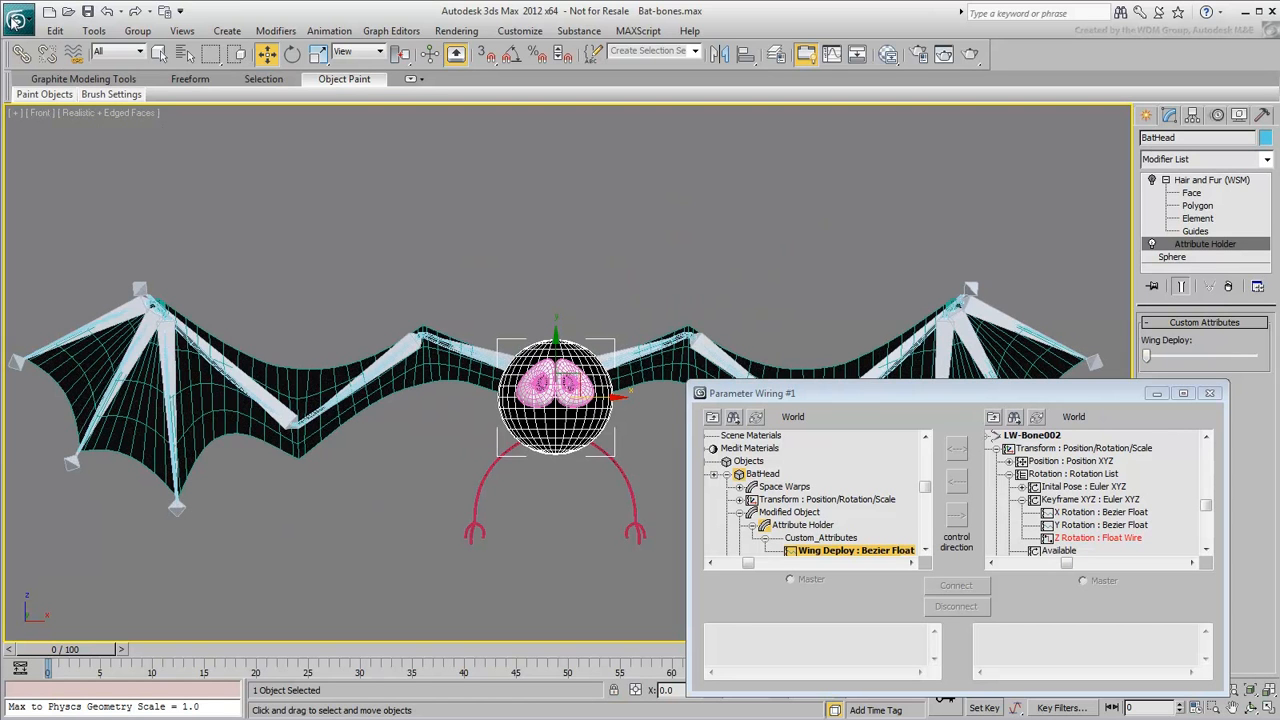
- Open Bat-complete.max from Recent Documents and fold the furry bat's wings with Wing Deploy
click(18, 18)
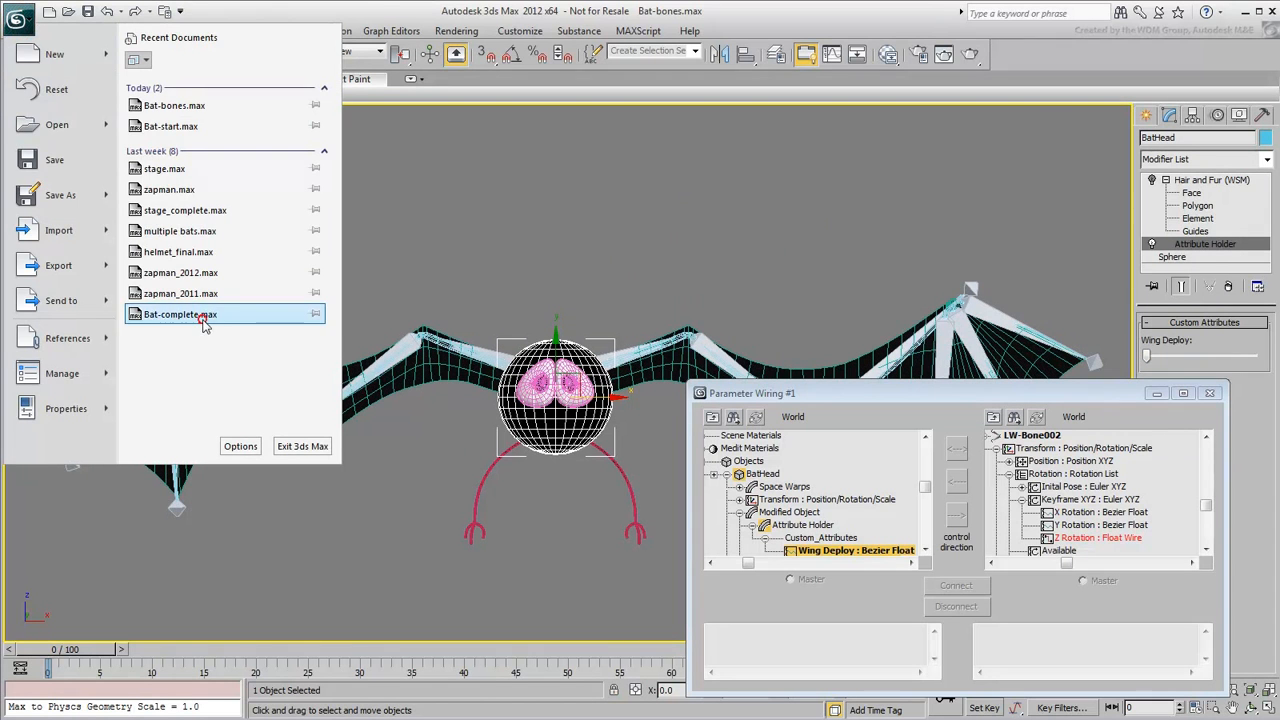
click(180, 314)
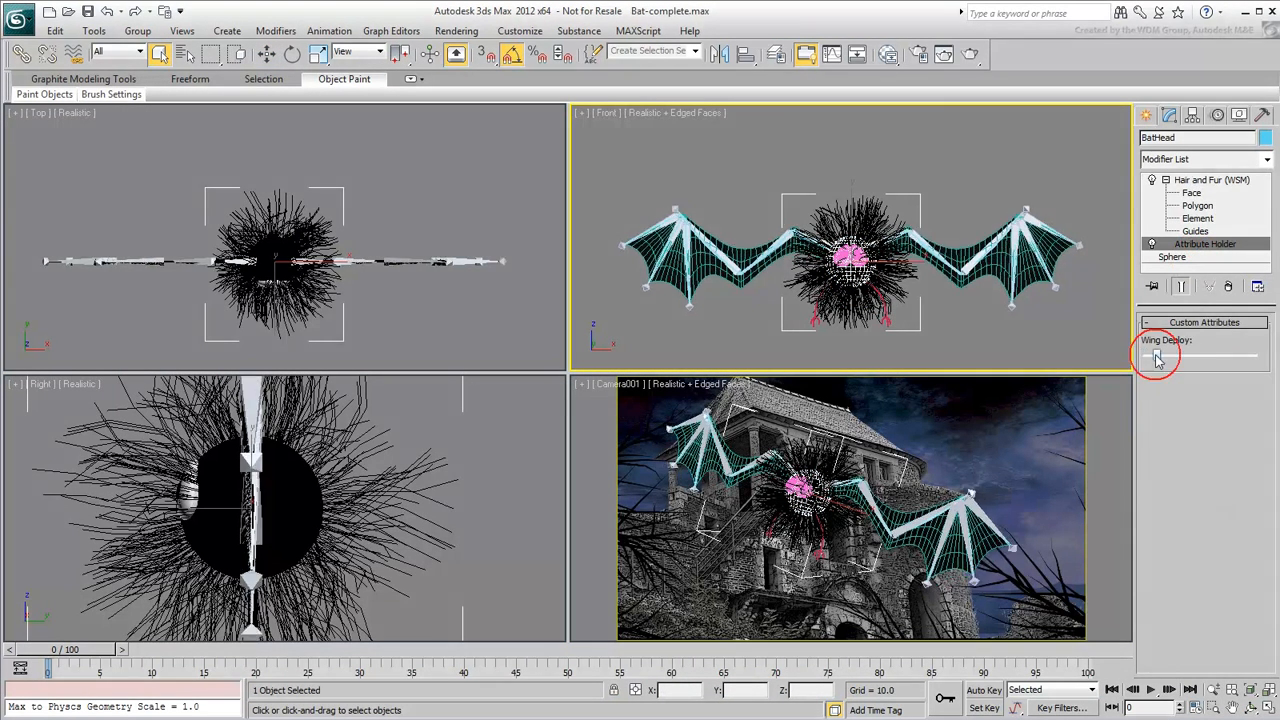
drag(1156, 356, 1160, 356)
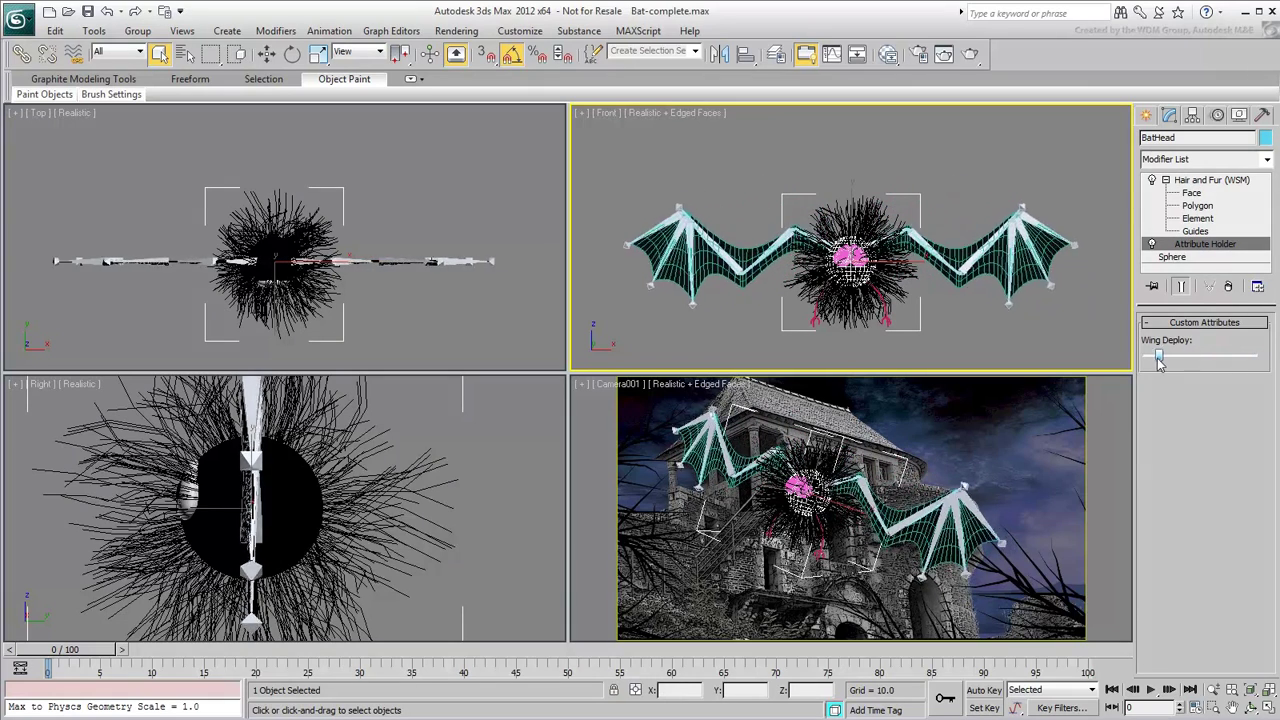
drag(1160, 356, 1252, 356)
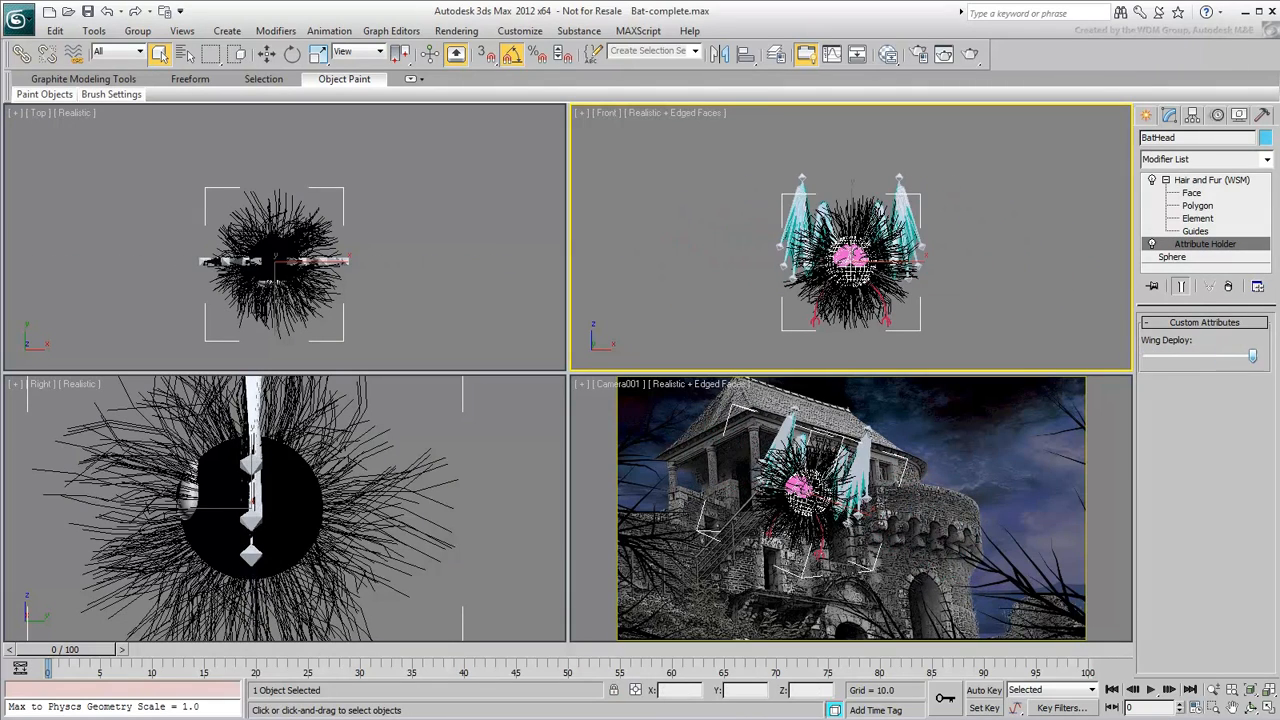